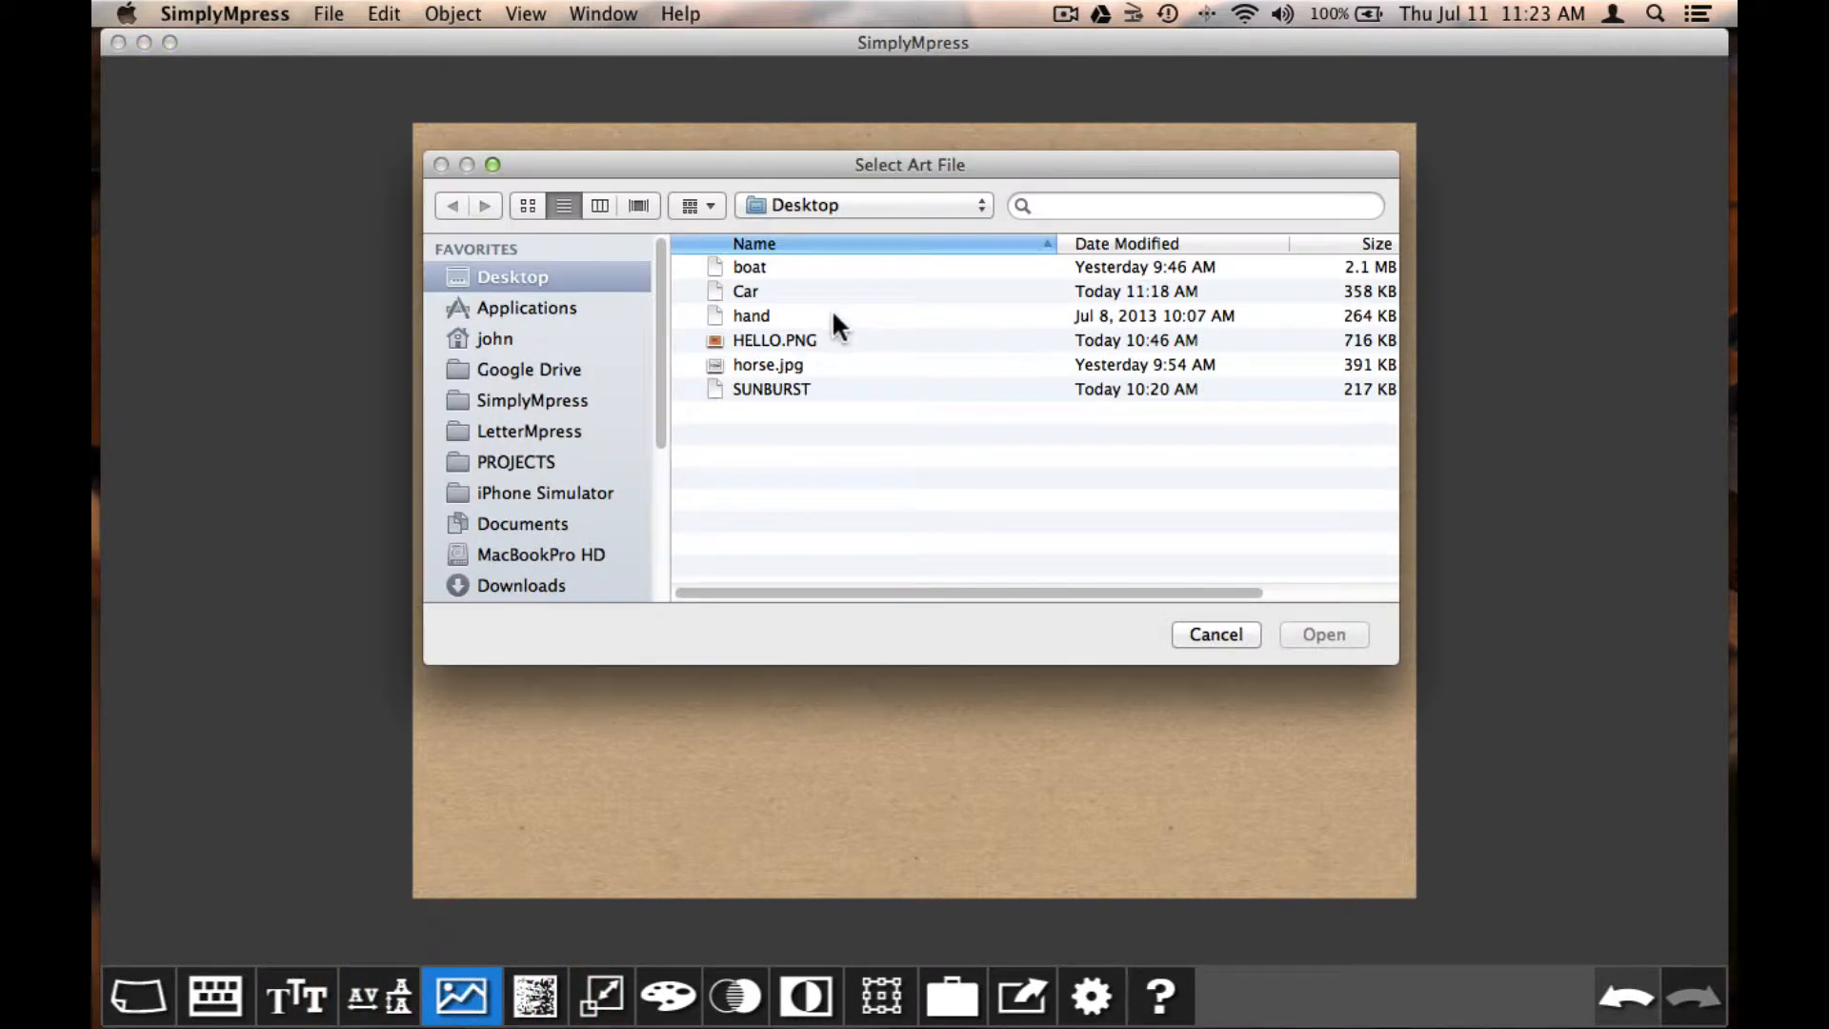
Import the Car art file from the Desktop onto the kraft-paper page.
{"action": "left_click", "coordinate": [745, 291]}
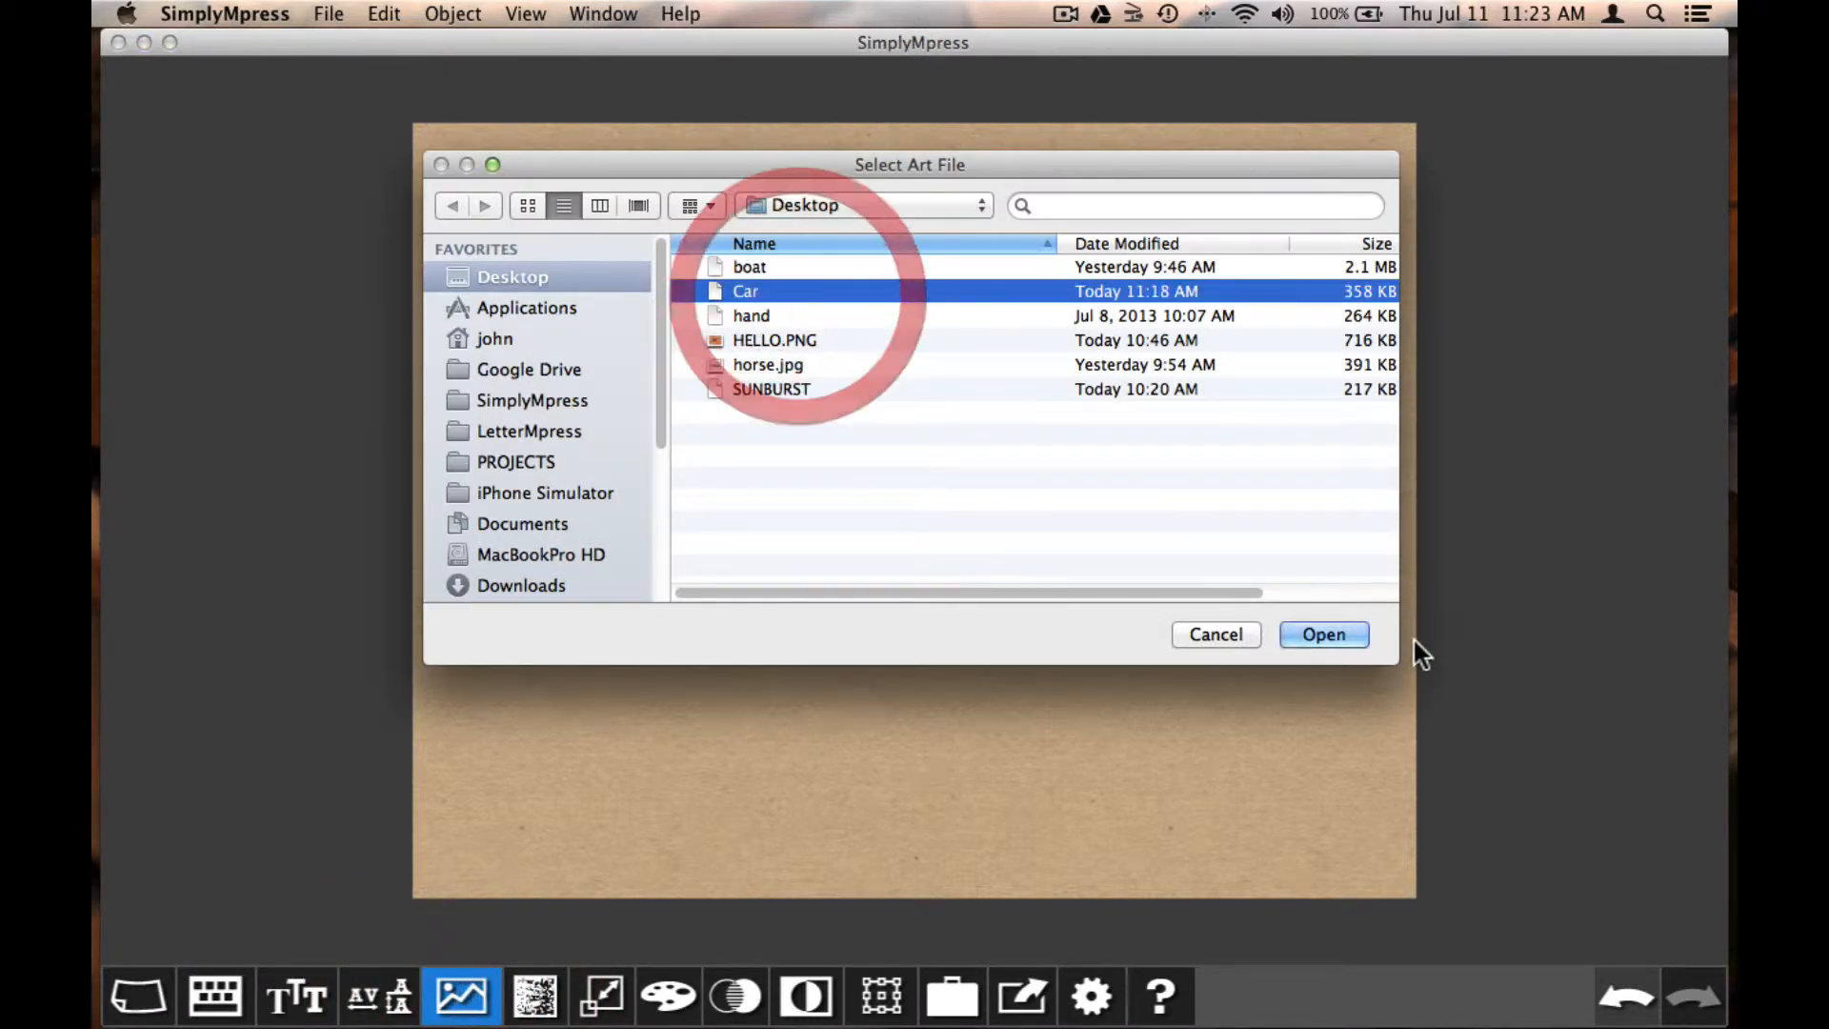
{"action": "left_click", "coordinate": [1323, 634]}
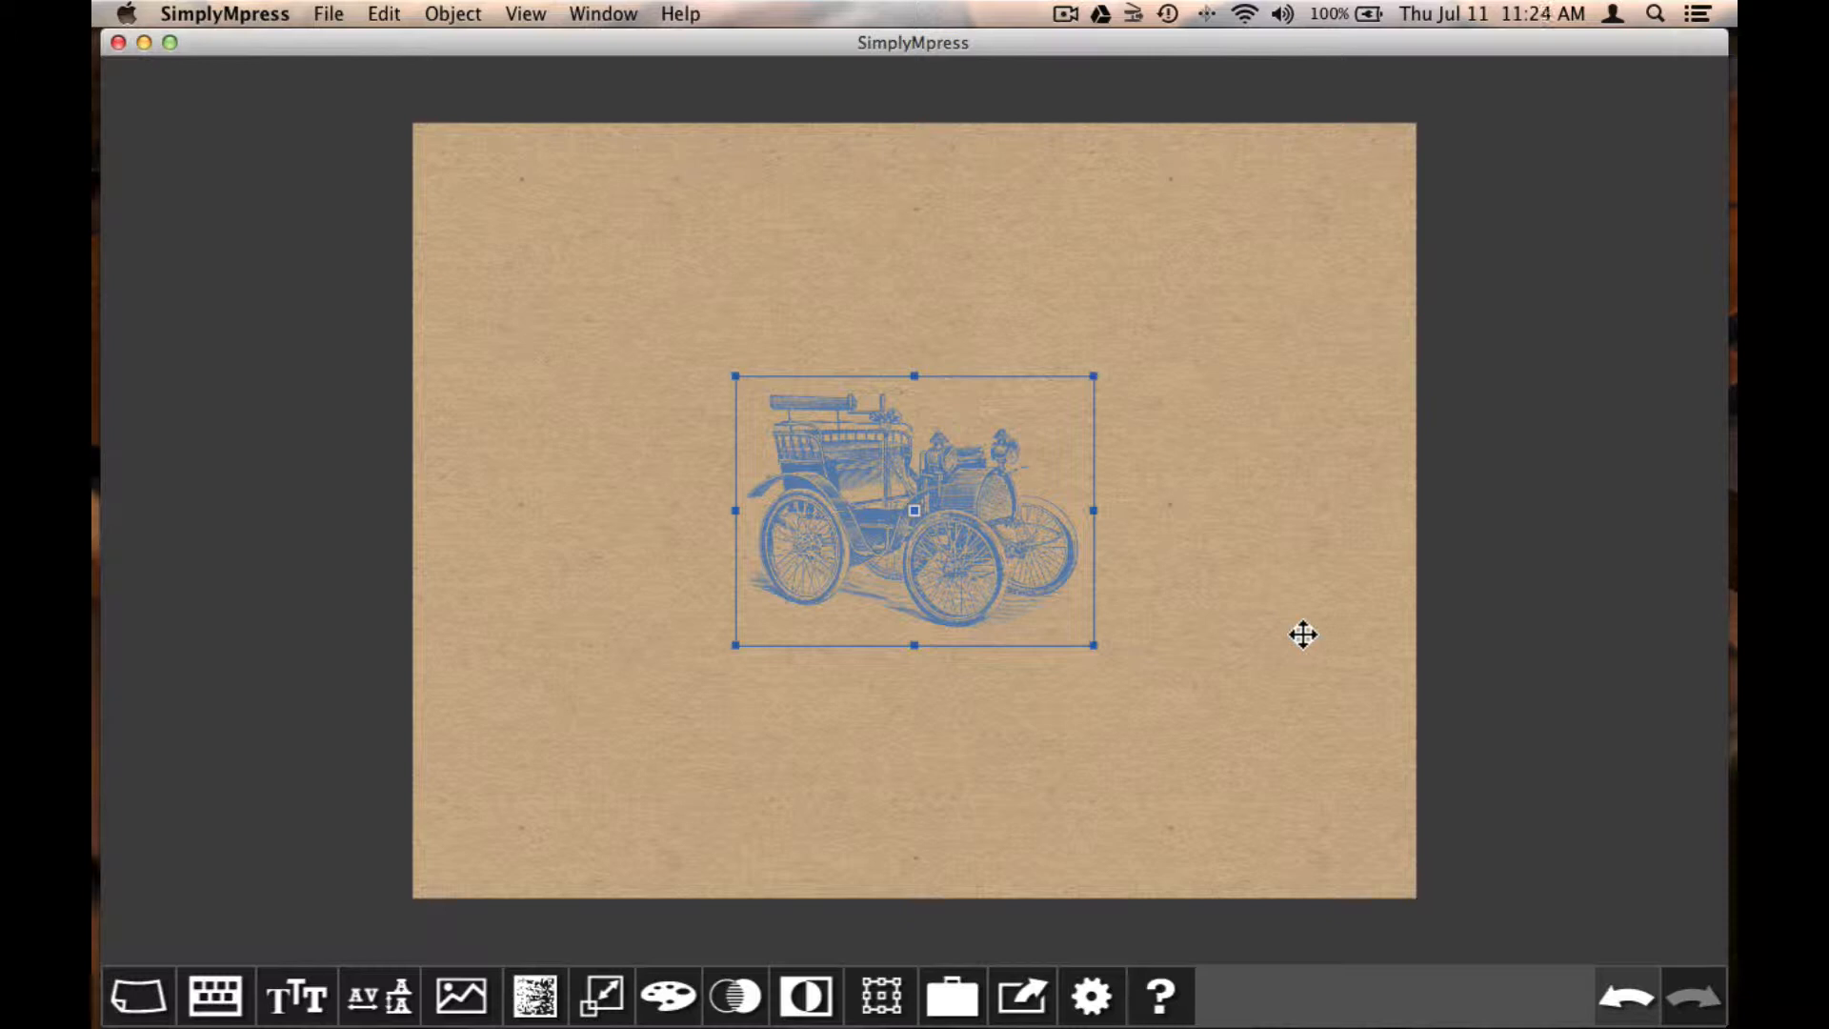
Scale the car art to 78% and recolour it RGB 27, 33, 255.
{"action": "left_click", "coordinate": [602, 995]}
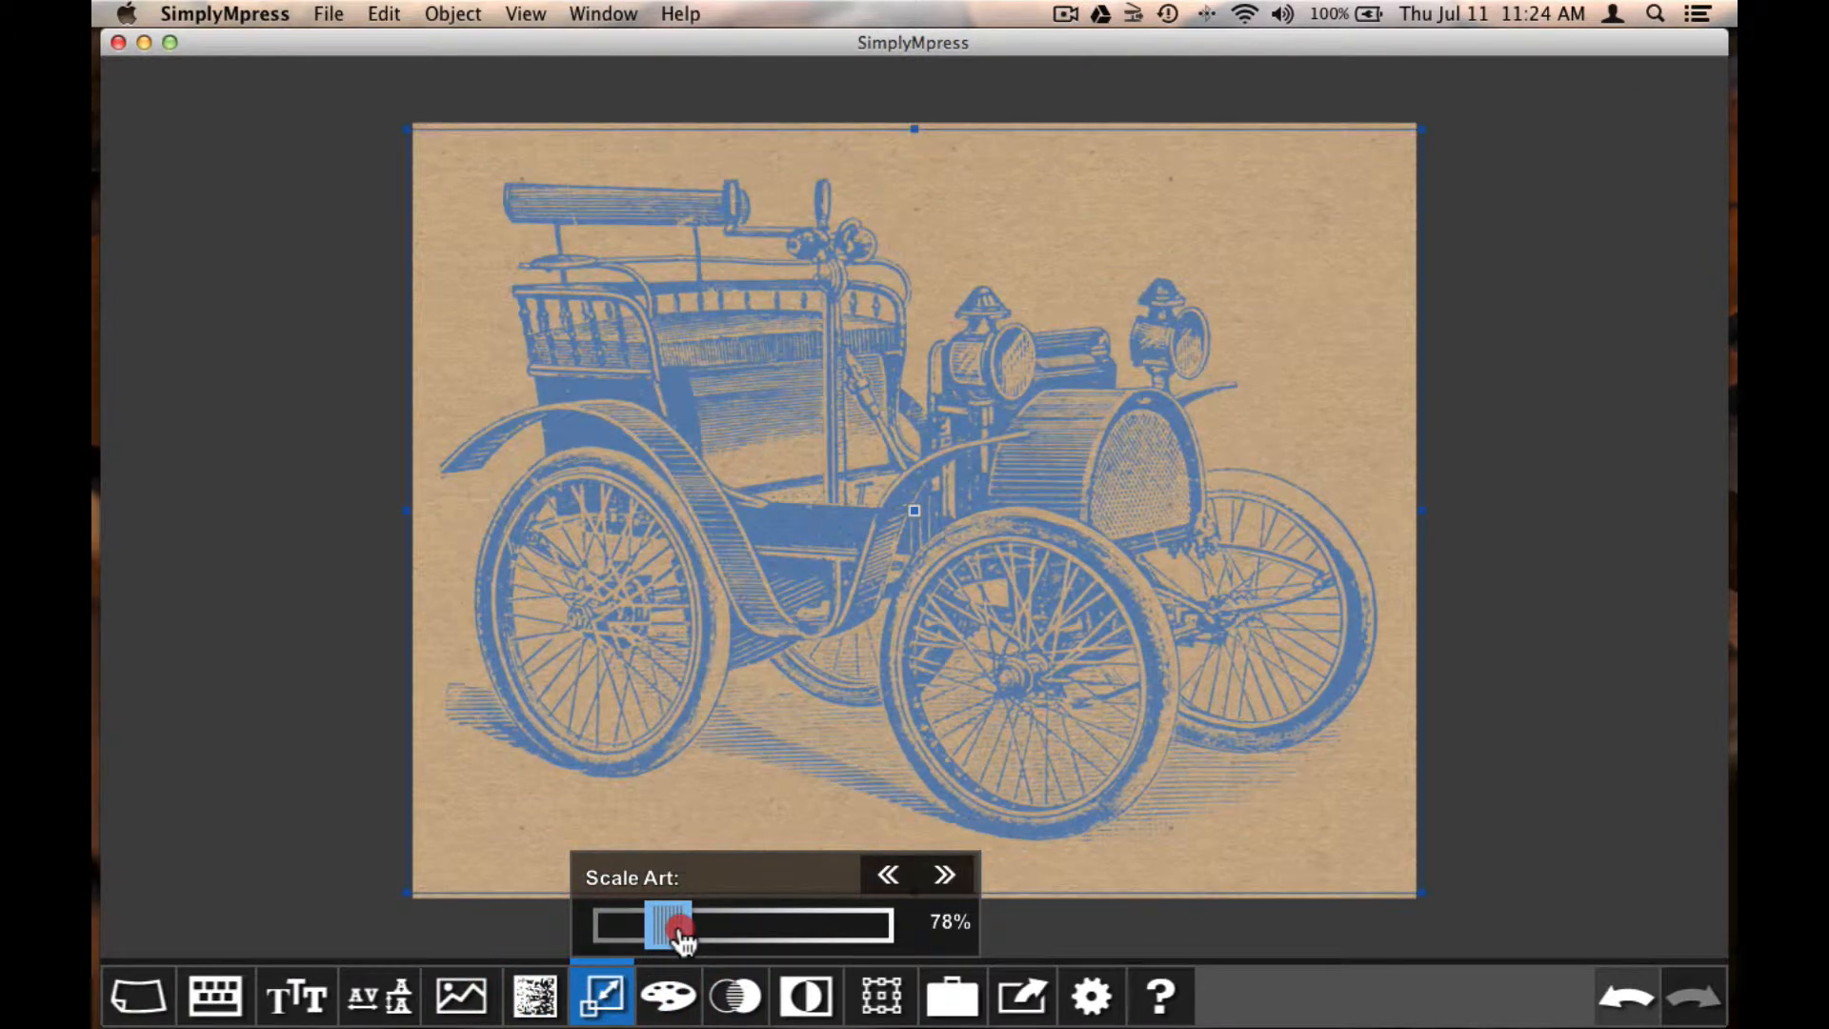
{"action": "left_click", "coordinate": [666, 993]}
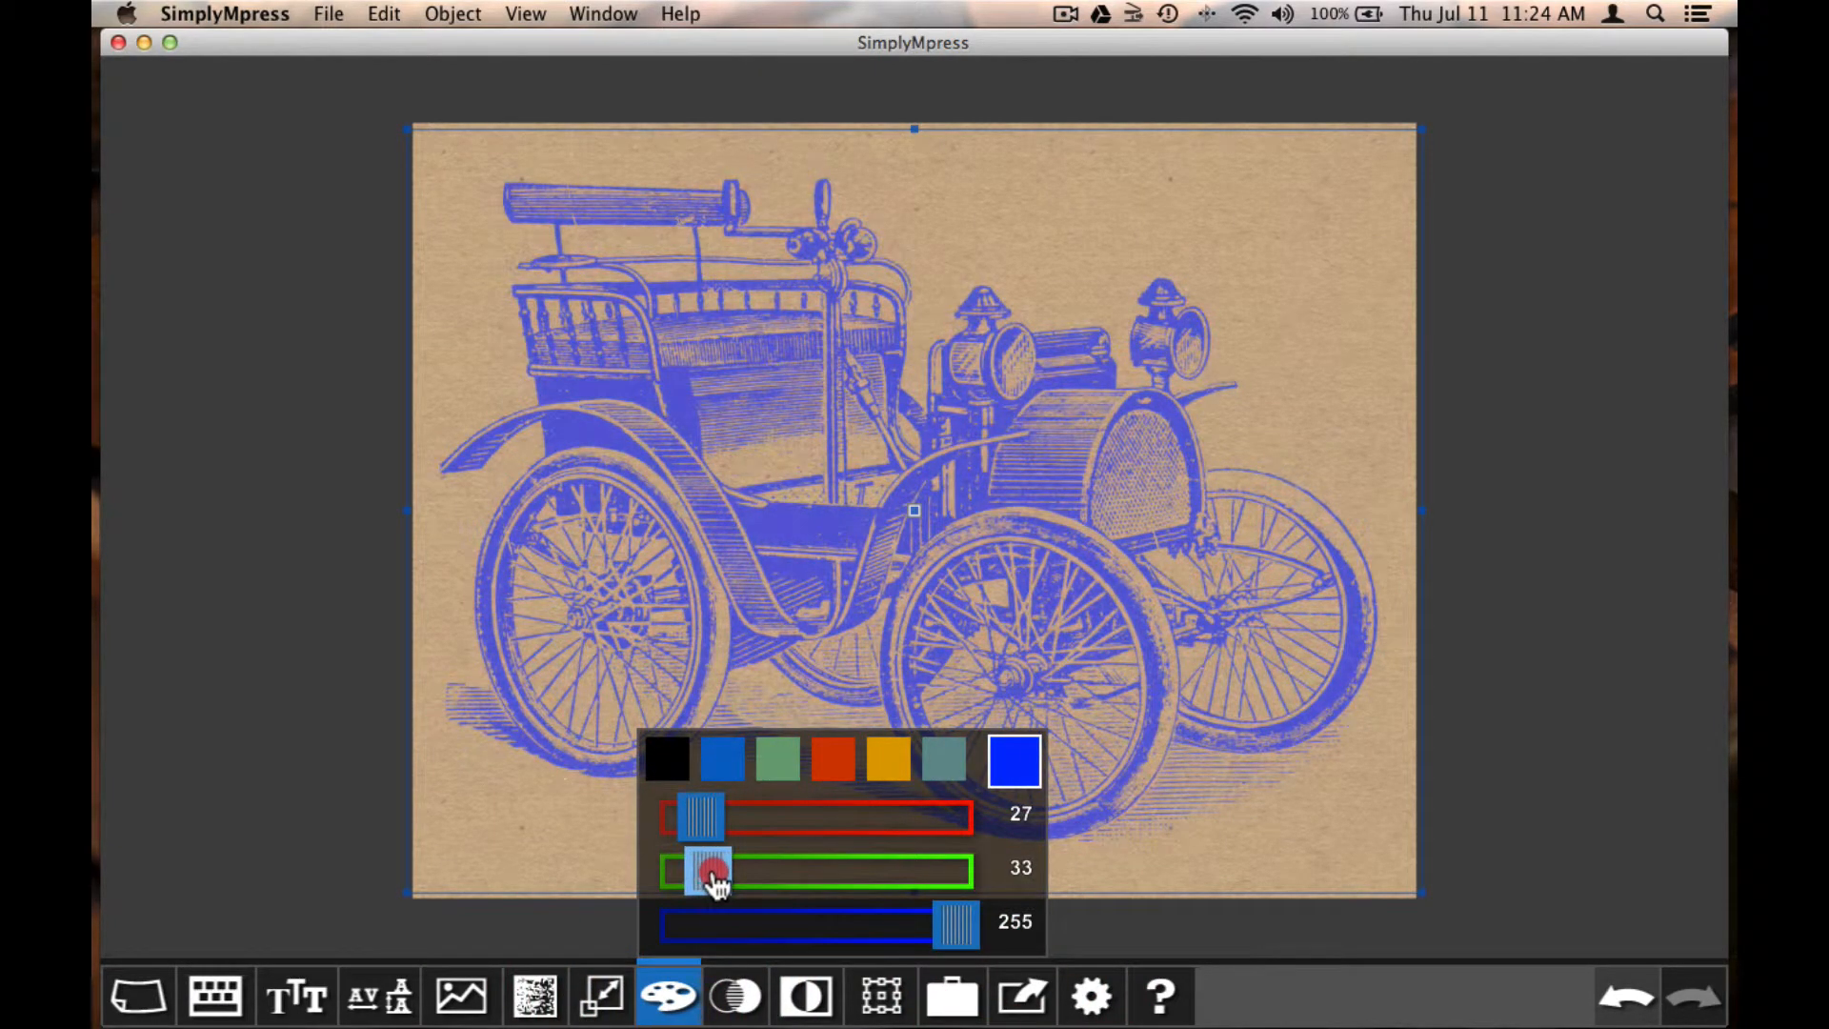
{"action": "left_click", "coordinate": [344, 800]}
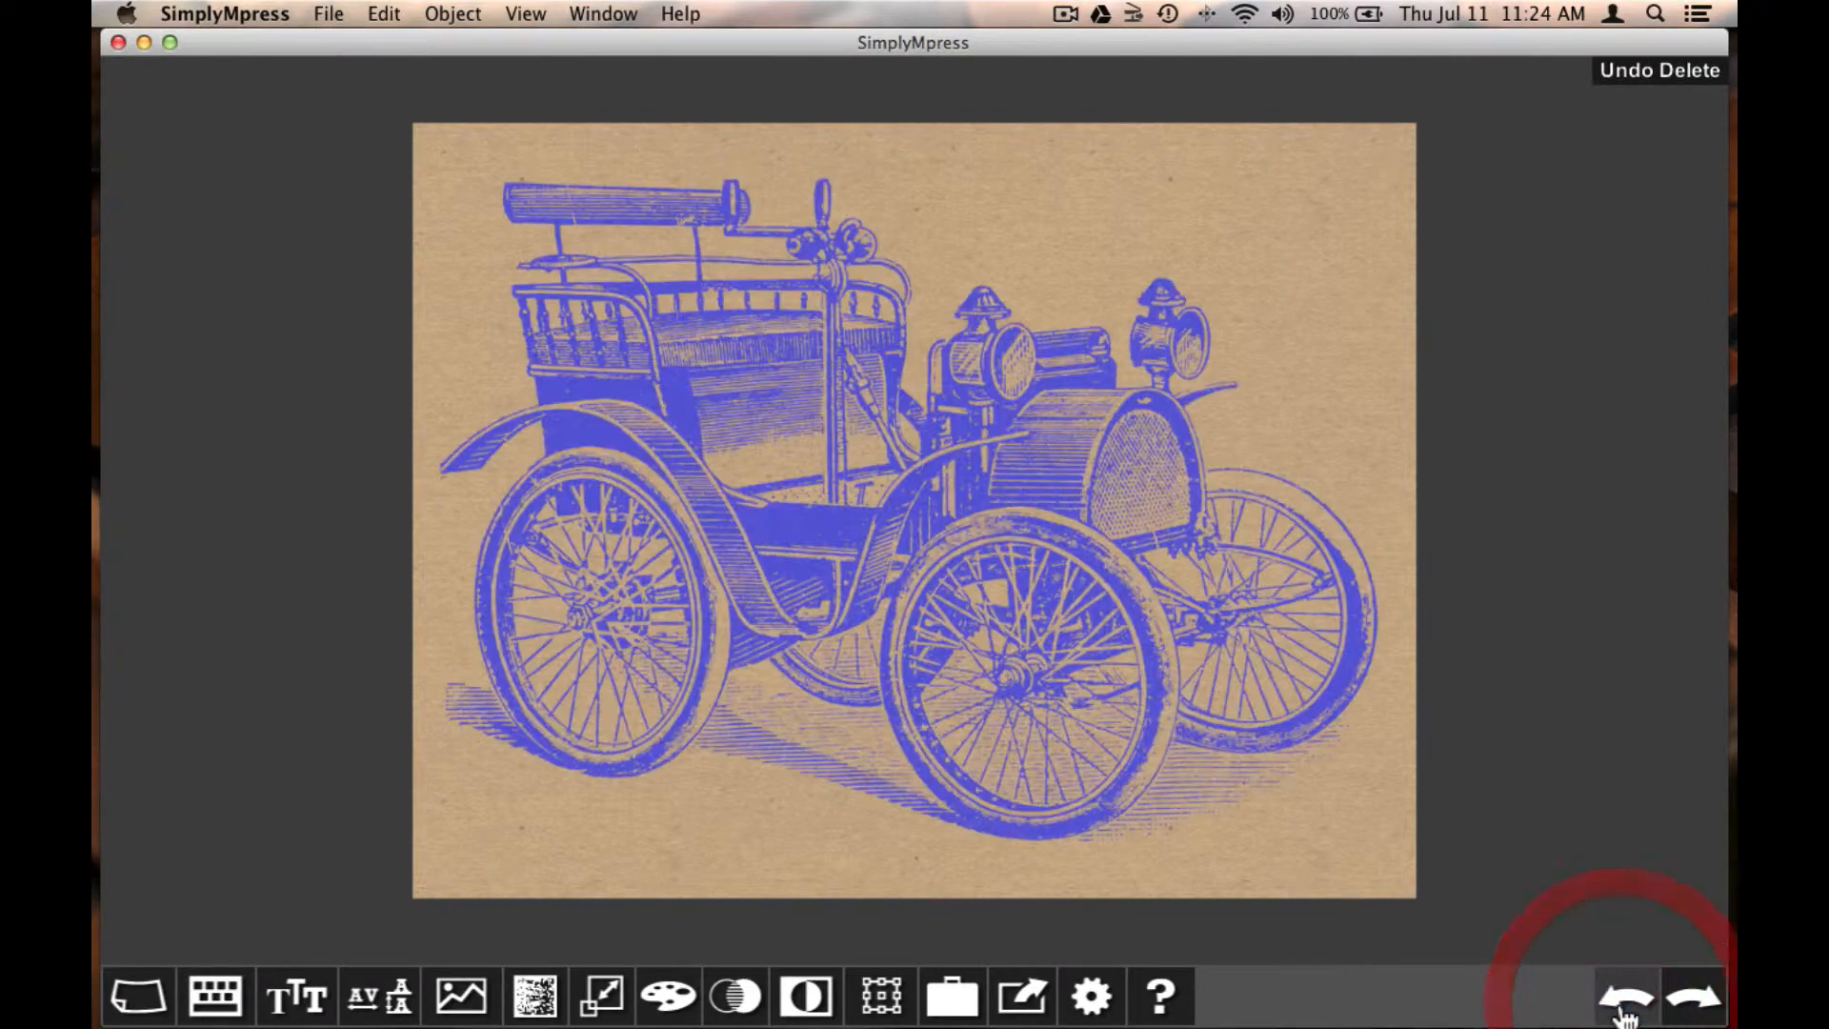
{"action": "left_click", "coordinate": [1624, 997]}
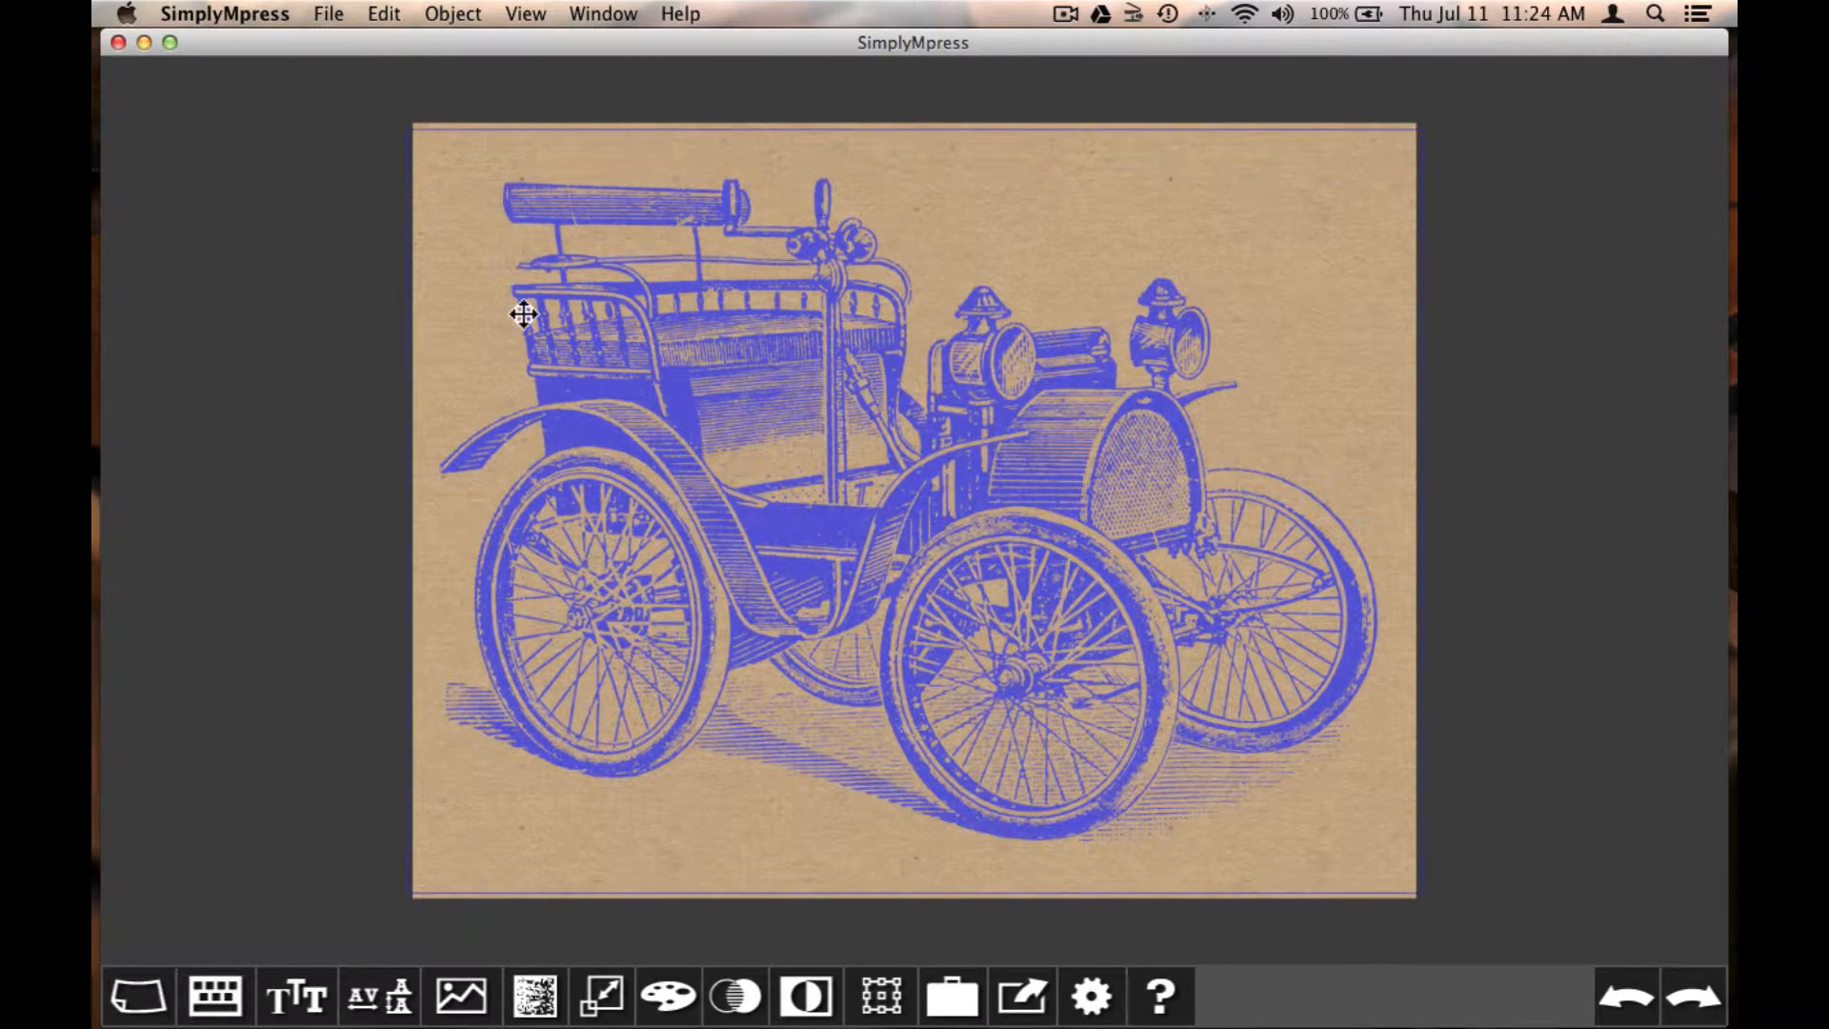
{"action": "left_click", "coordinate": [383, 13]}
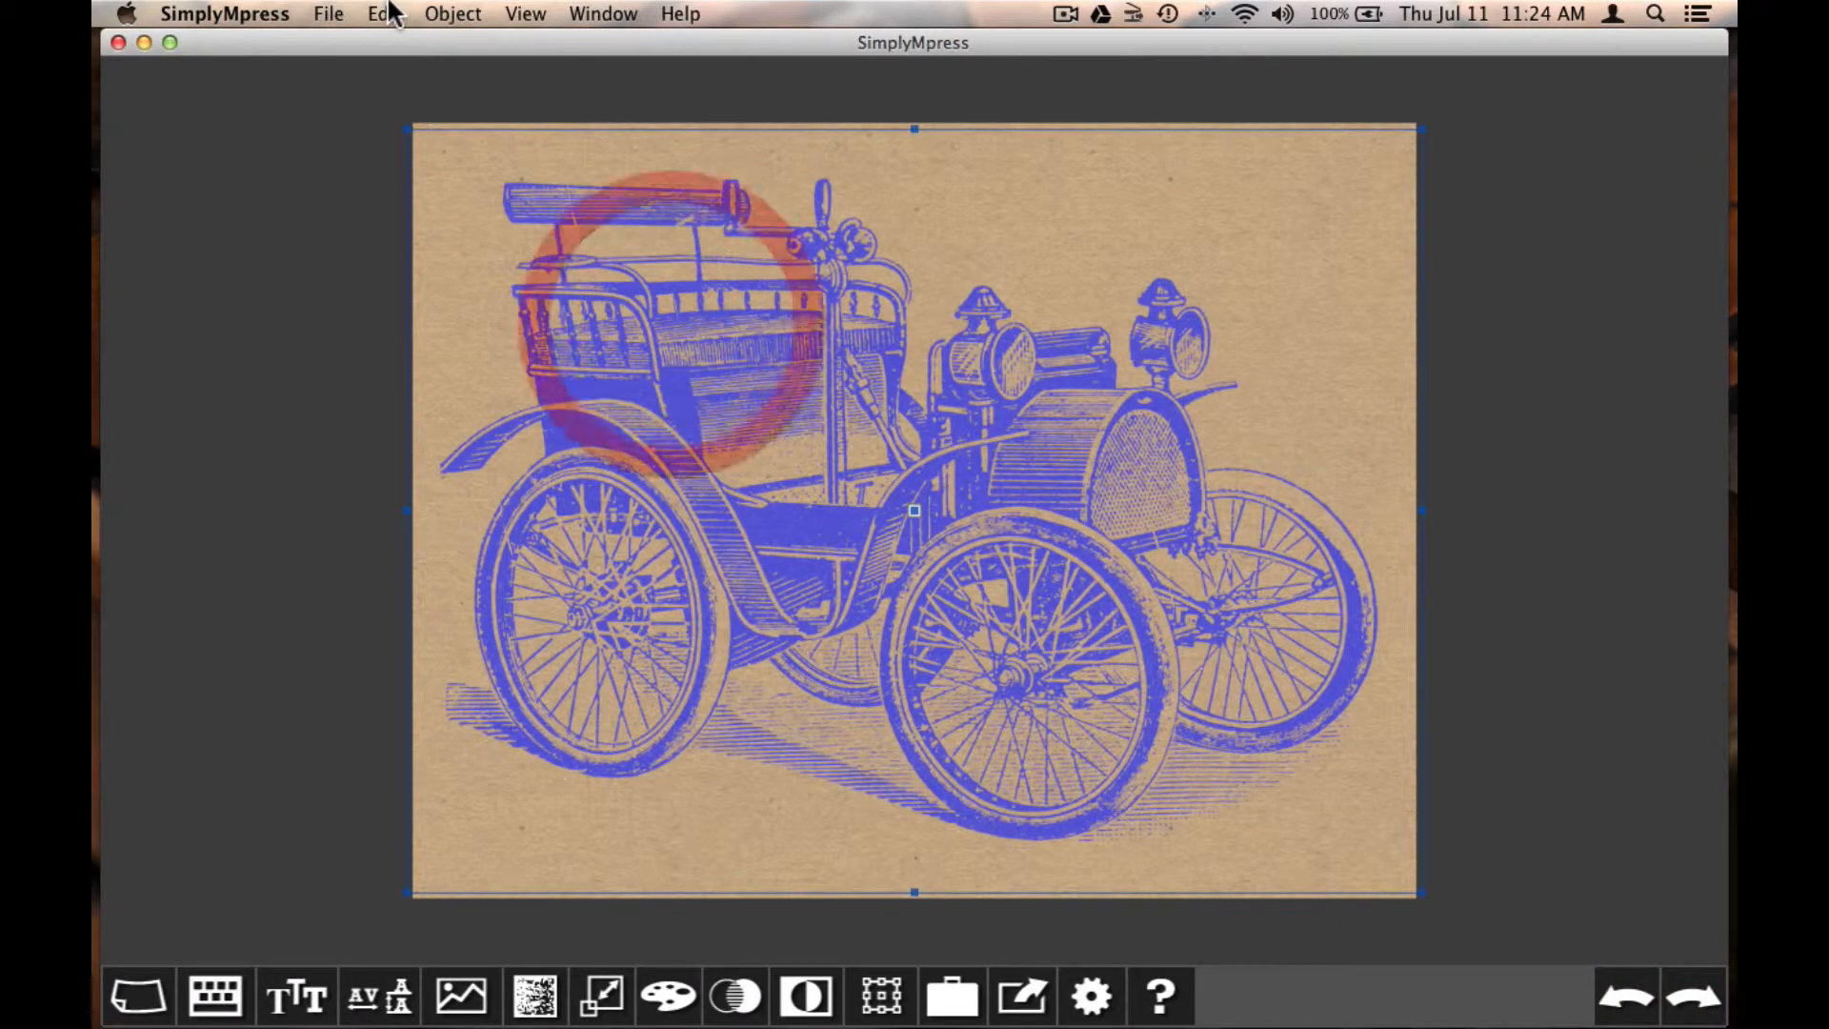
{"action": "left_click", "coordinate": [383, 13]}
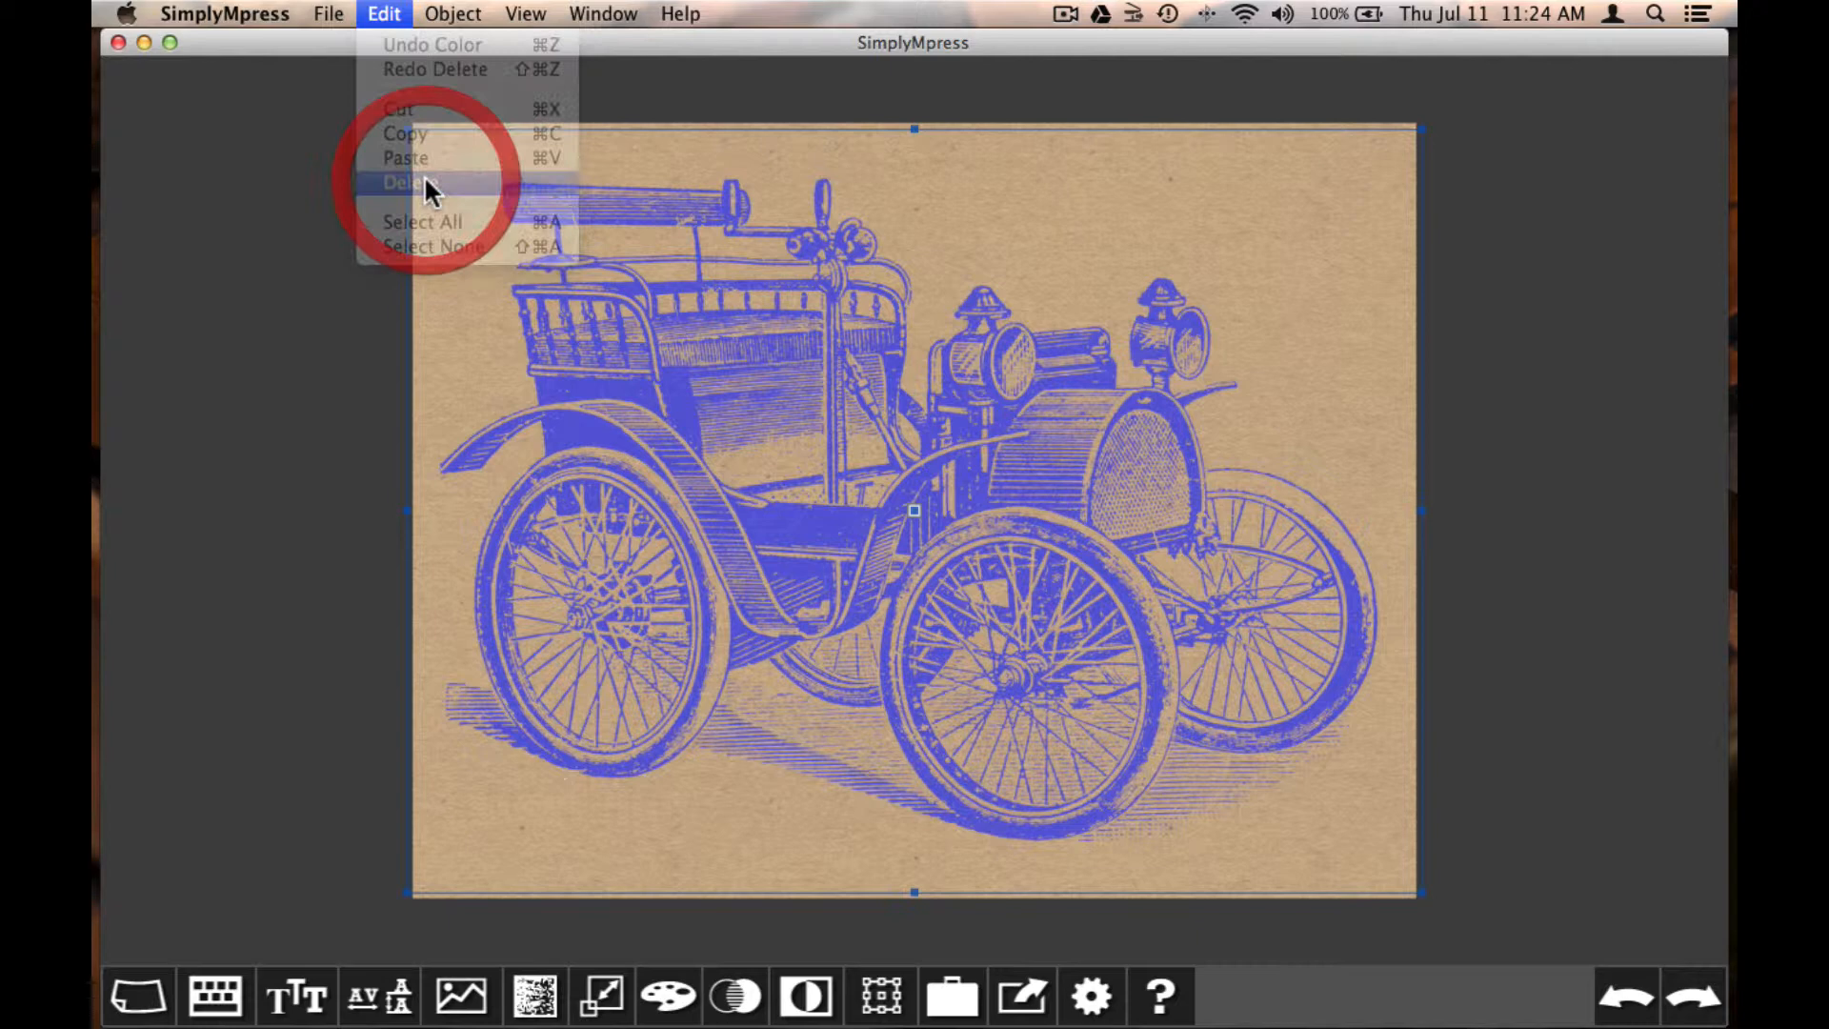
{"action": "left_click", "coordinate": [406, 182]}
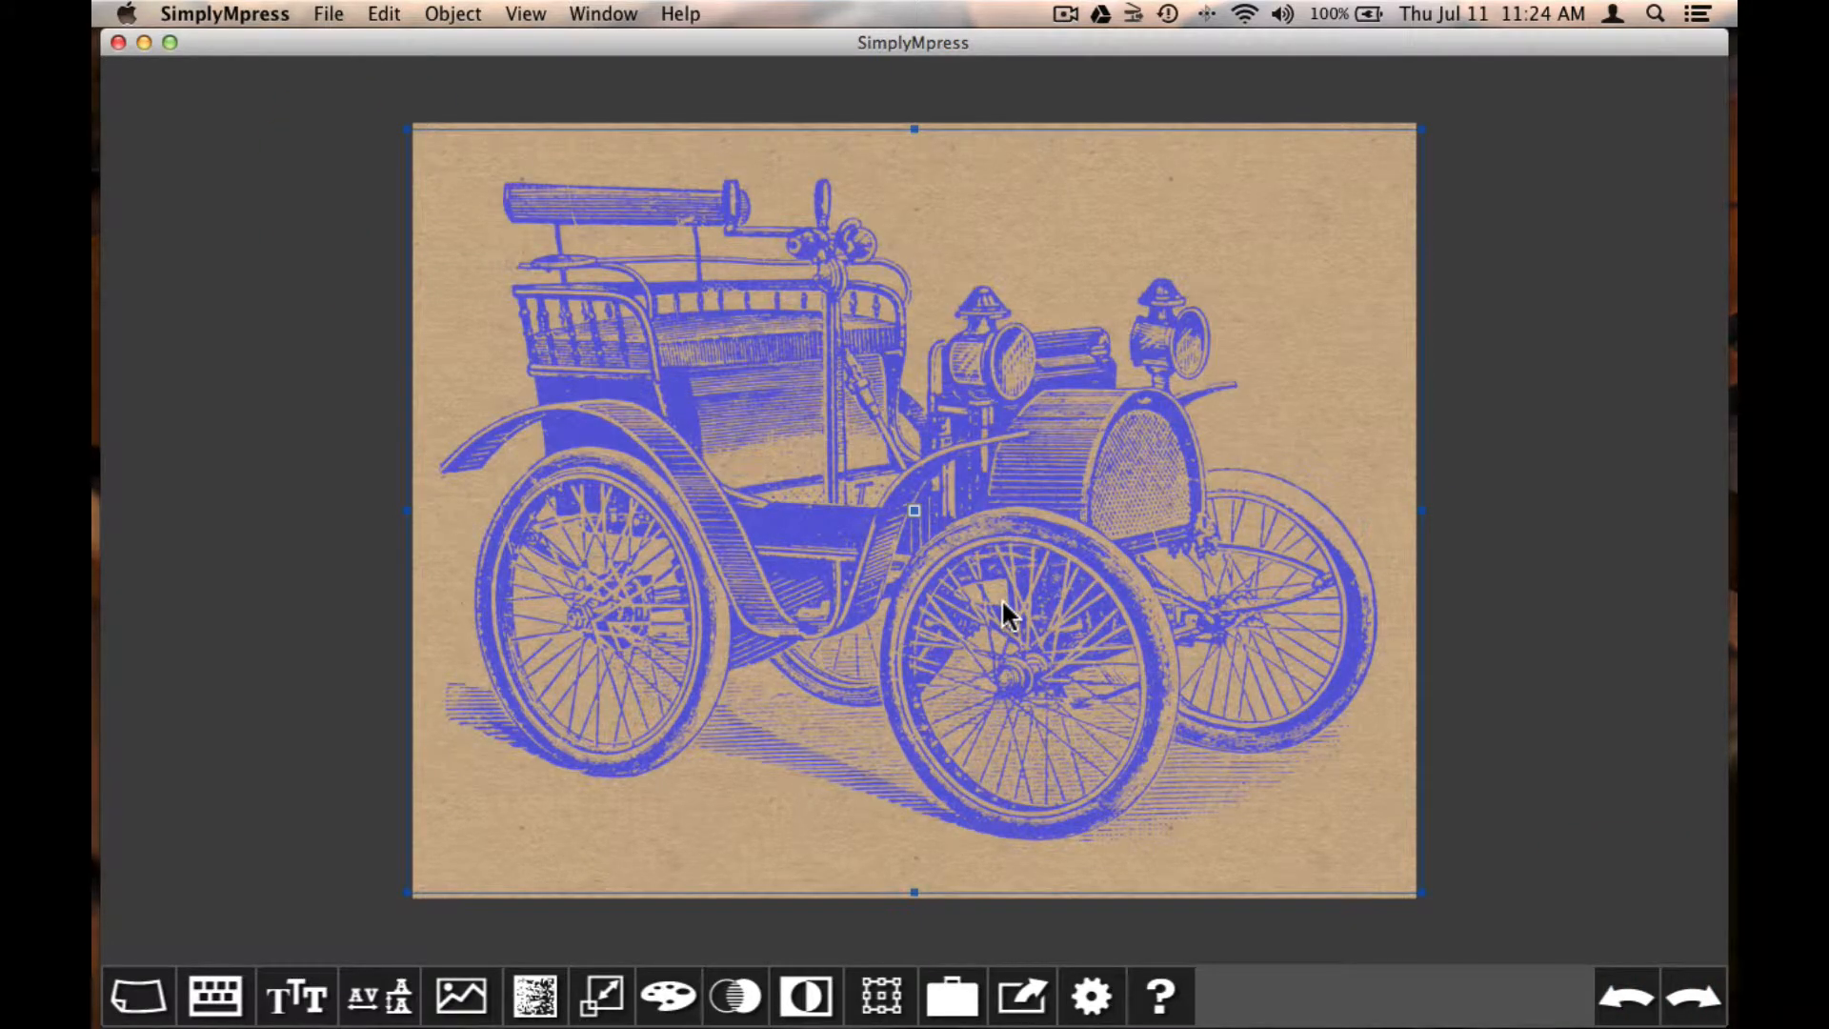
{"action": "key", "text": "cmd+x"}
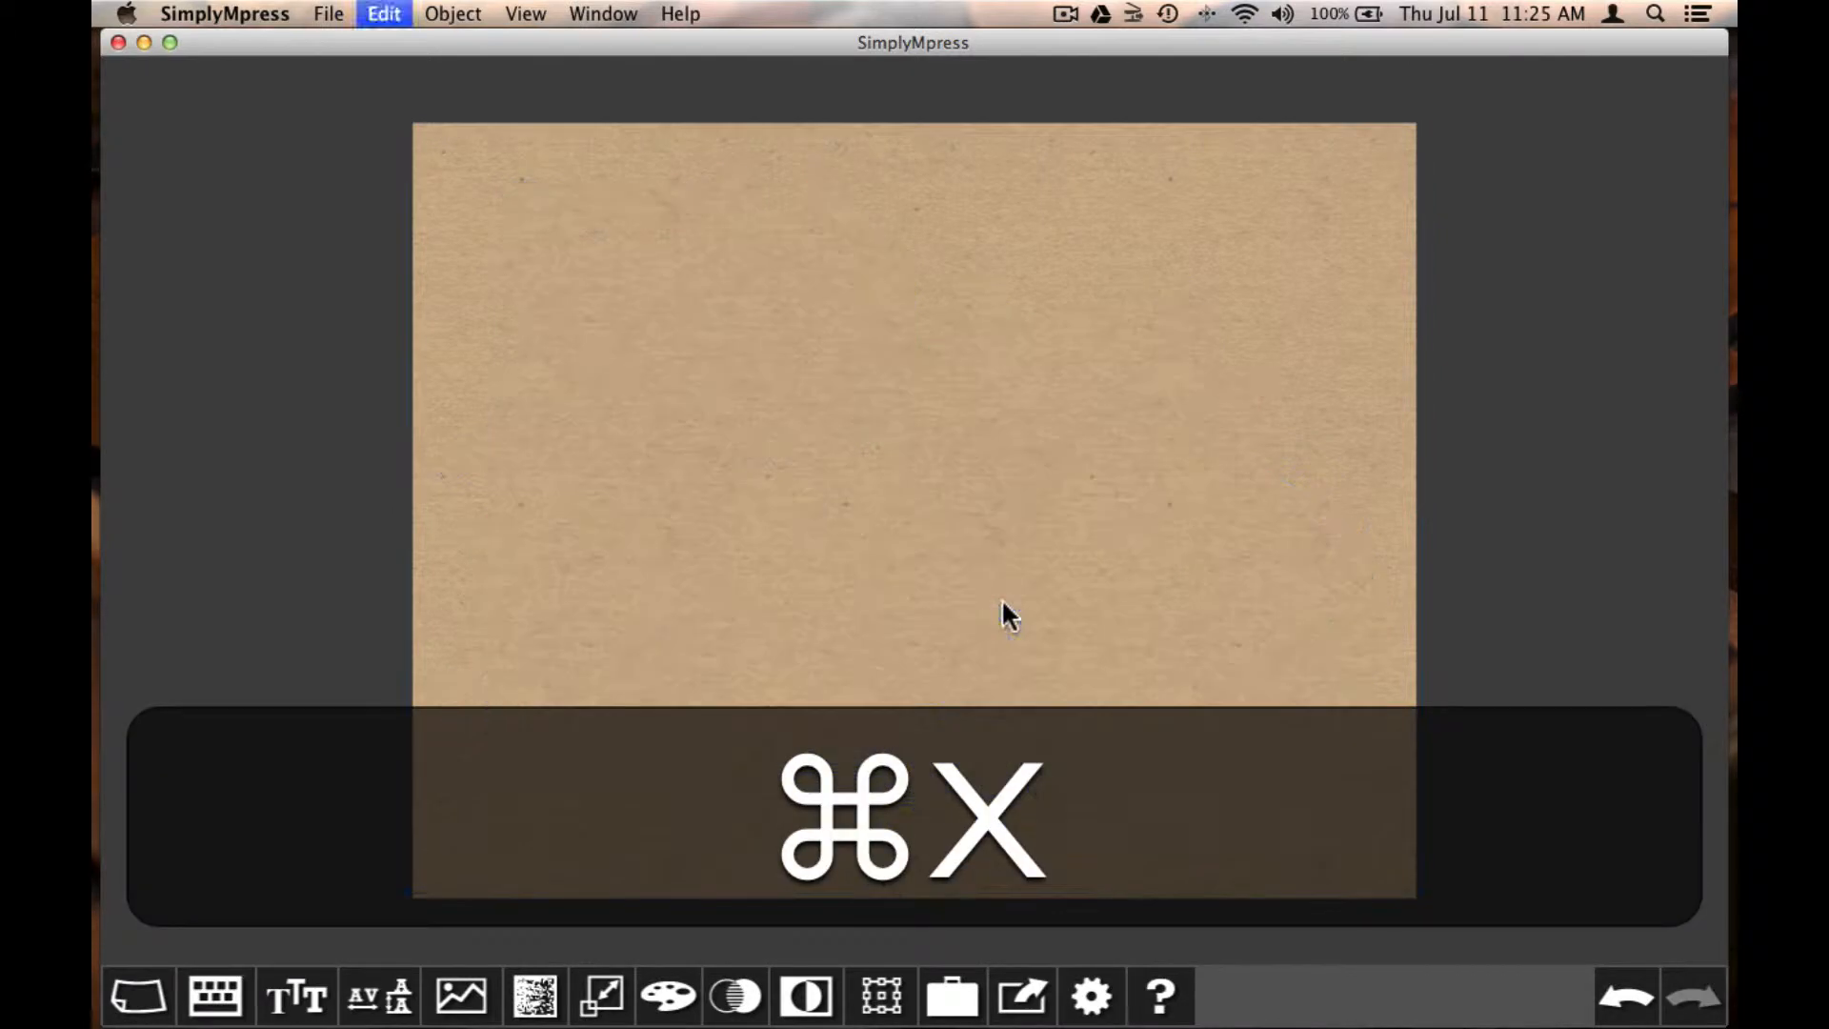
{"action": "left_click", "coordinate": [524, 12]}
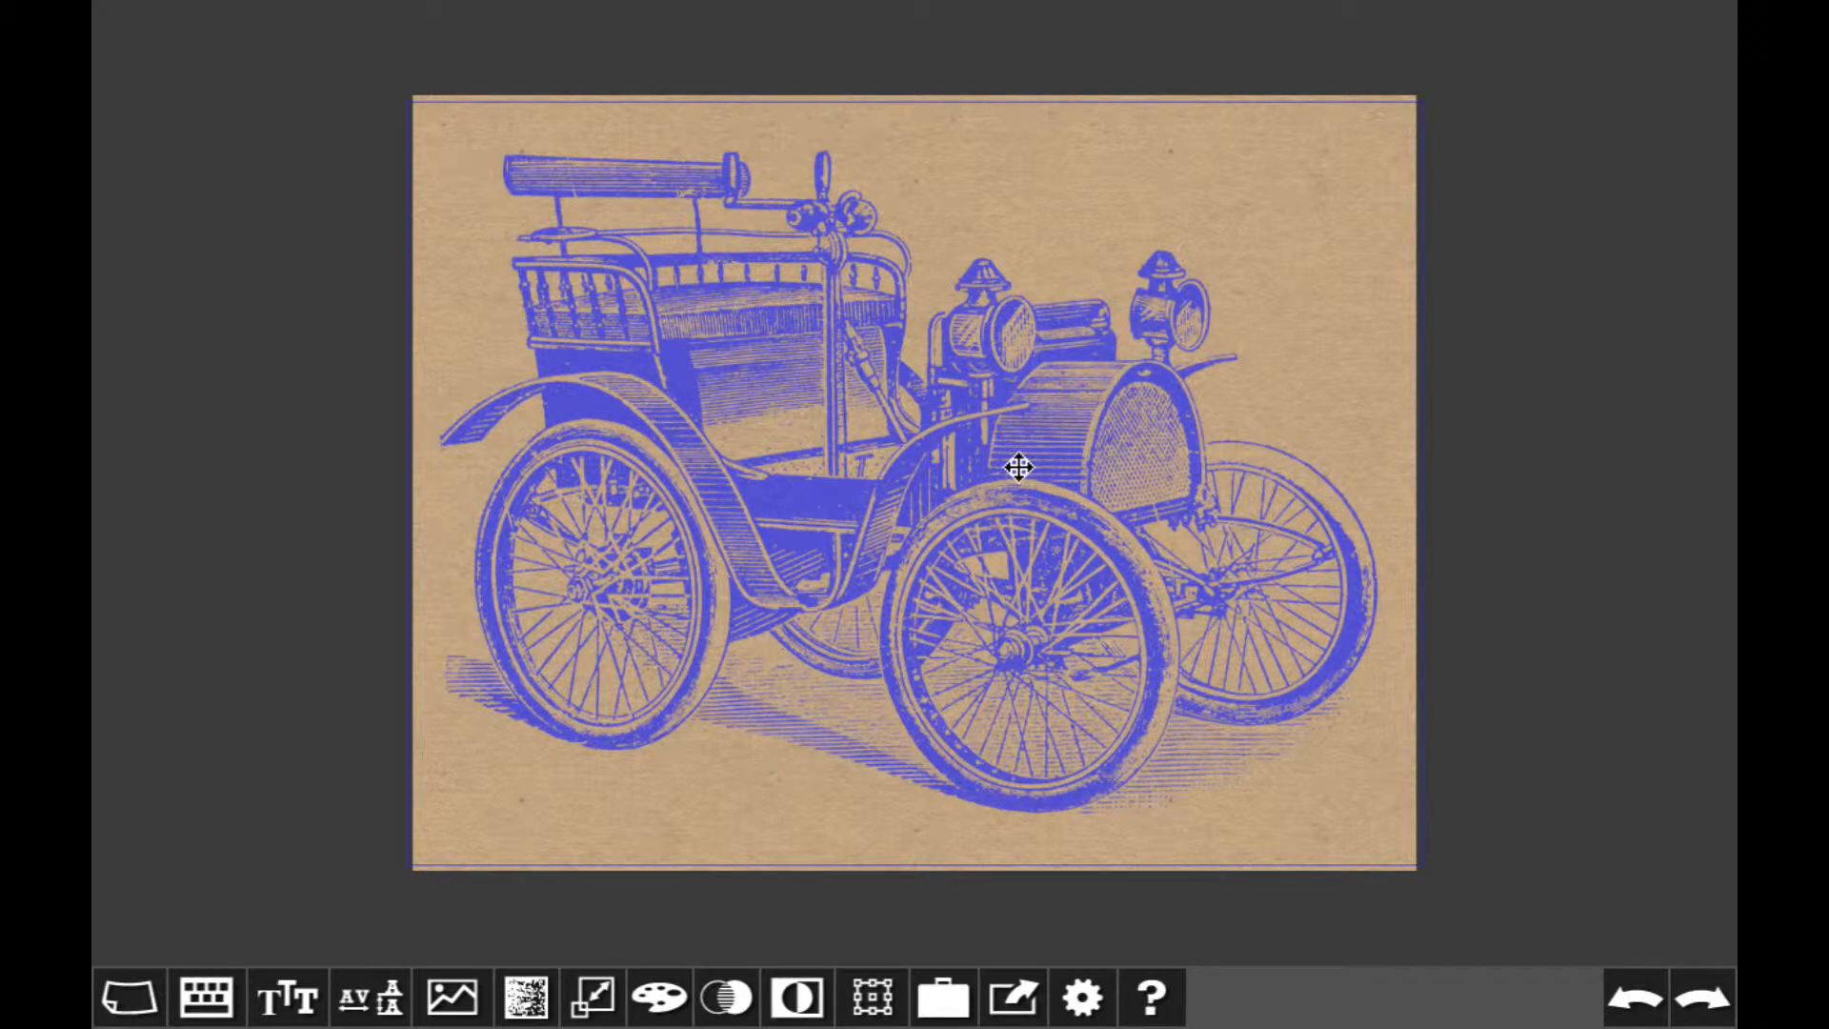
{"action": "left_click", "coordinate": [1019, 468]}
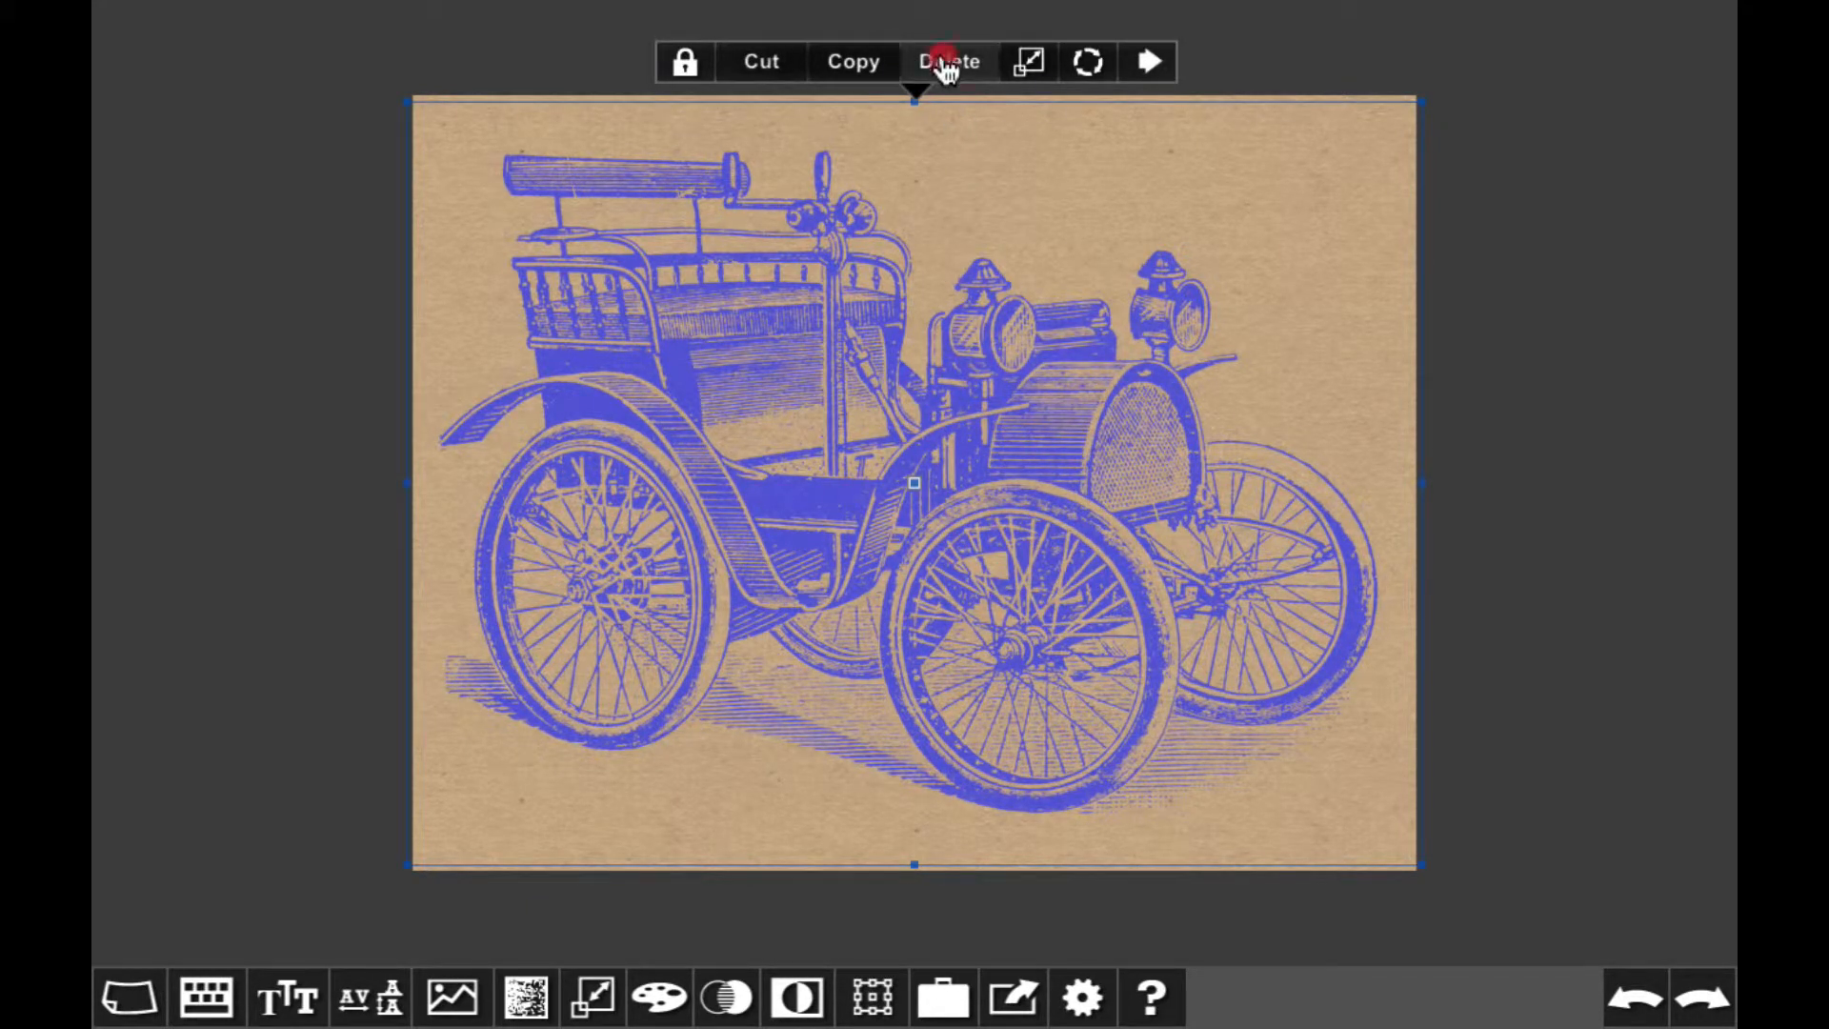
{"action": "left_click", "coordinate": [949, 61]}
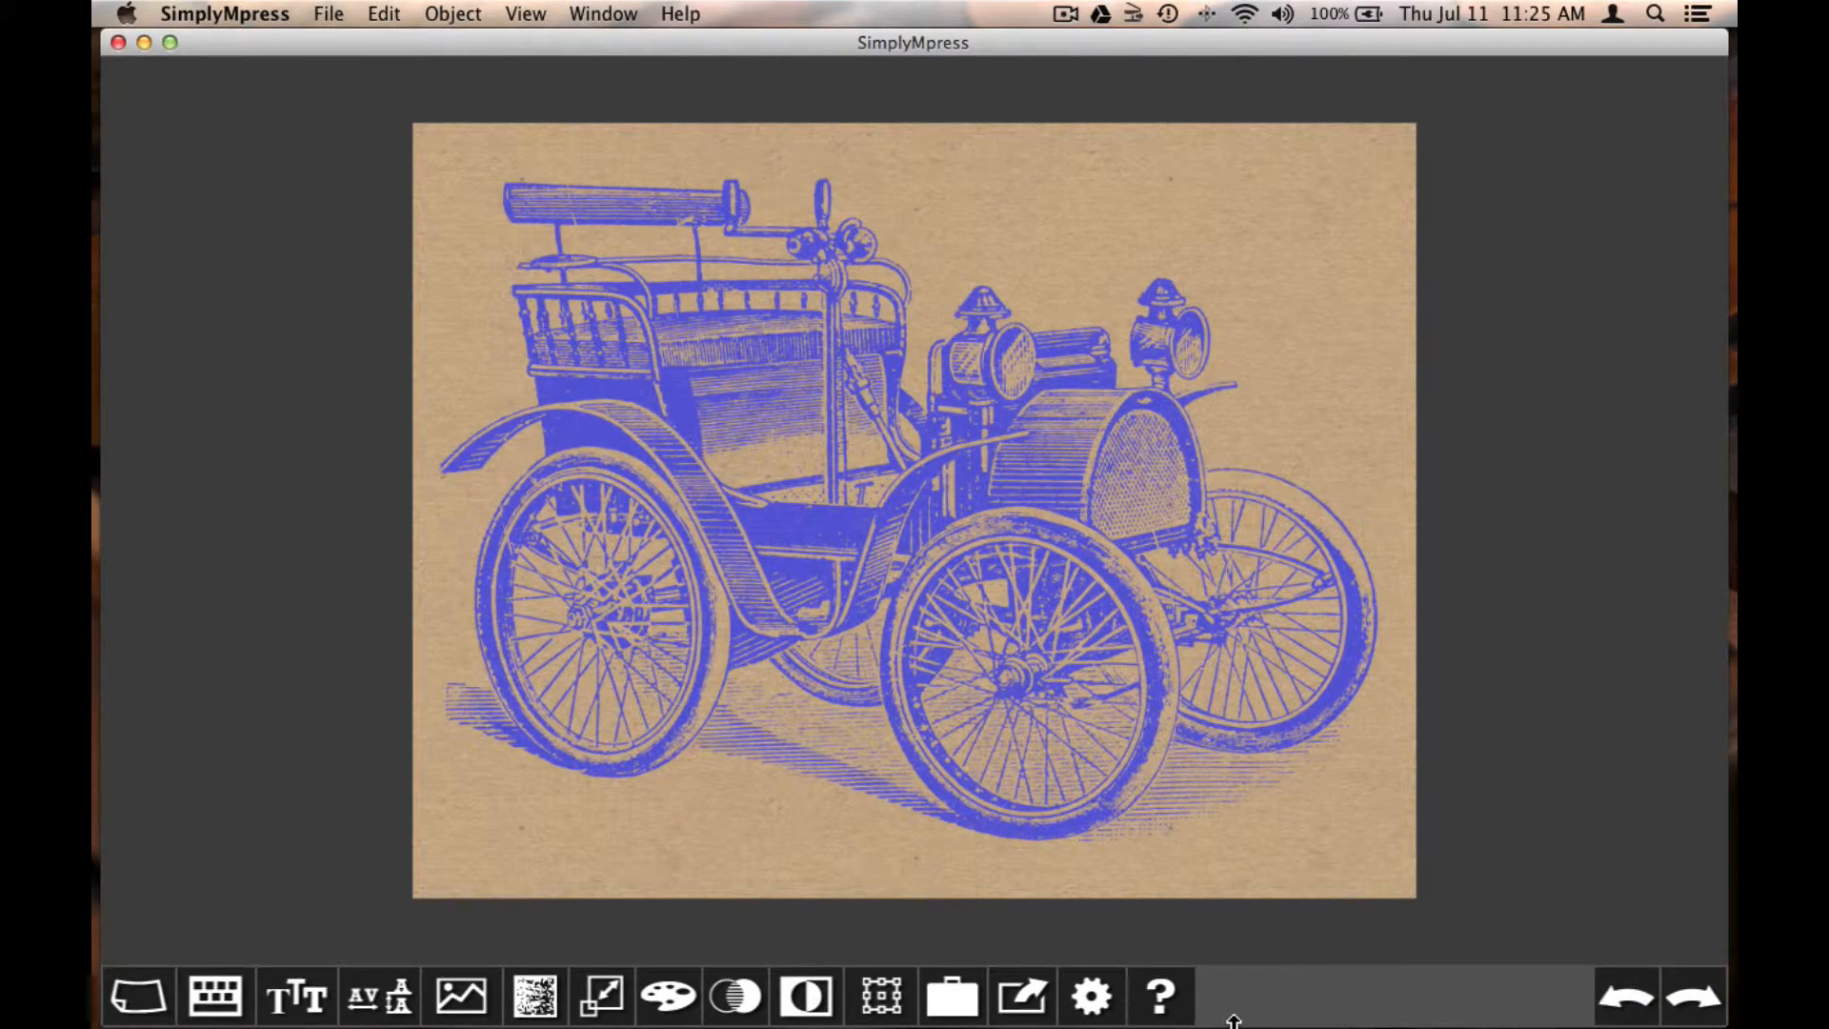
{"action": "left_click", "coordinate": [846, 536]}
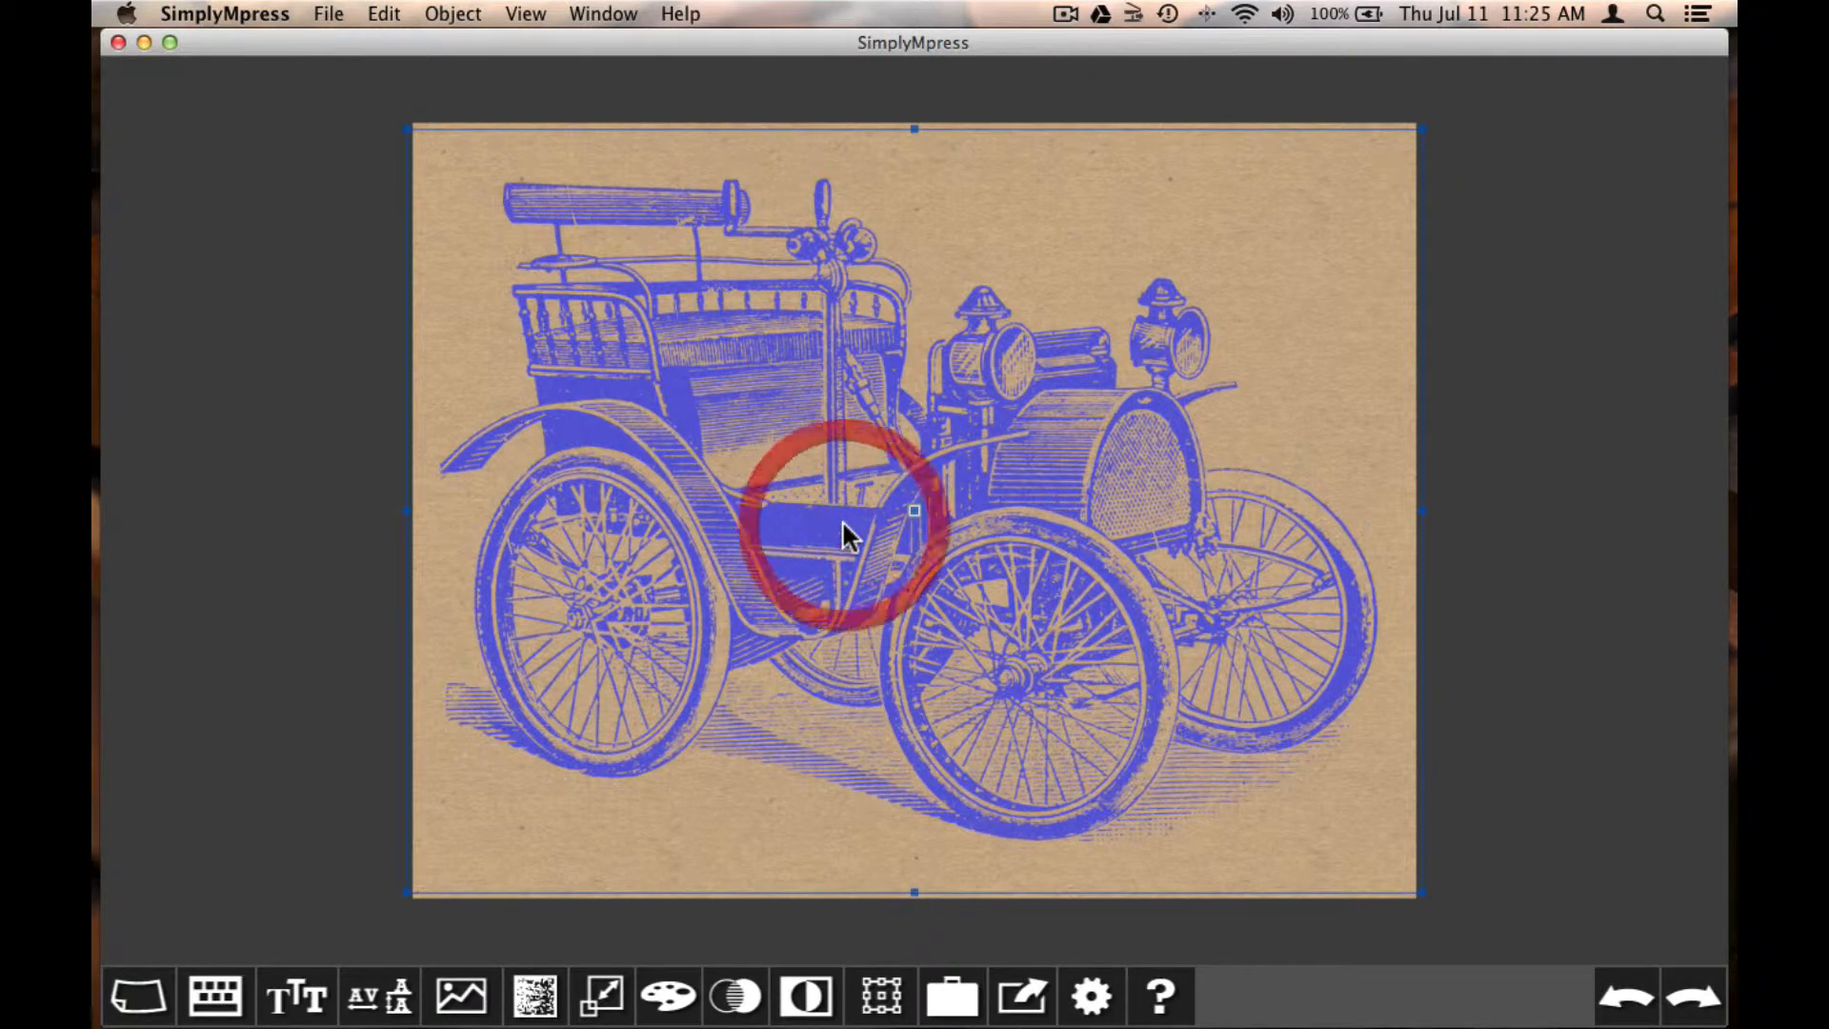
{"action": "key", "text": "cmd+c"}
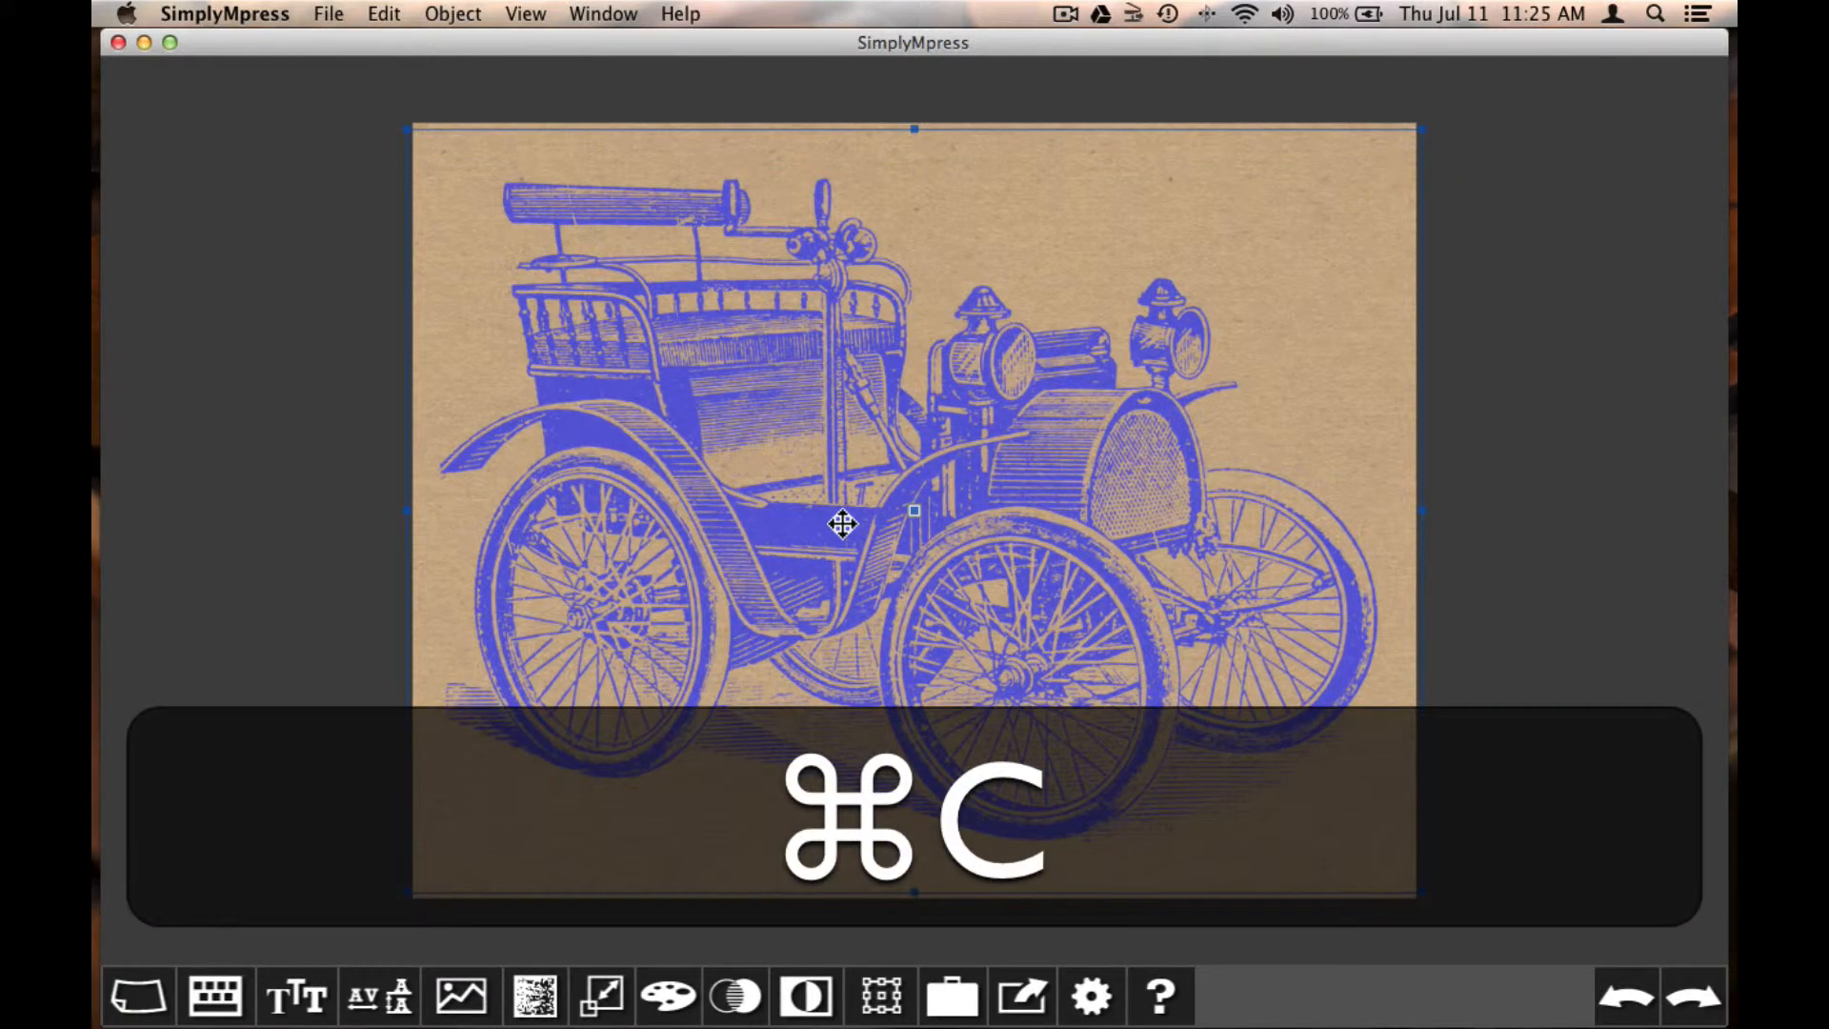
{"action": "key", "text": "cmd+c"}
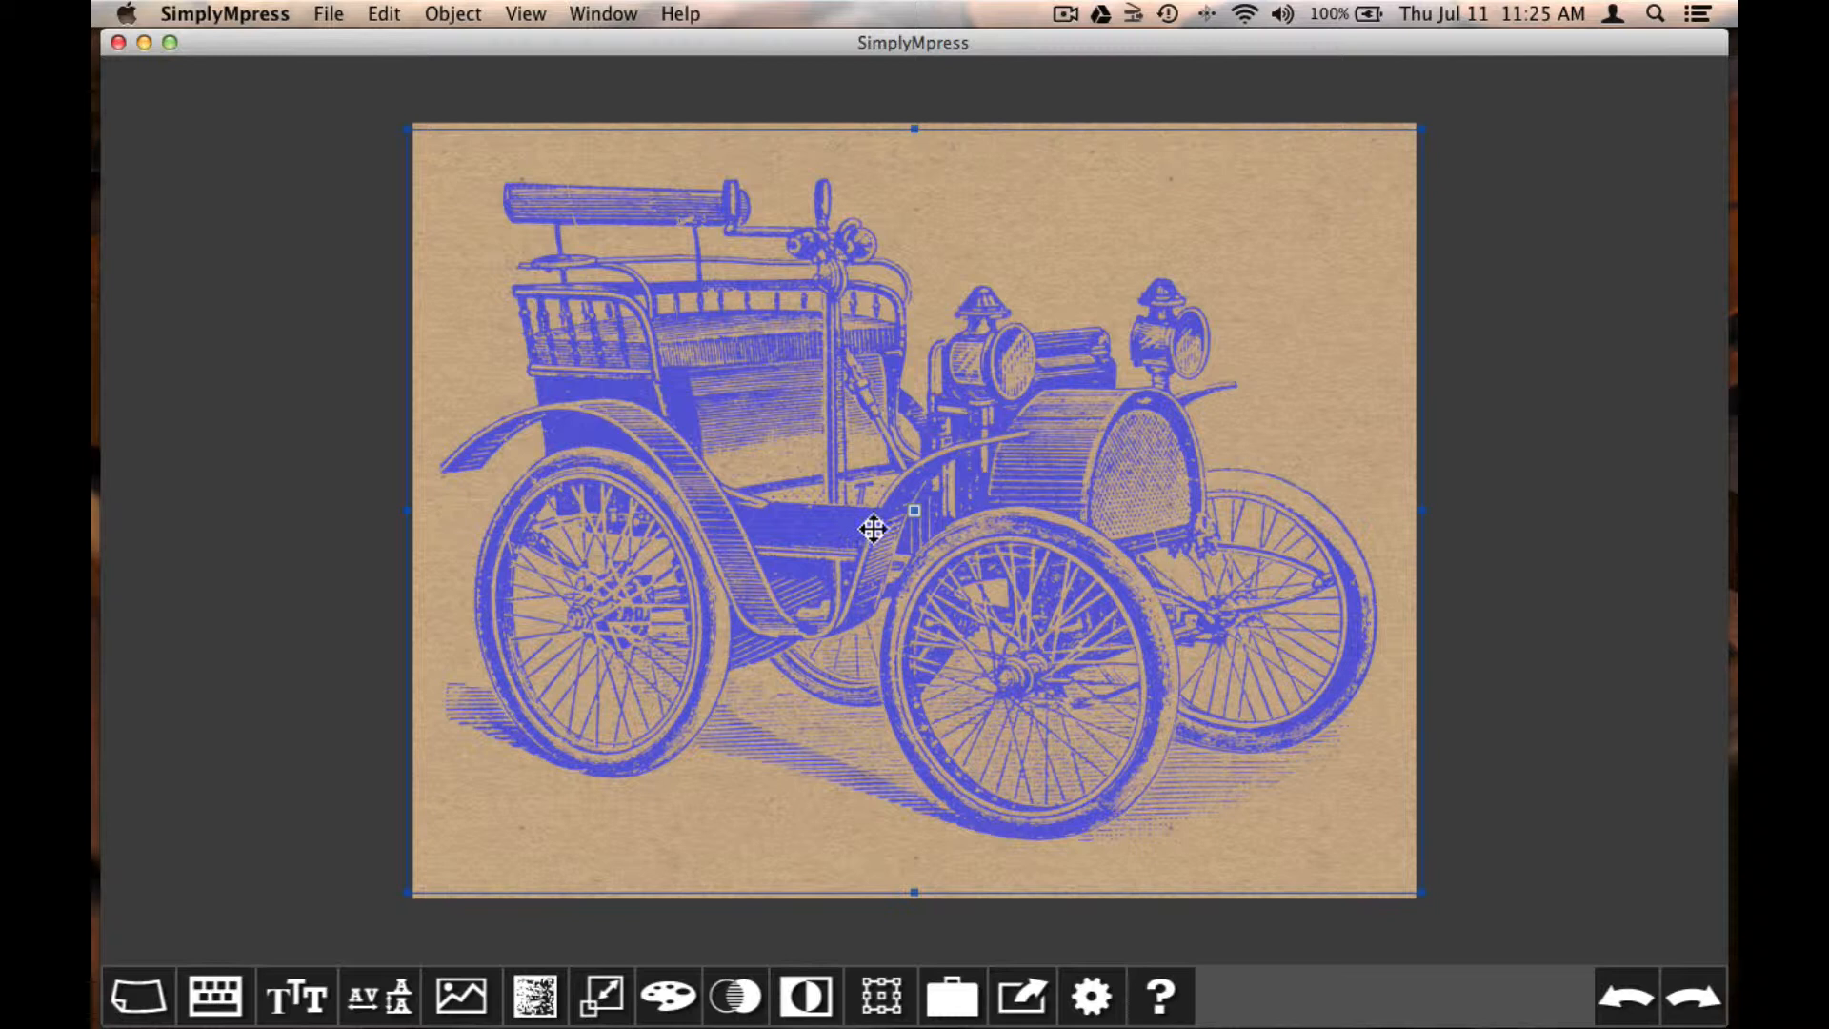
{"action": "left_click", "coordinate": [383, 12]}
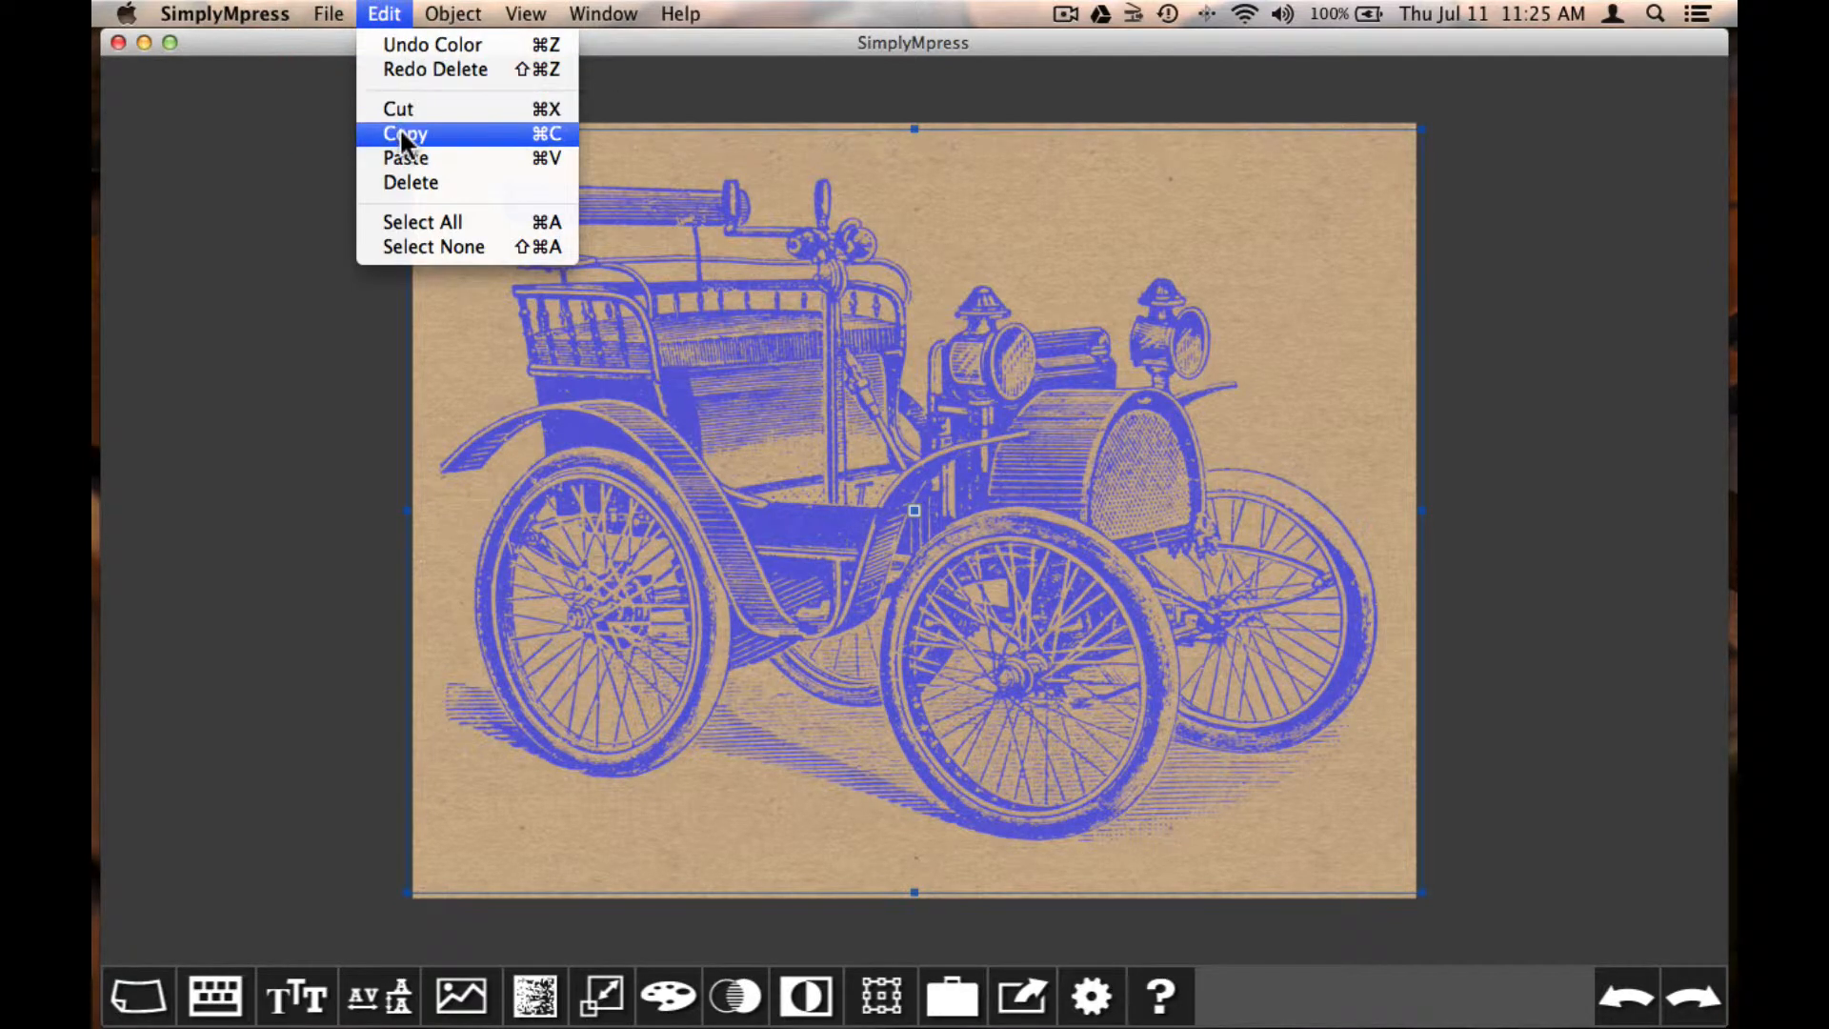
{"action": "left_click", "coordinate": [404, 133]}
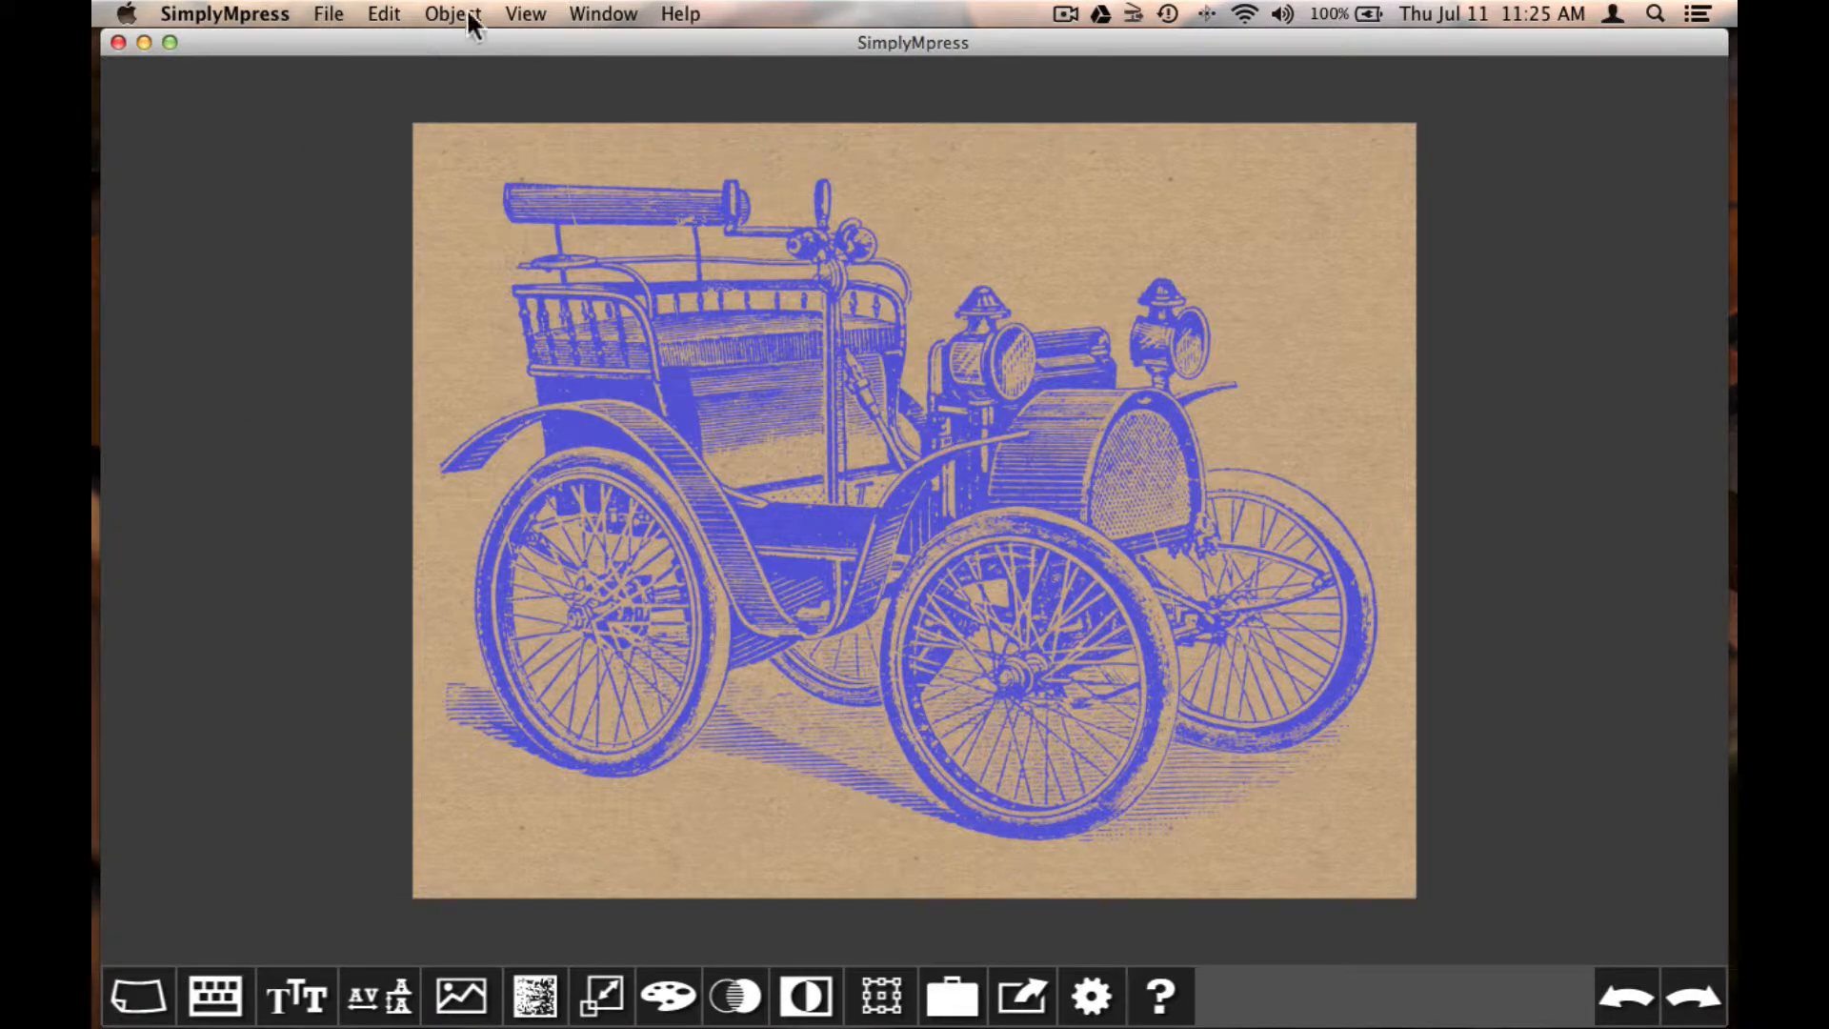
{"action": "left_click", "coordinate": [525, 12]}
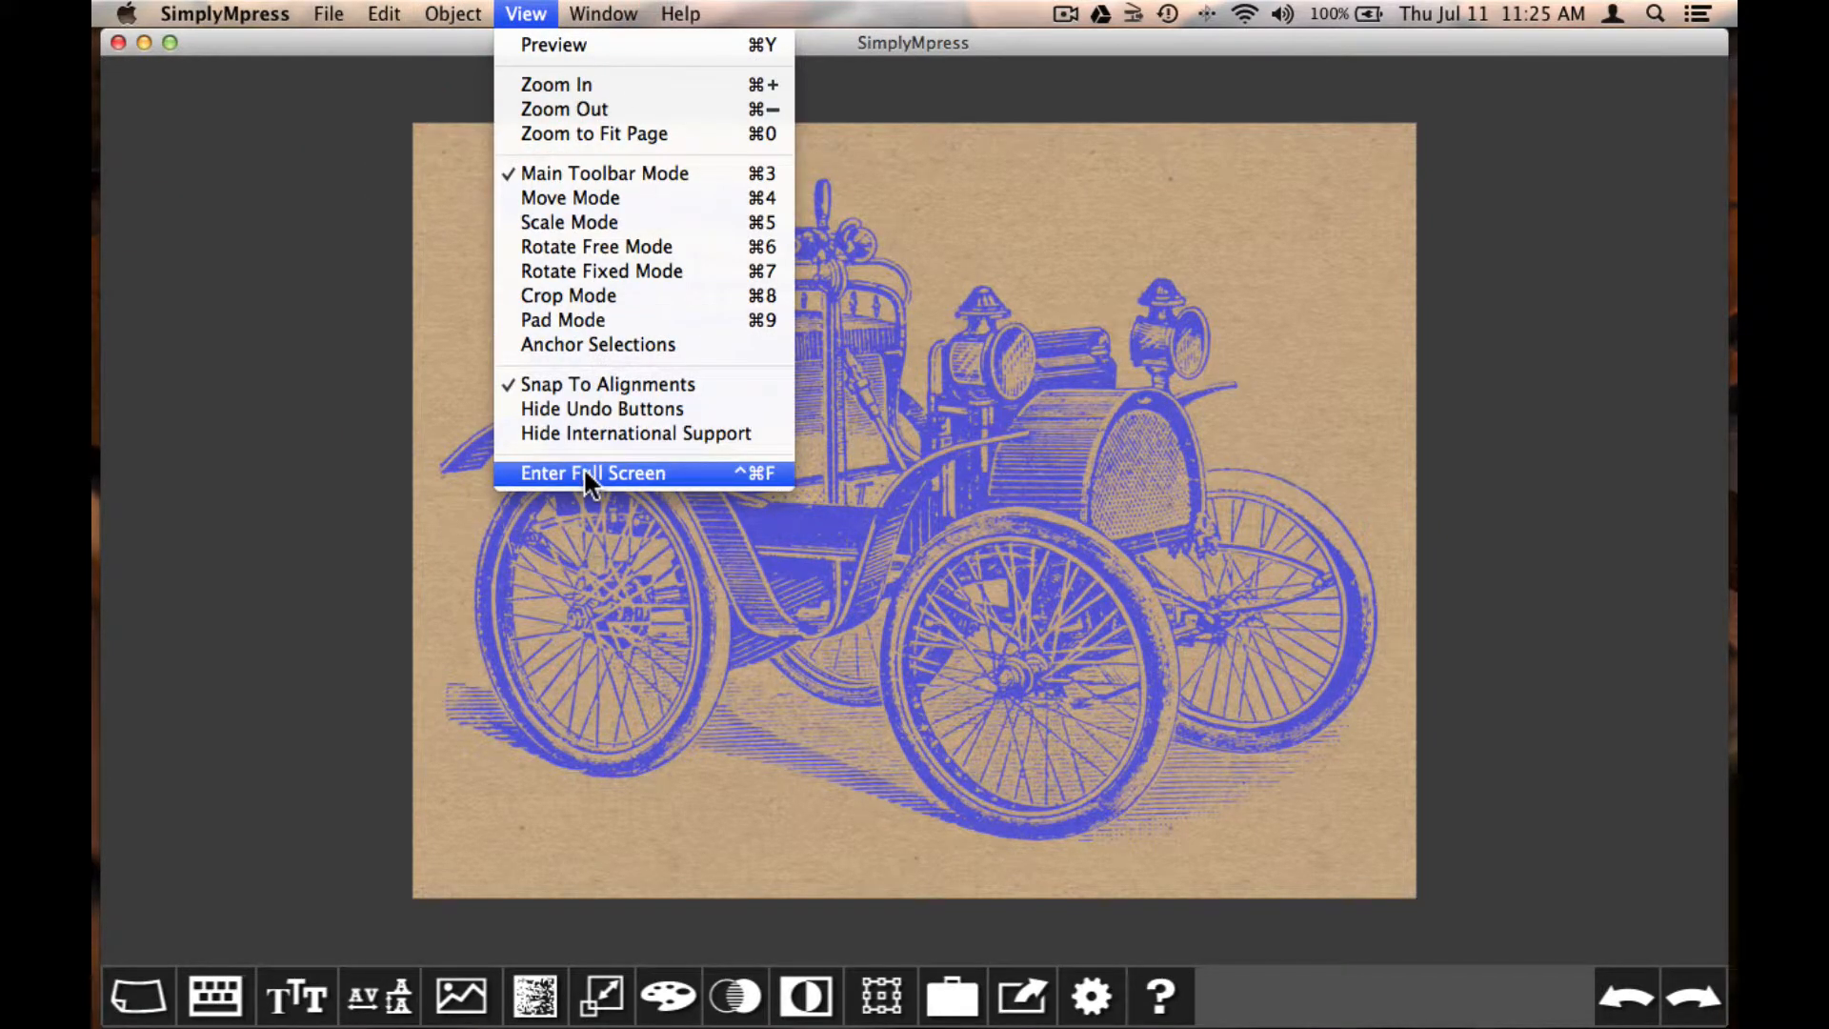
{"action": "left_click", "coordinate": [593, 472]}
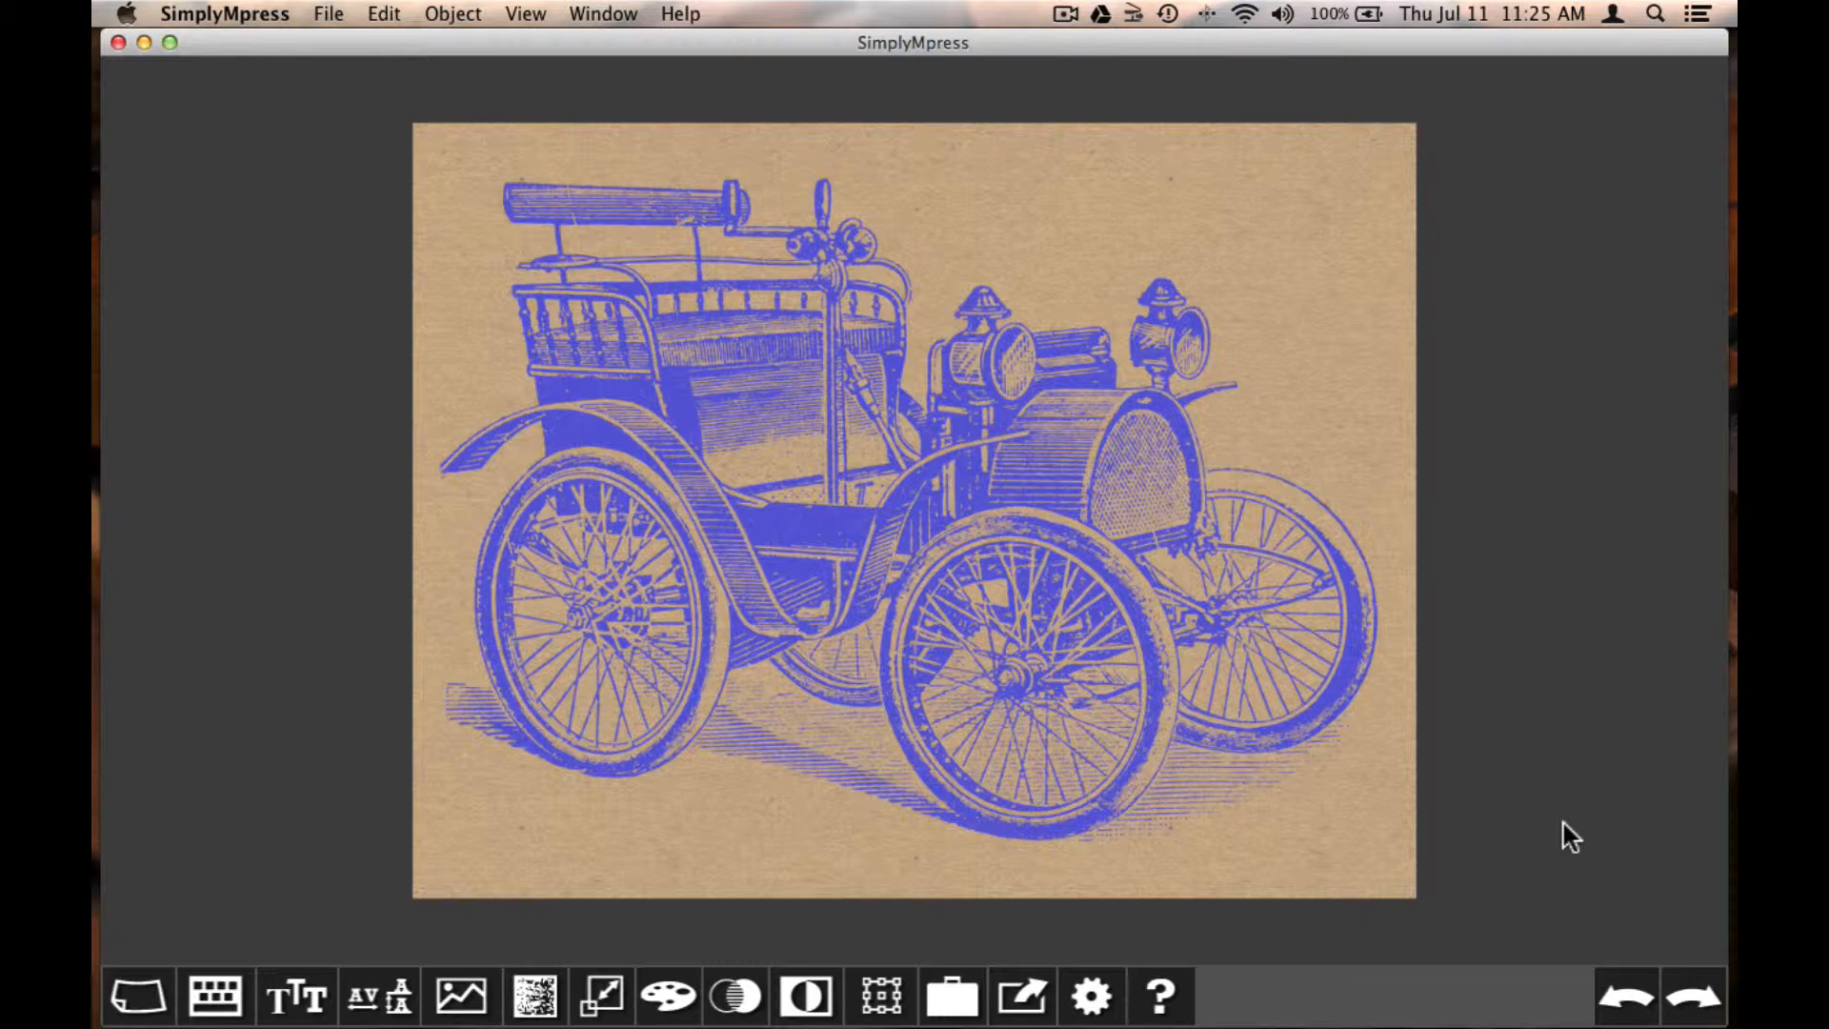
Paste extra car copies onto the page, then undo until the car drawings are gone.
{"action": "key", "text": "cmd+v"}
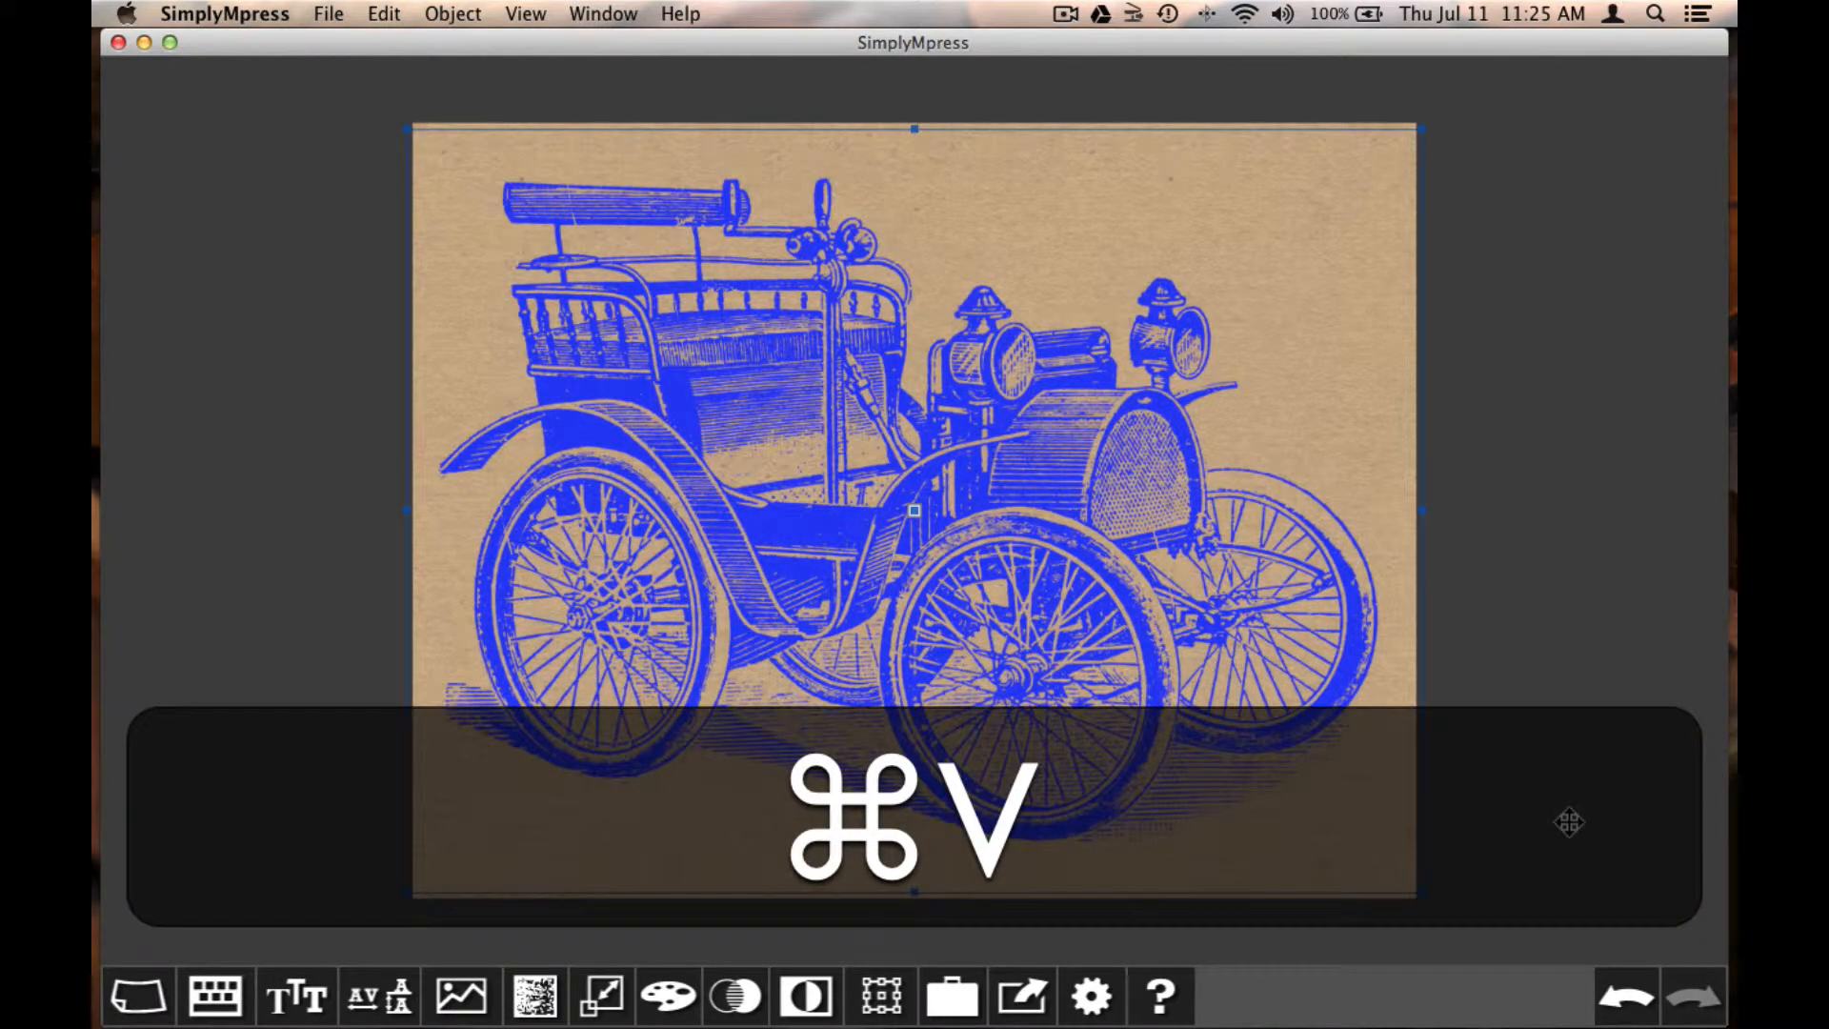
{"action": "key", "text": "cmd+v"}
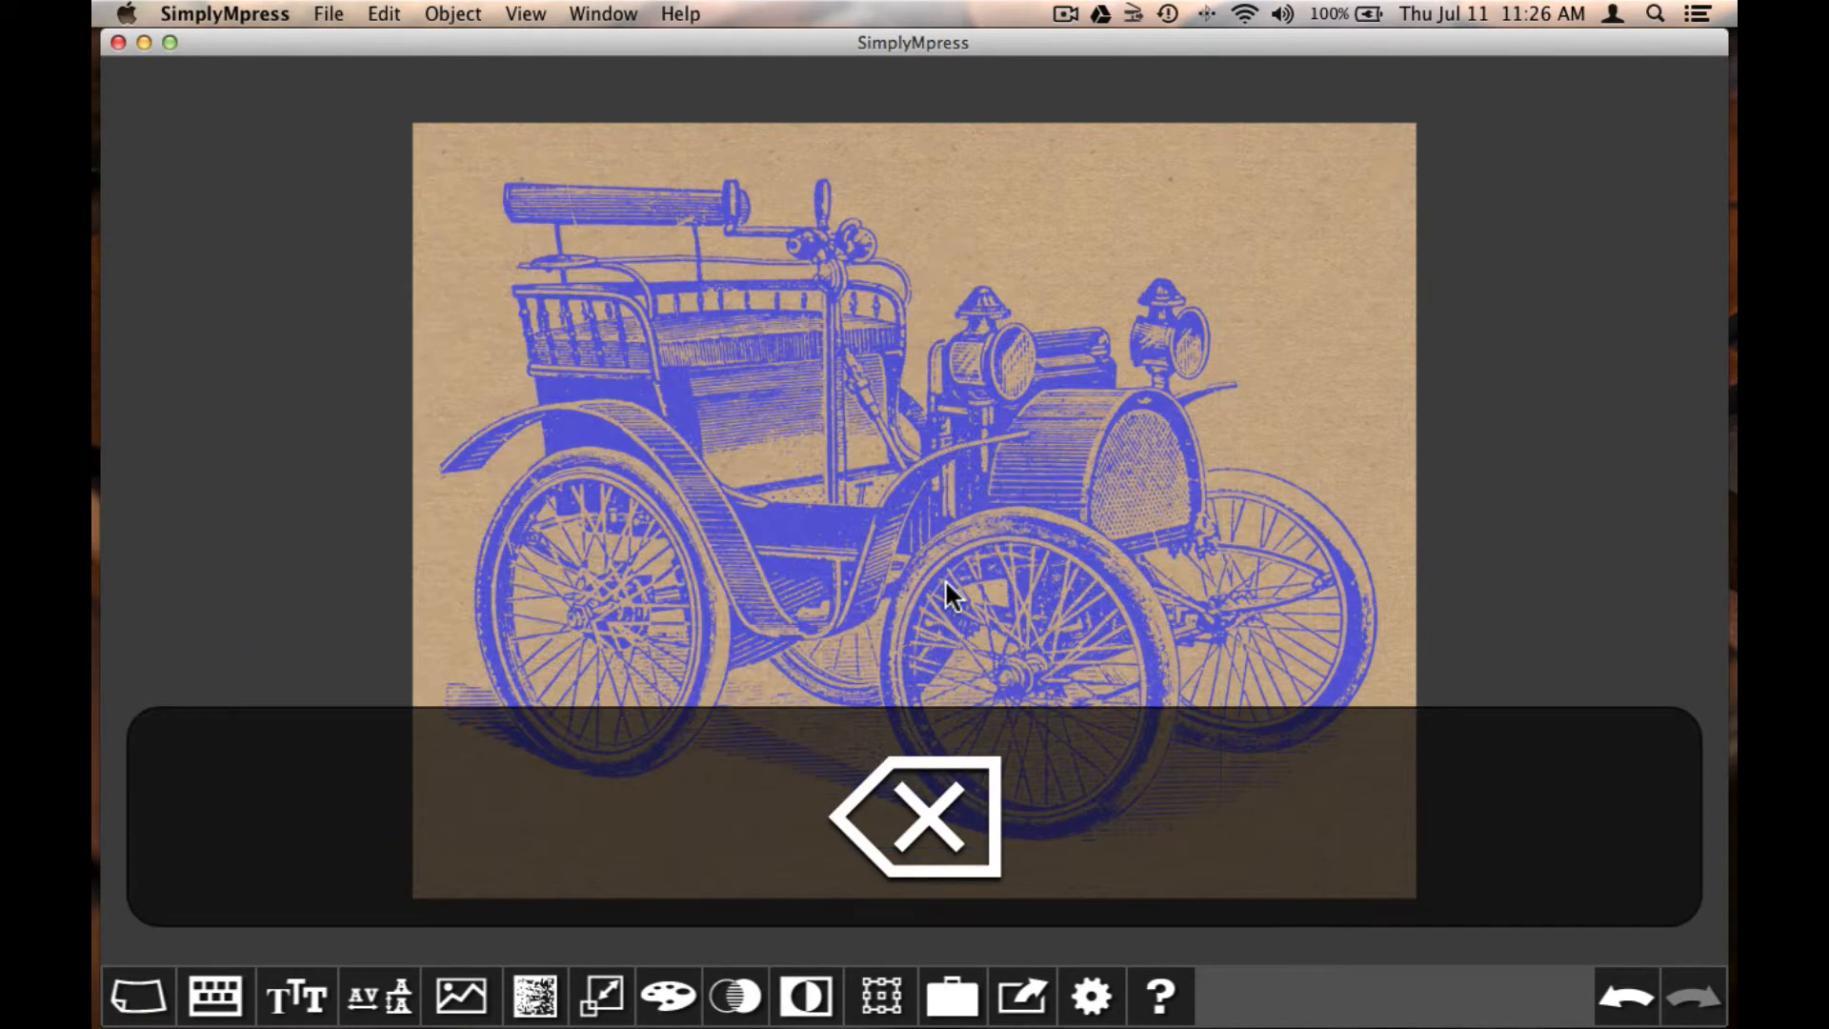
{"action": "left_click", "coordinate": [384, 12]}
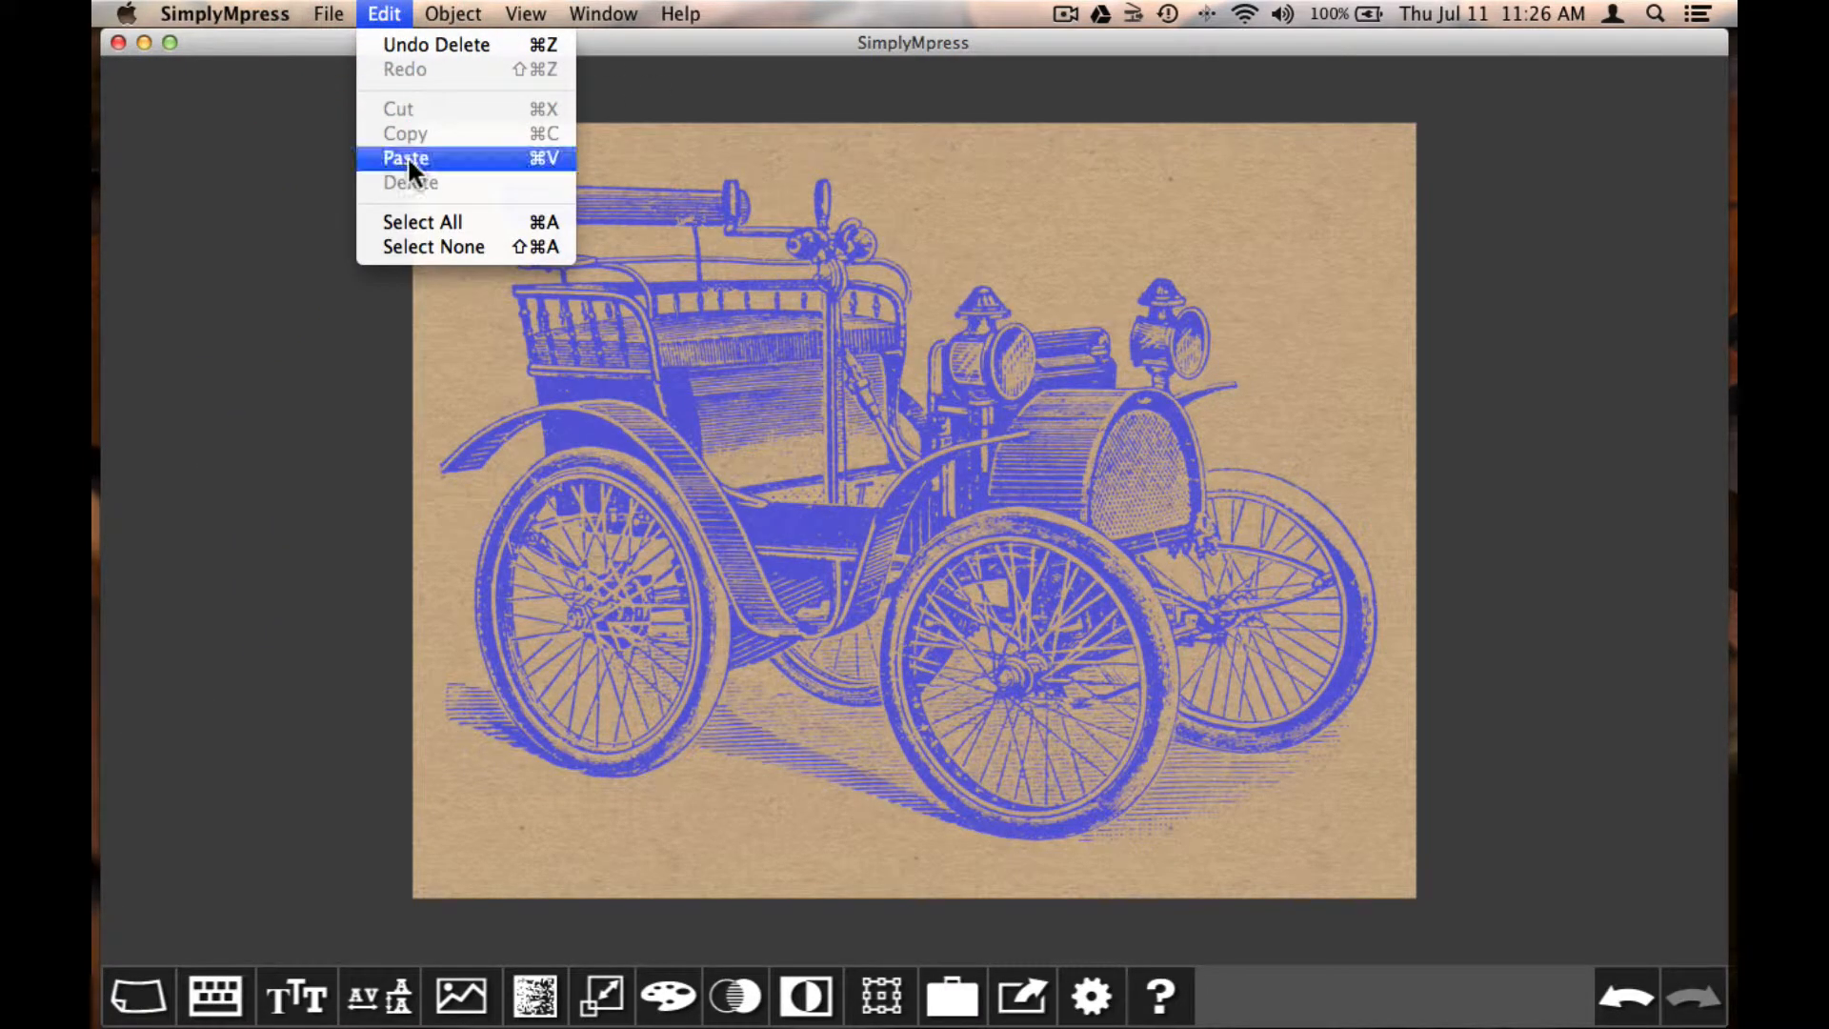
{"action": "left_click", "coordinate": [405, 157]}
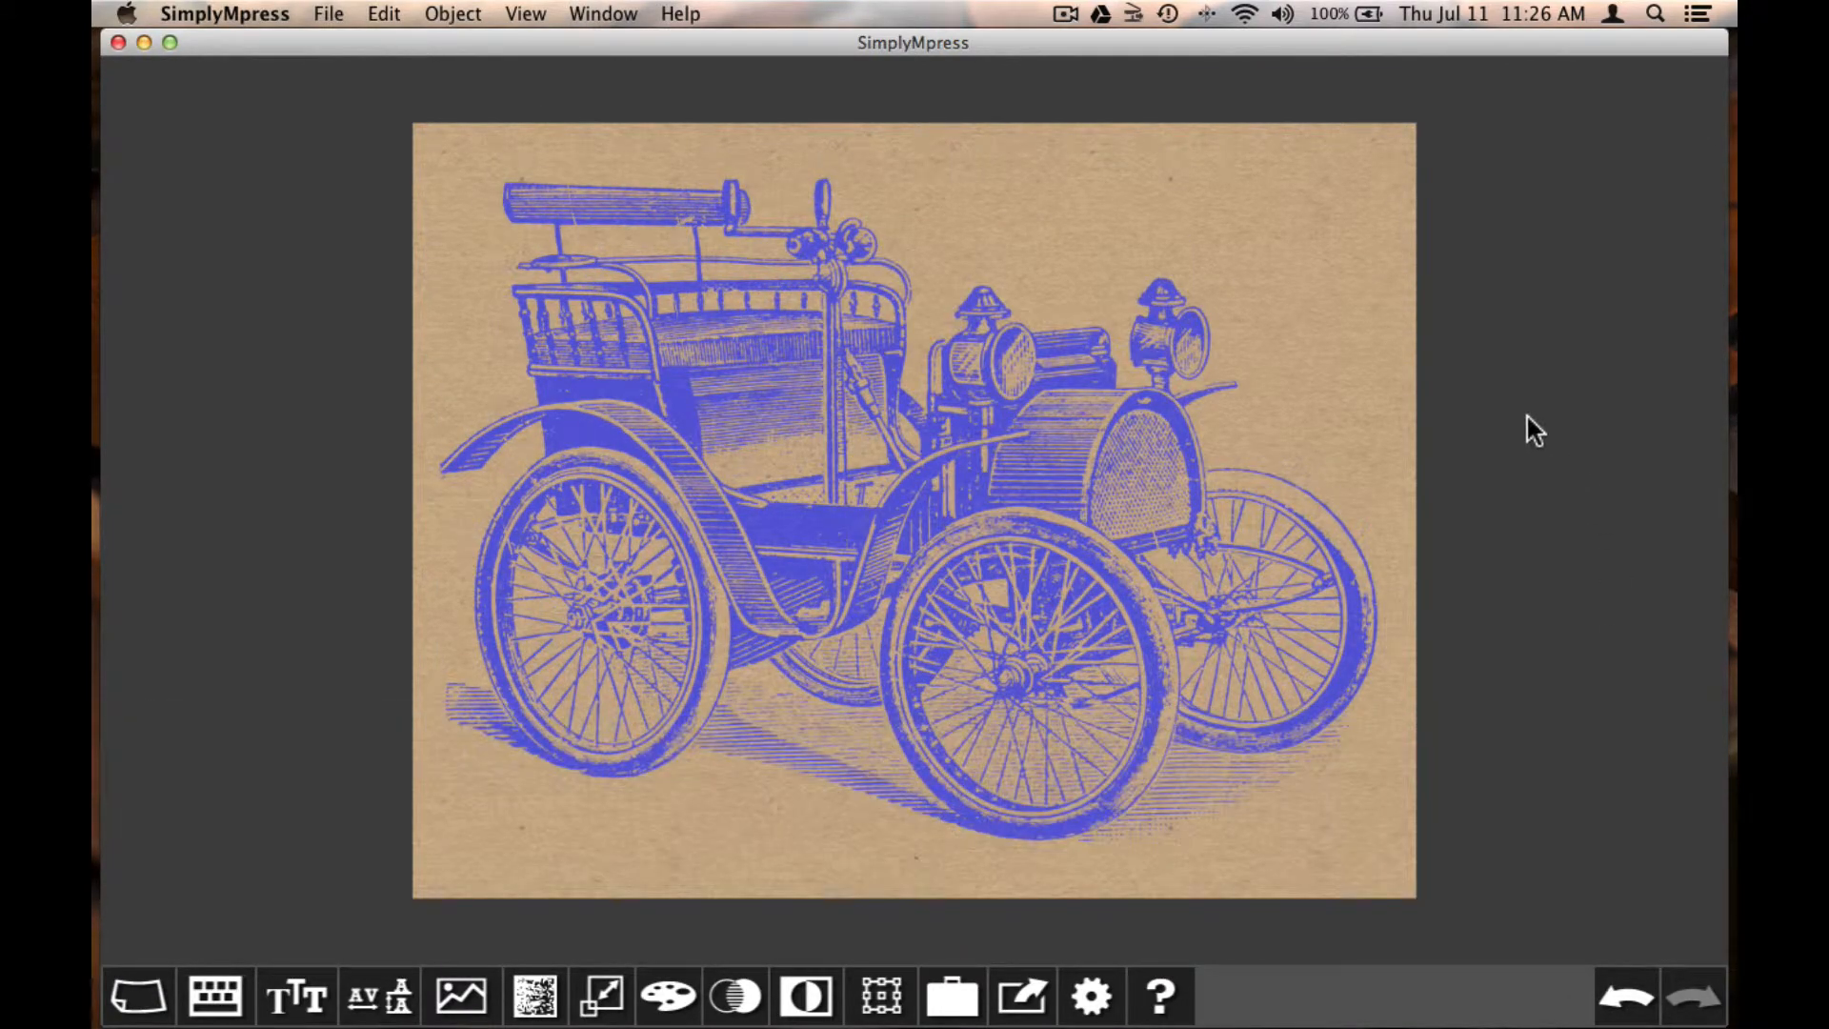
{"action": "left_click", "coordinate": [525, 12]}
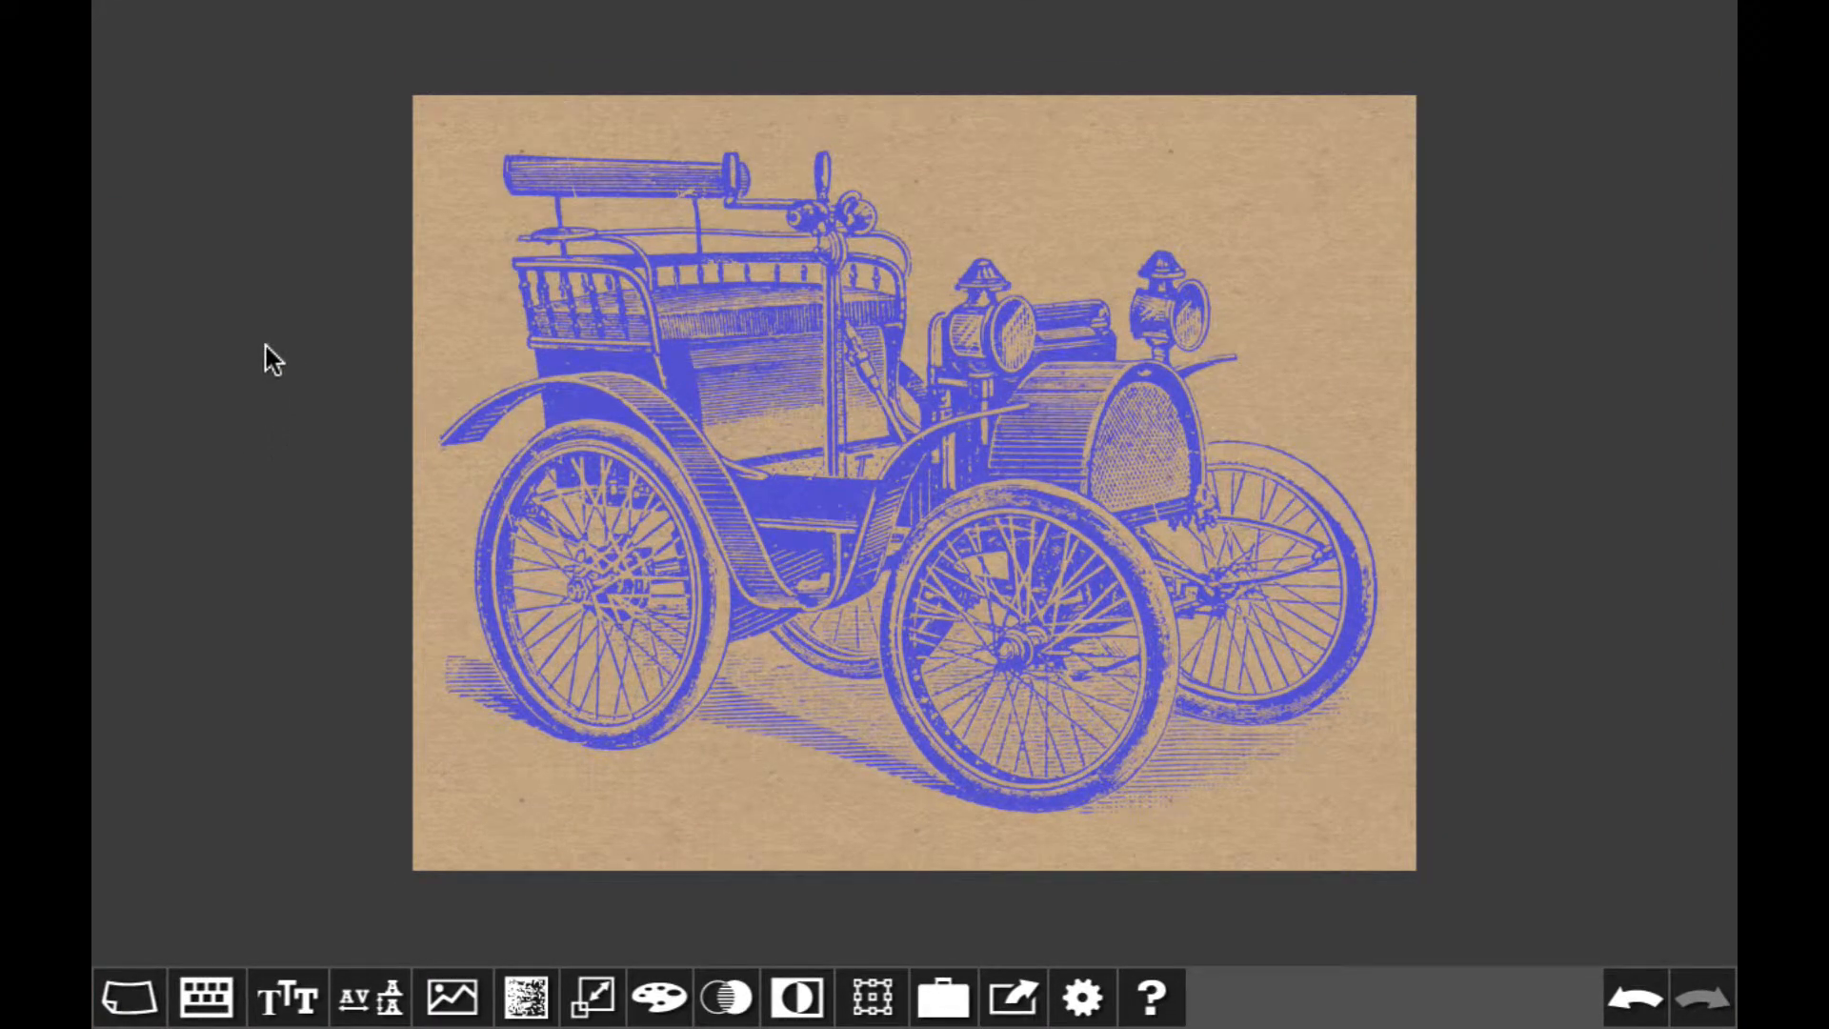
{"action": "mouse_move", "coordinate": [285, 291]}
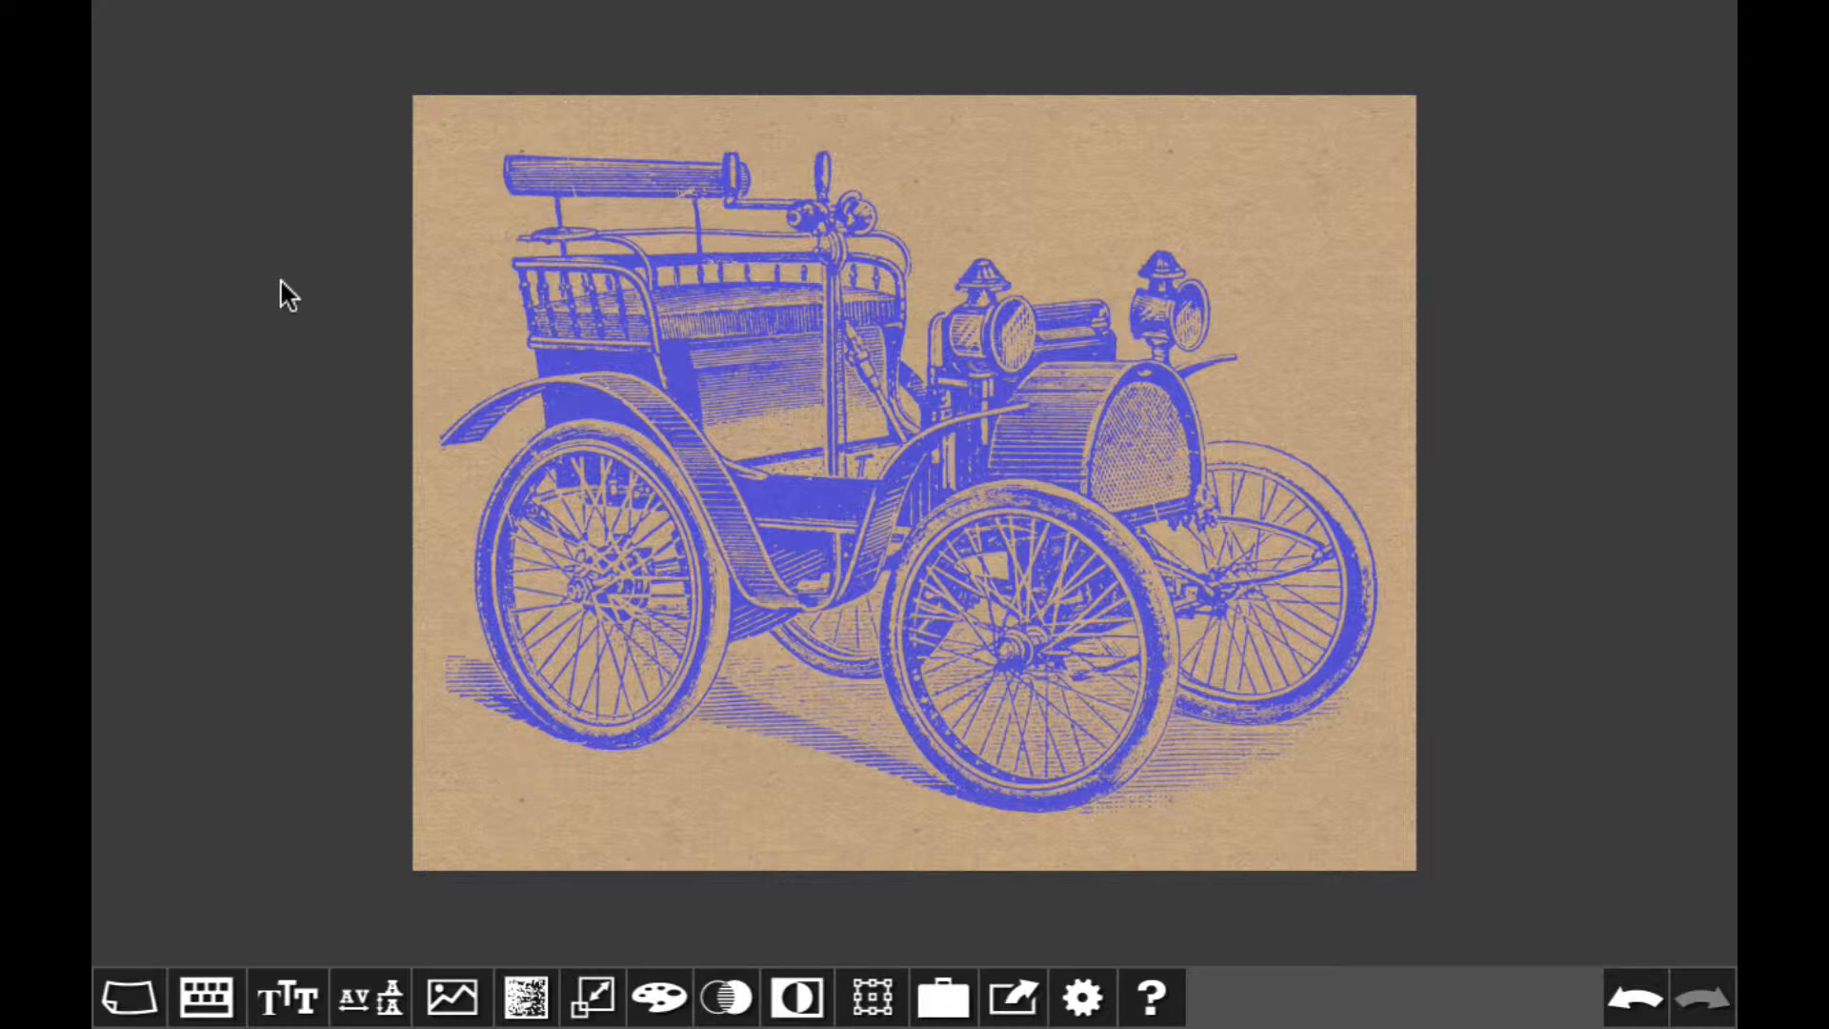
{"action": "right_click", "coordinate": [288, 293]}
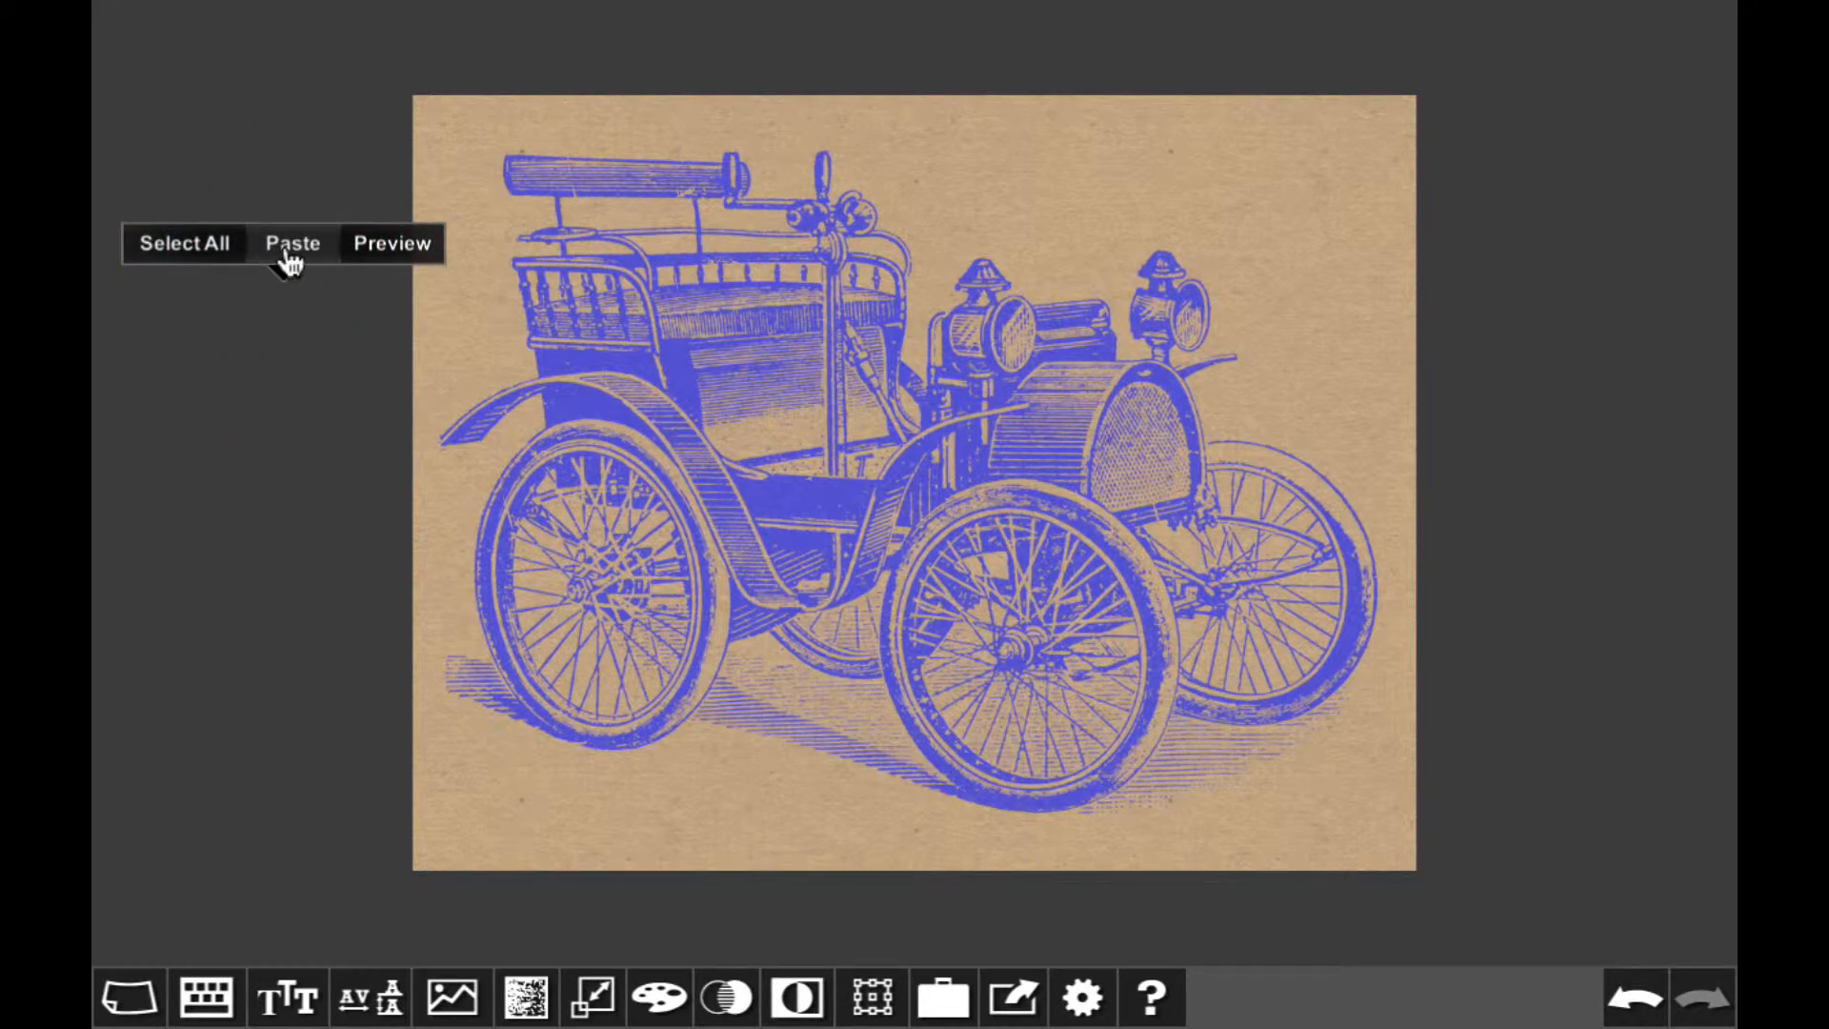
{"action": "left_click", "coordinate": [293, 243]}
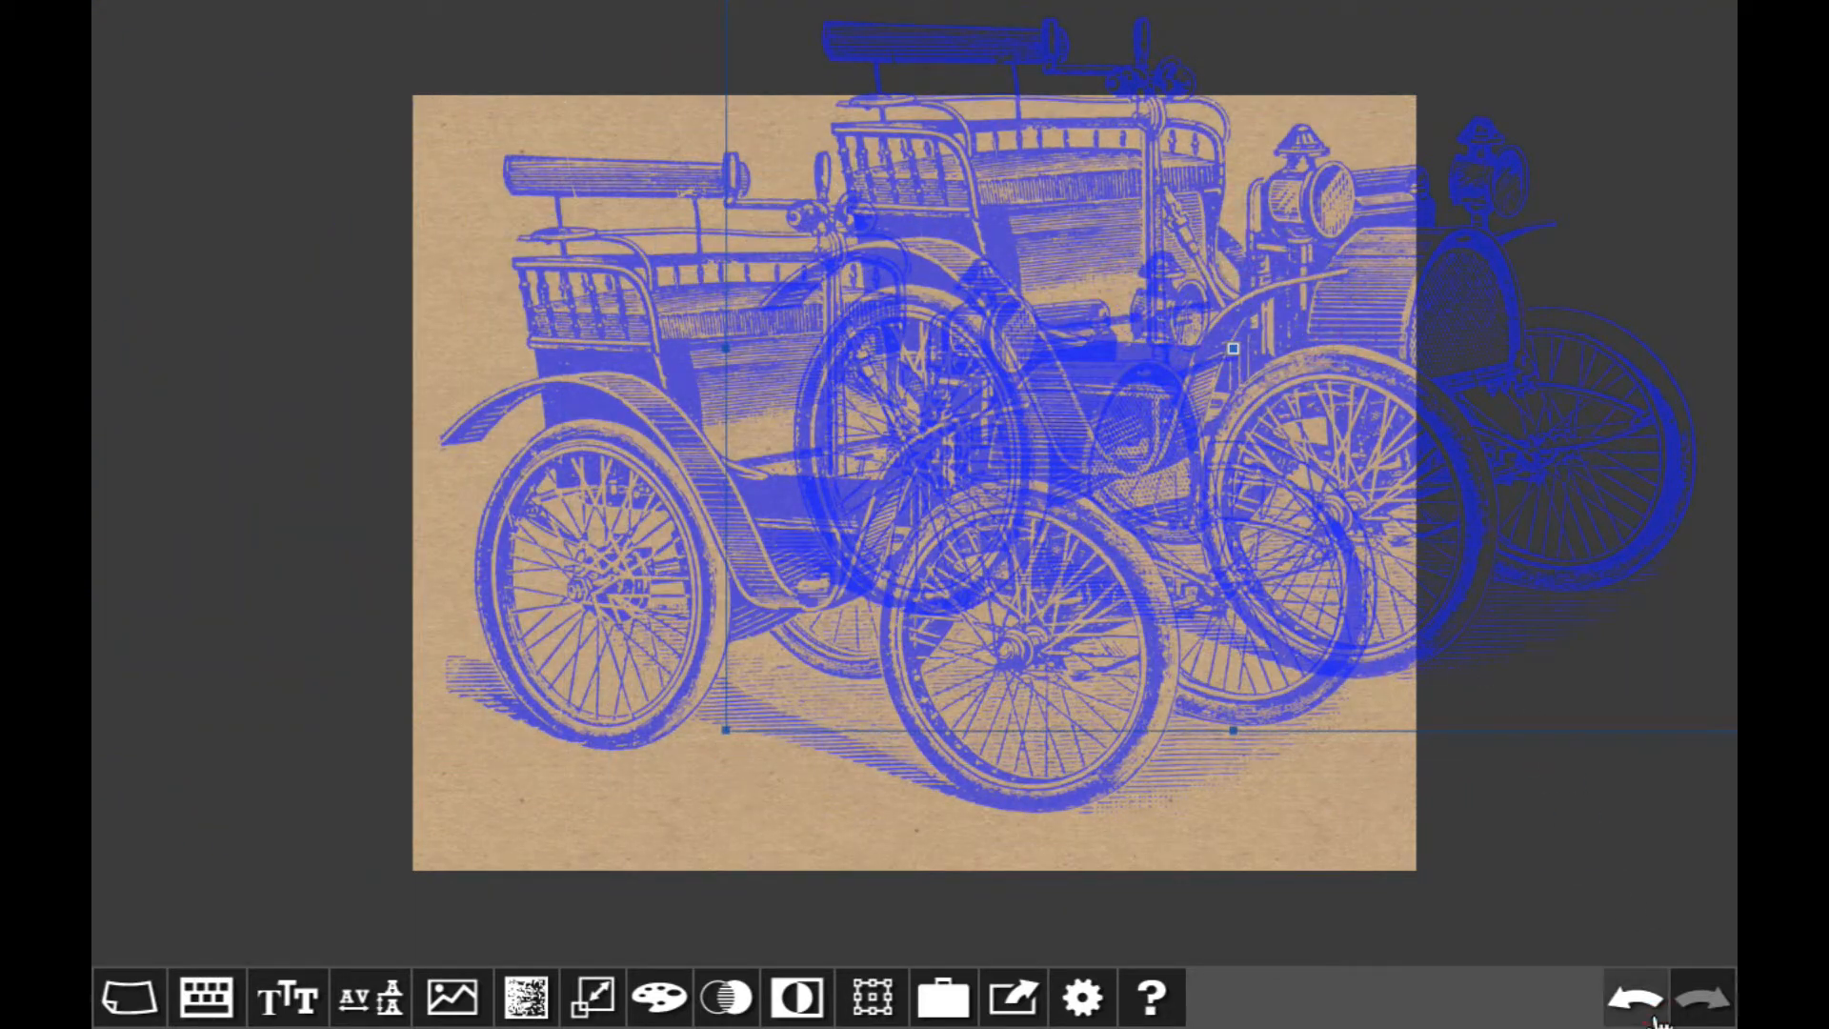
{"action": "left_click", "coordinate": [1633, 998]}
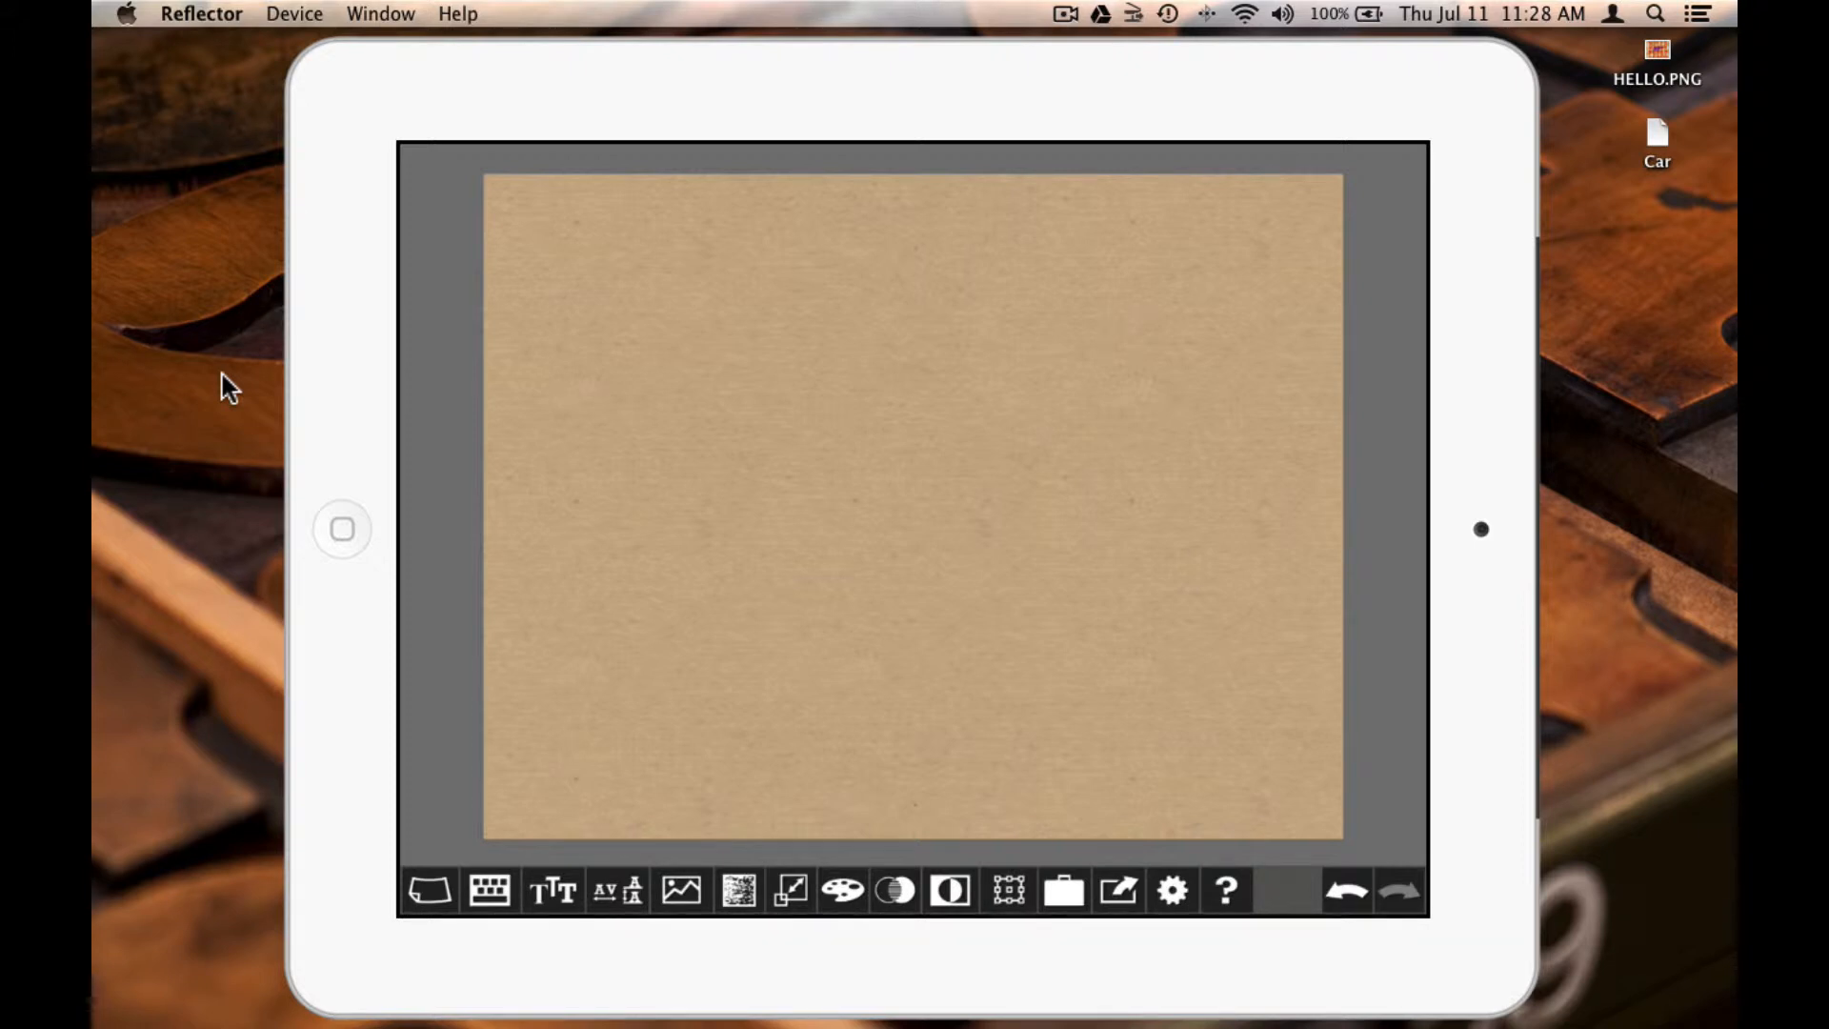
Open the Image tool's Camera Roll picker, reaching the Flickr SimplyMpress clip art pool.
{"action": "left_click", "coordinate": [681, 890]}
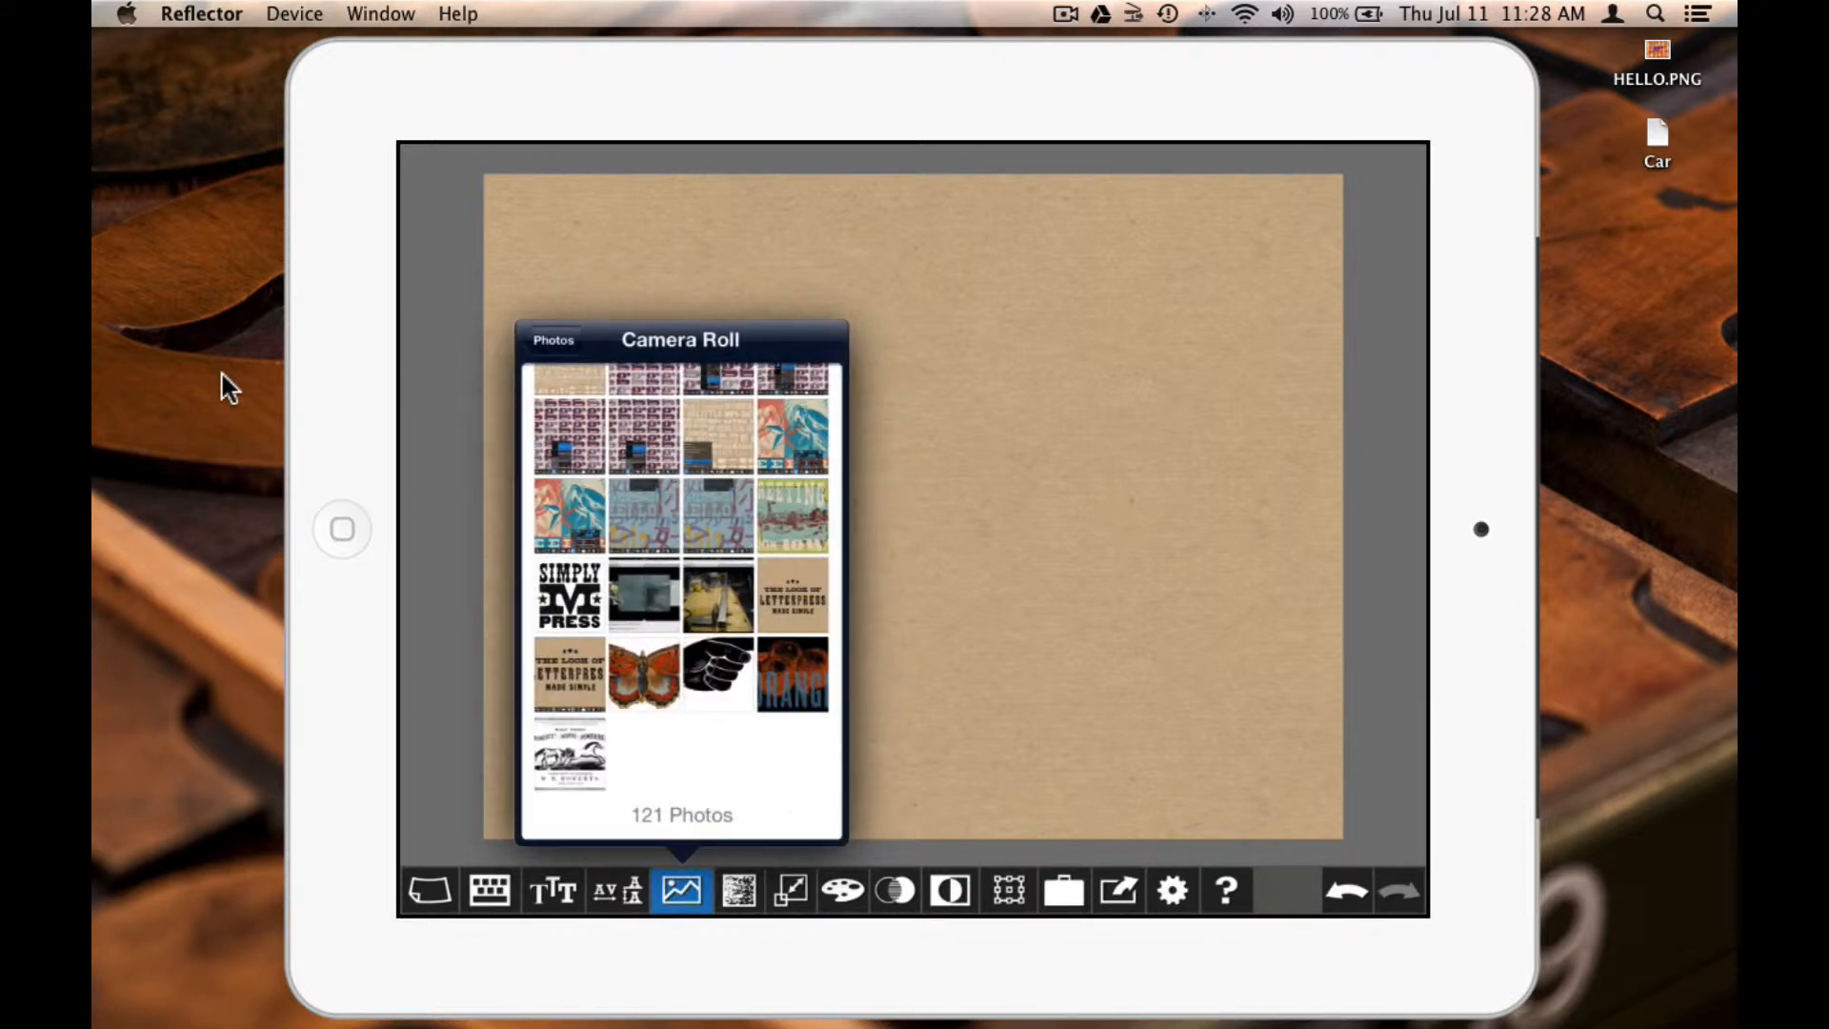
{"action": "left_click", "coordinate": [716, 675]}
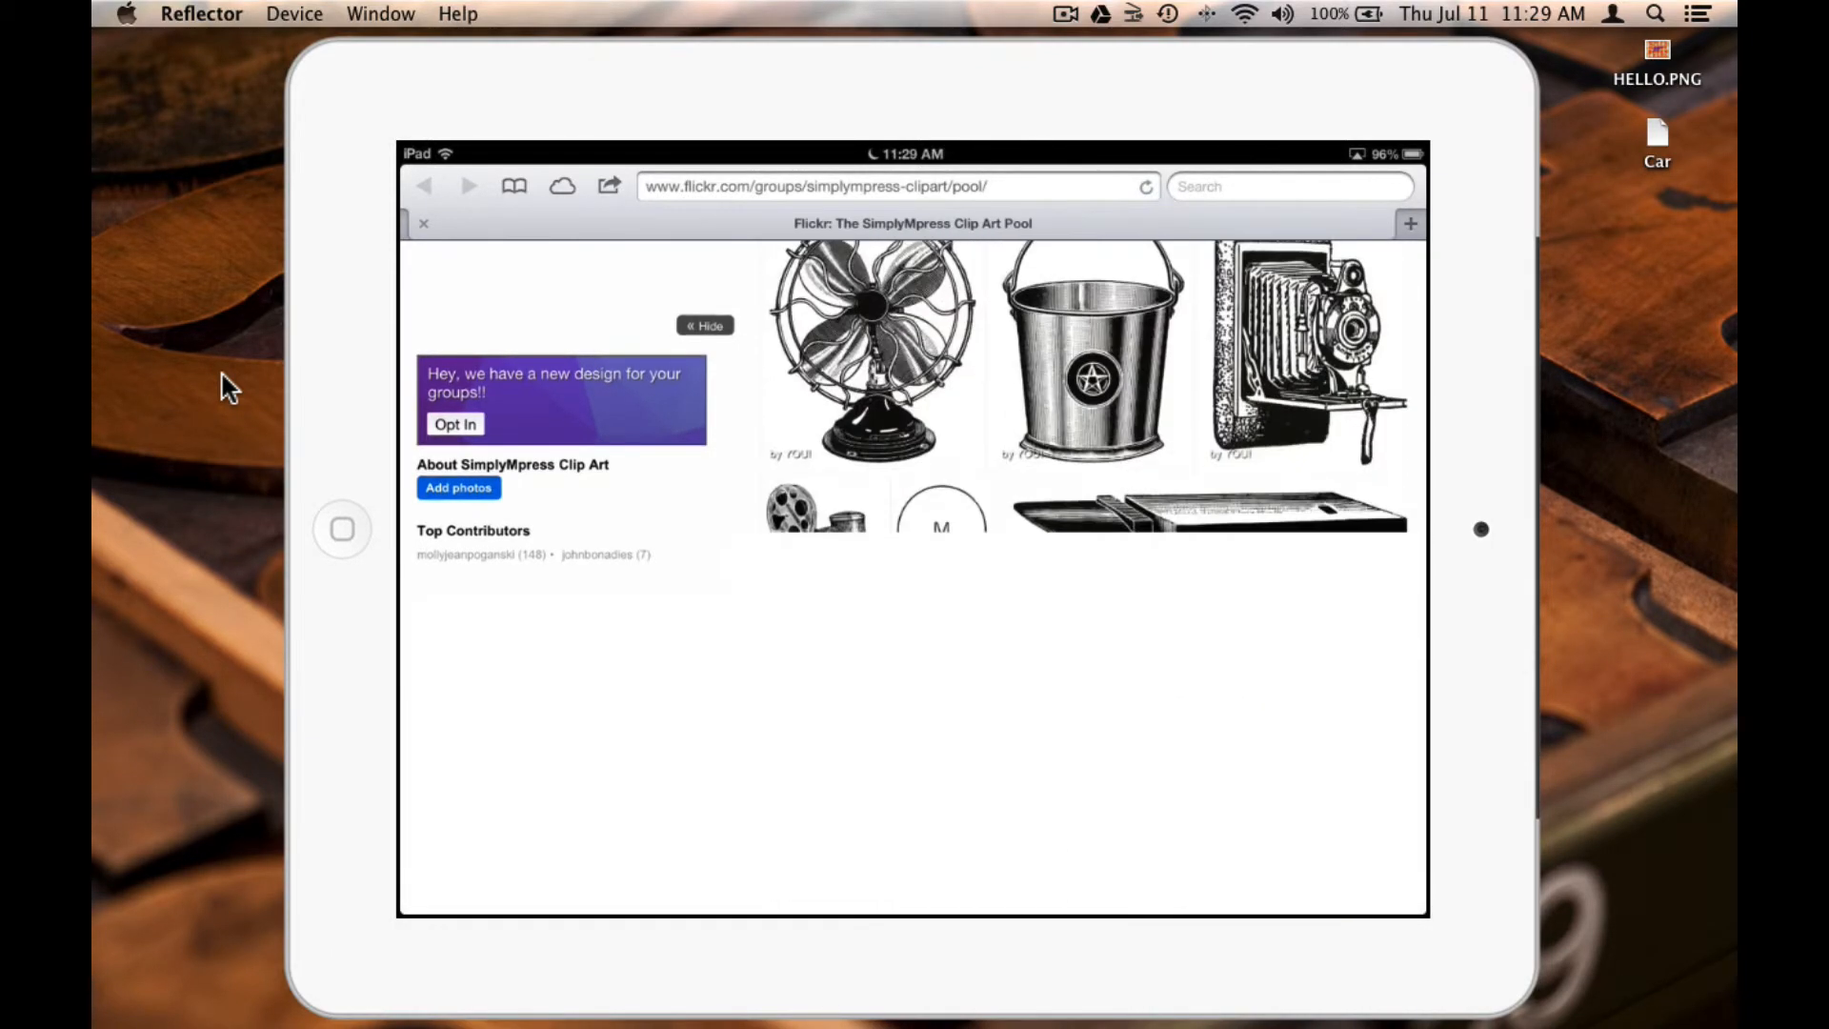
Open the Bike drawing in the Flickr pool at all sizes, then return home.
{"action": "scroll", "scroll_direction": "down", "scroll_amount": 3}
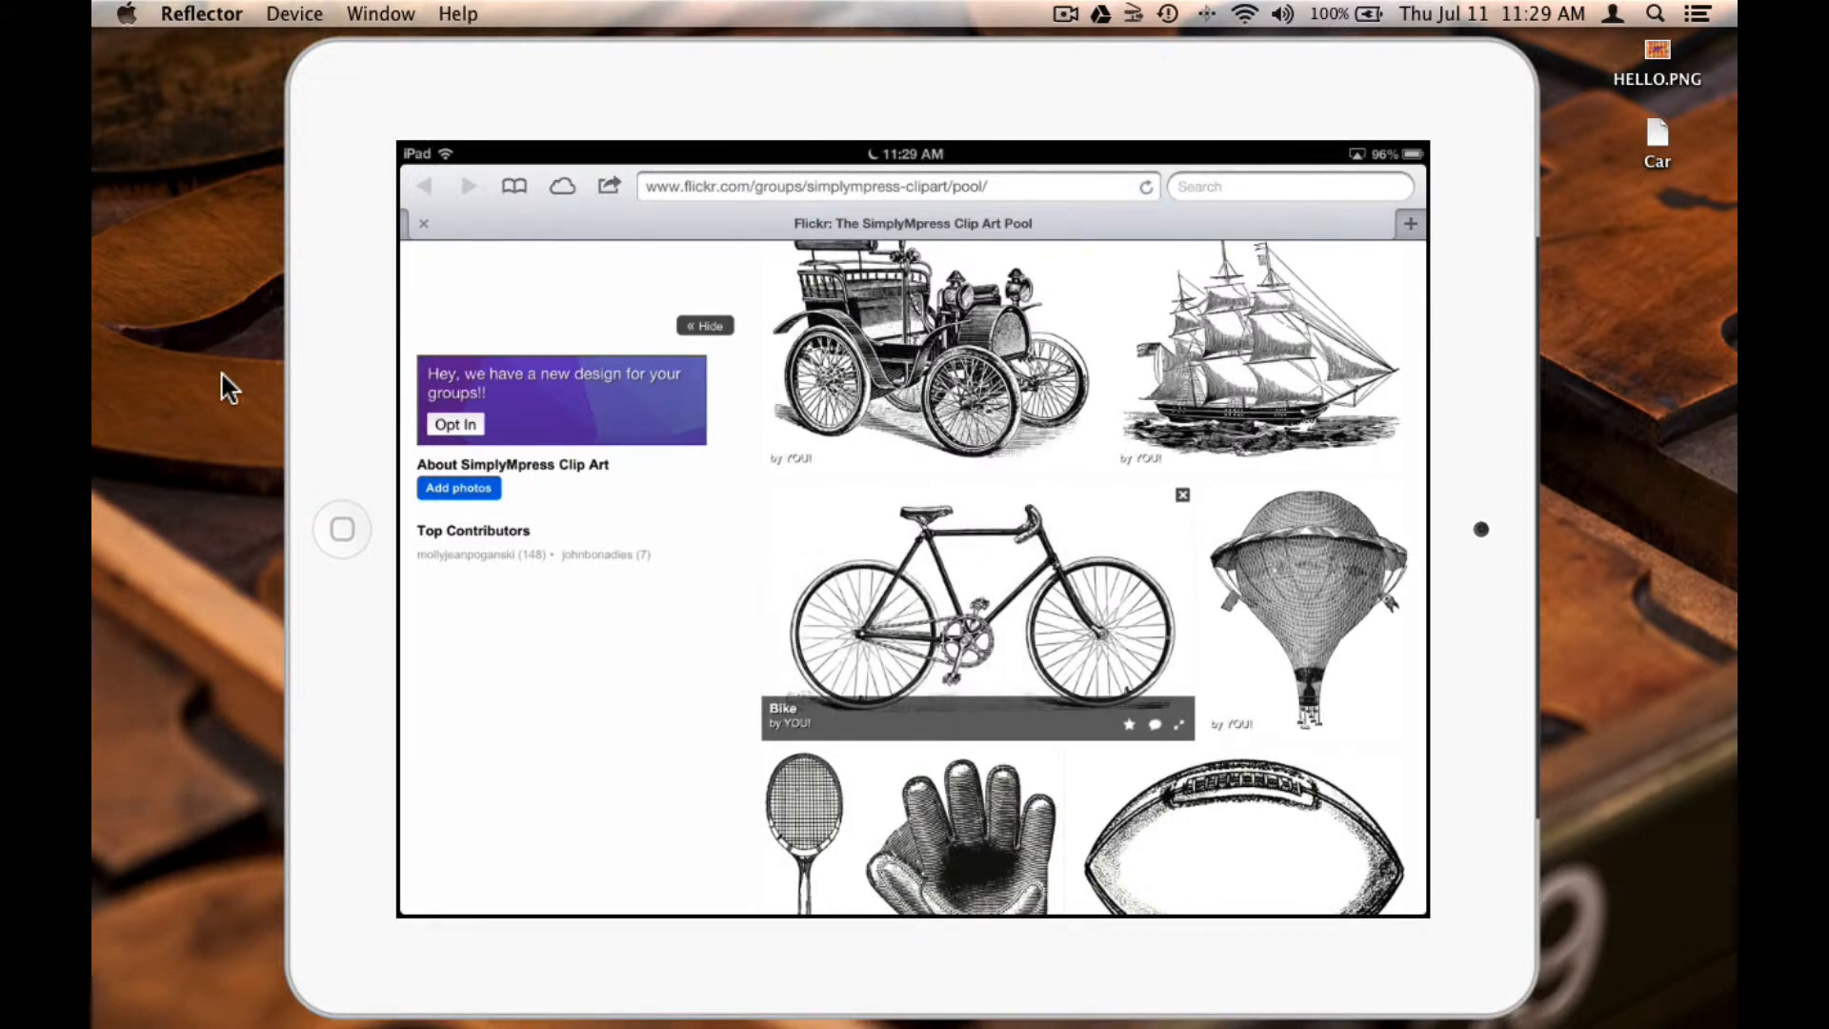
{"action": "left_click", "coordinate": [977, 607]}
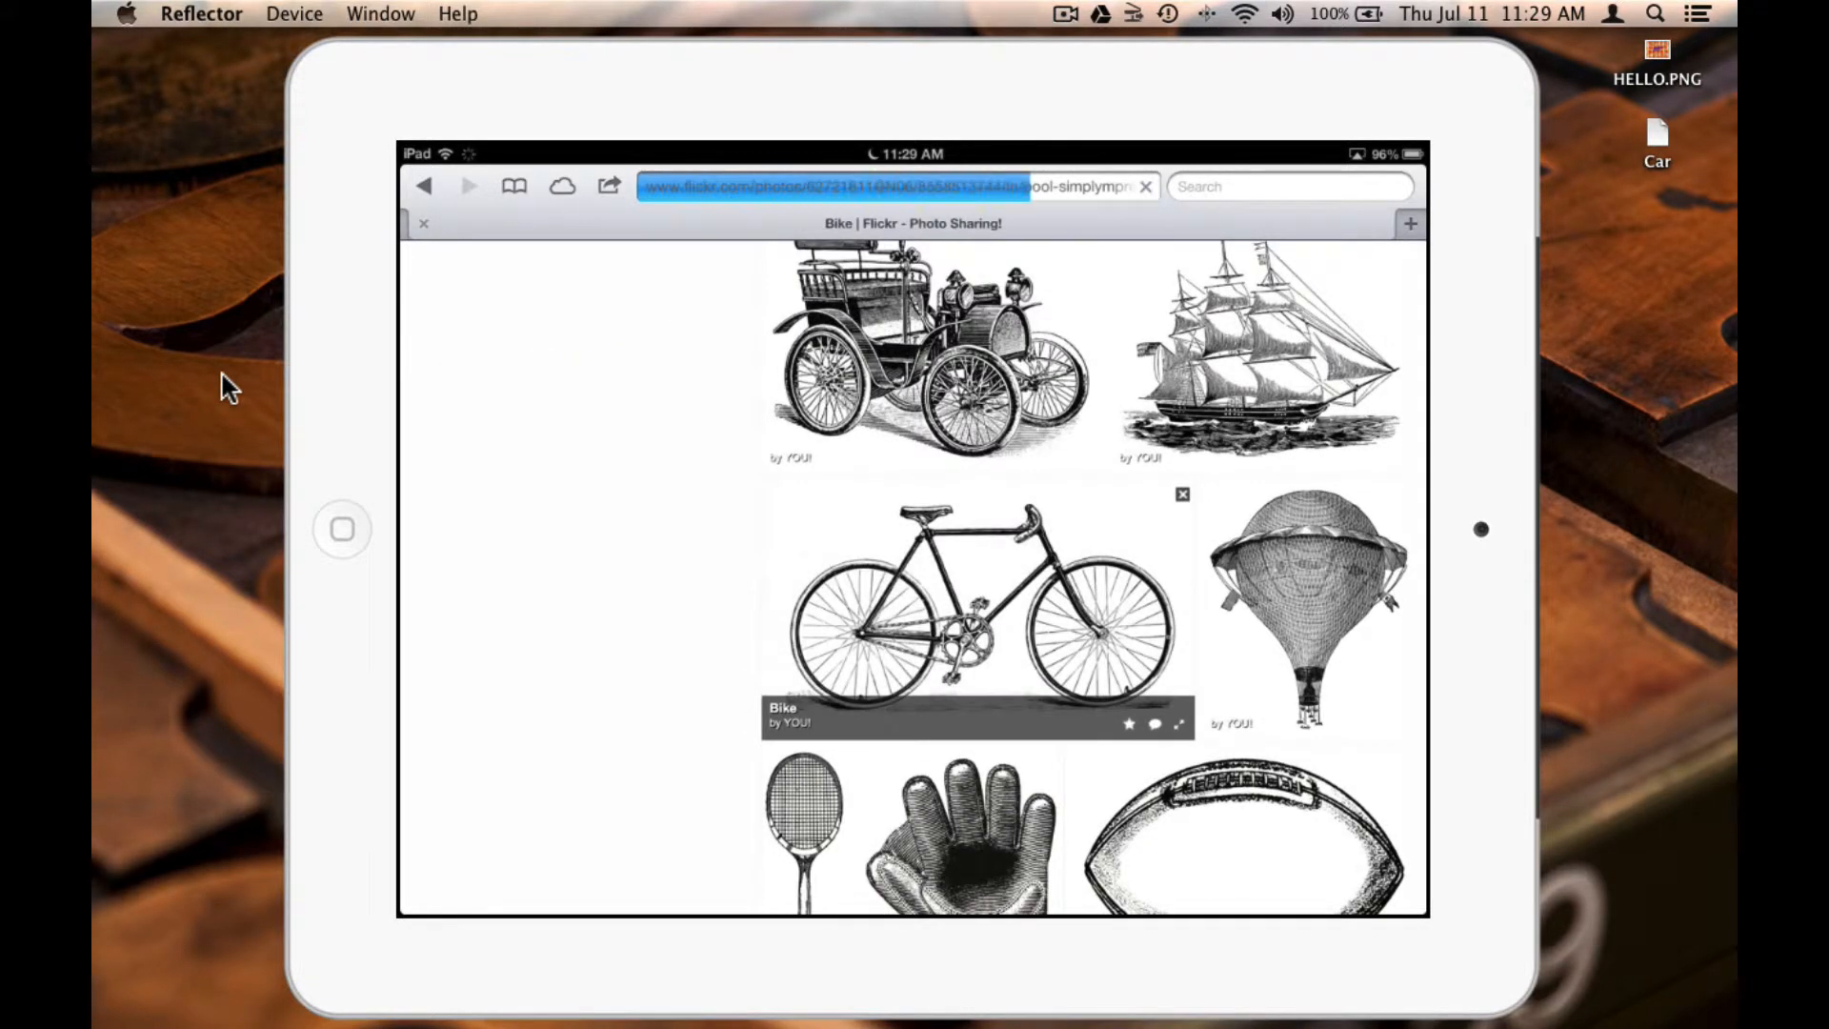
{"action": "left_click", "coordinate": [978, 607]}
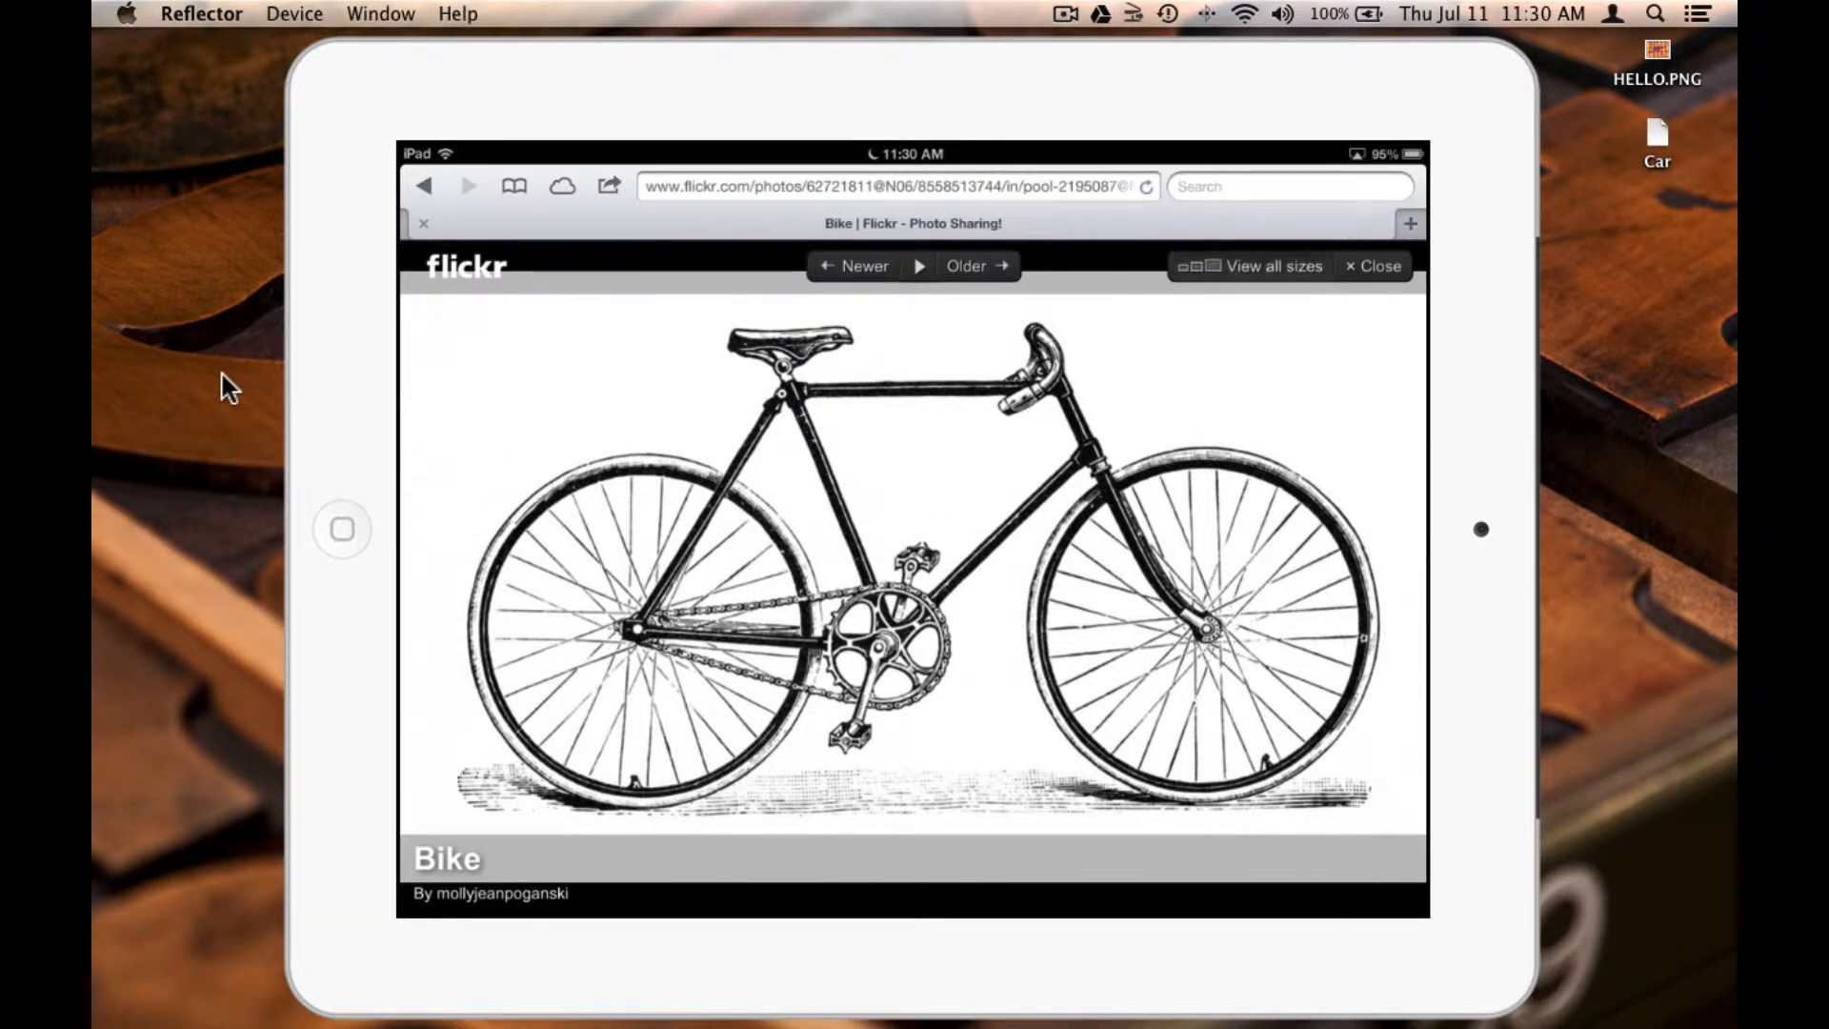
{"action": "left_click", "coordinate": [1273, 266]}
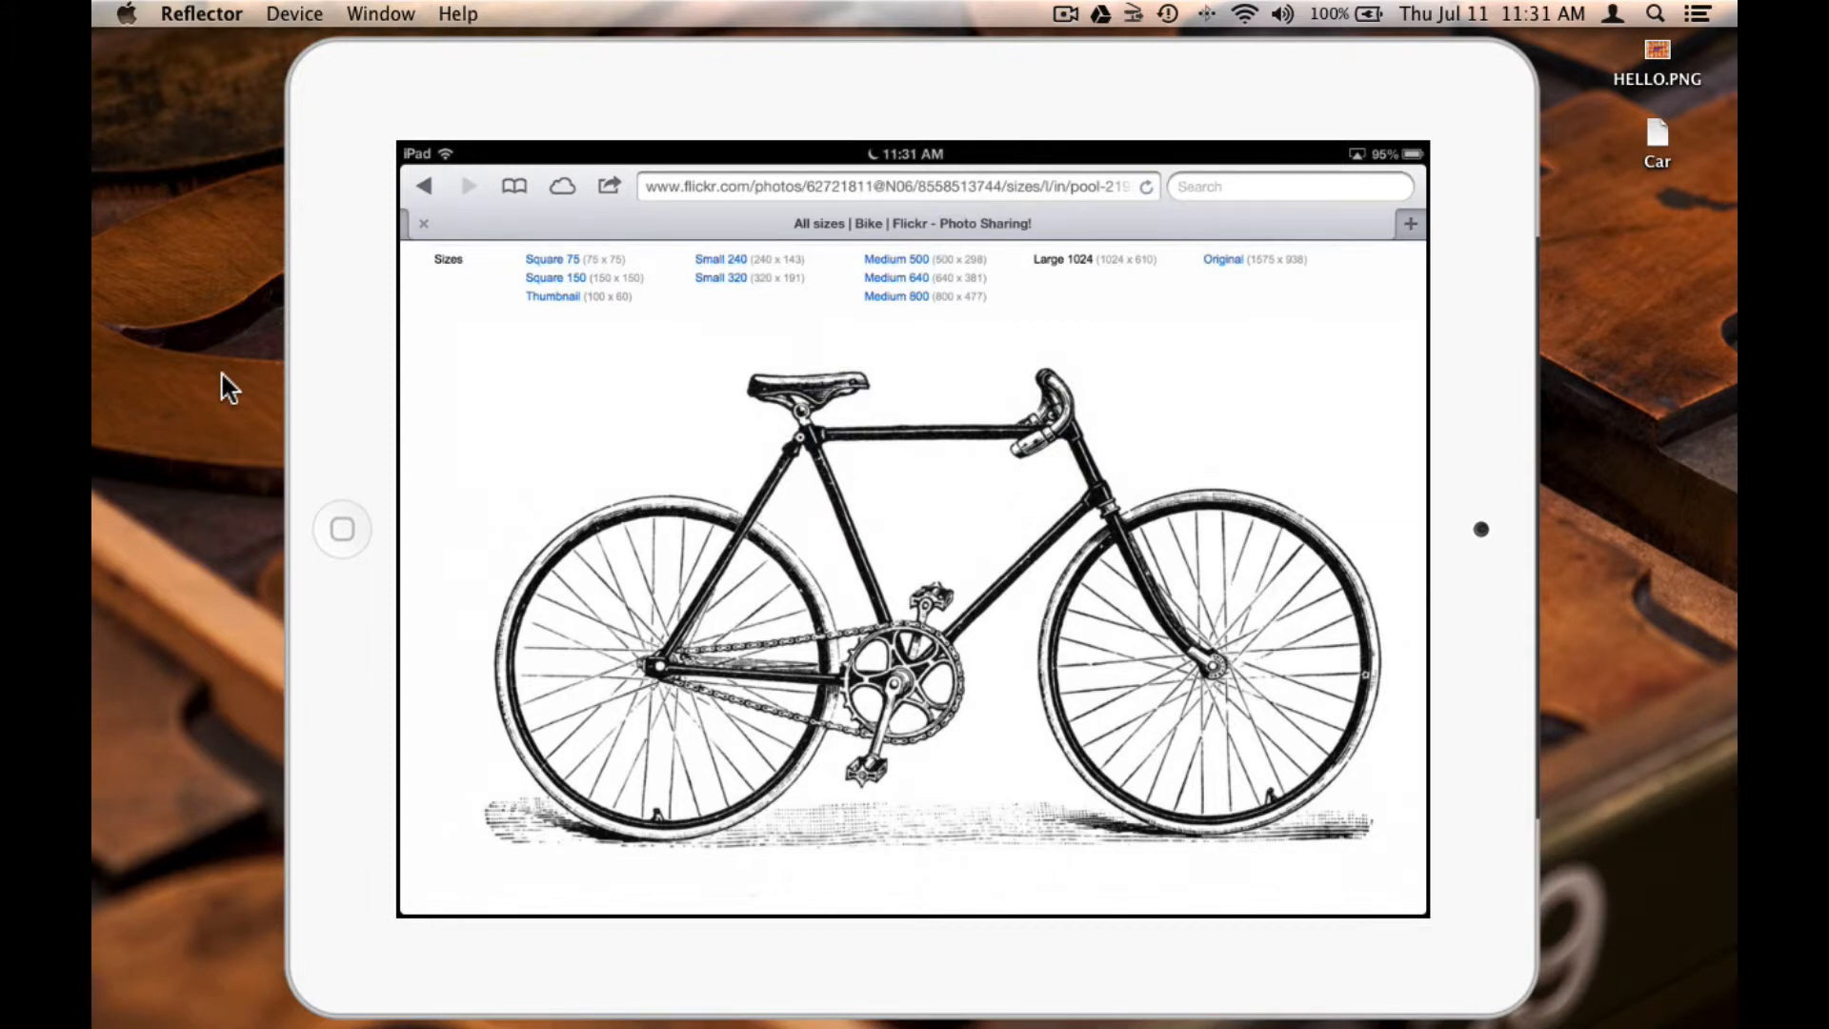
{"action": "left_click", "coordinate": [343, 528]}
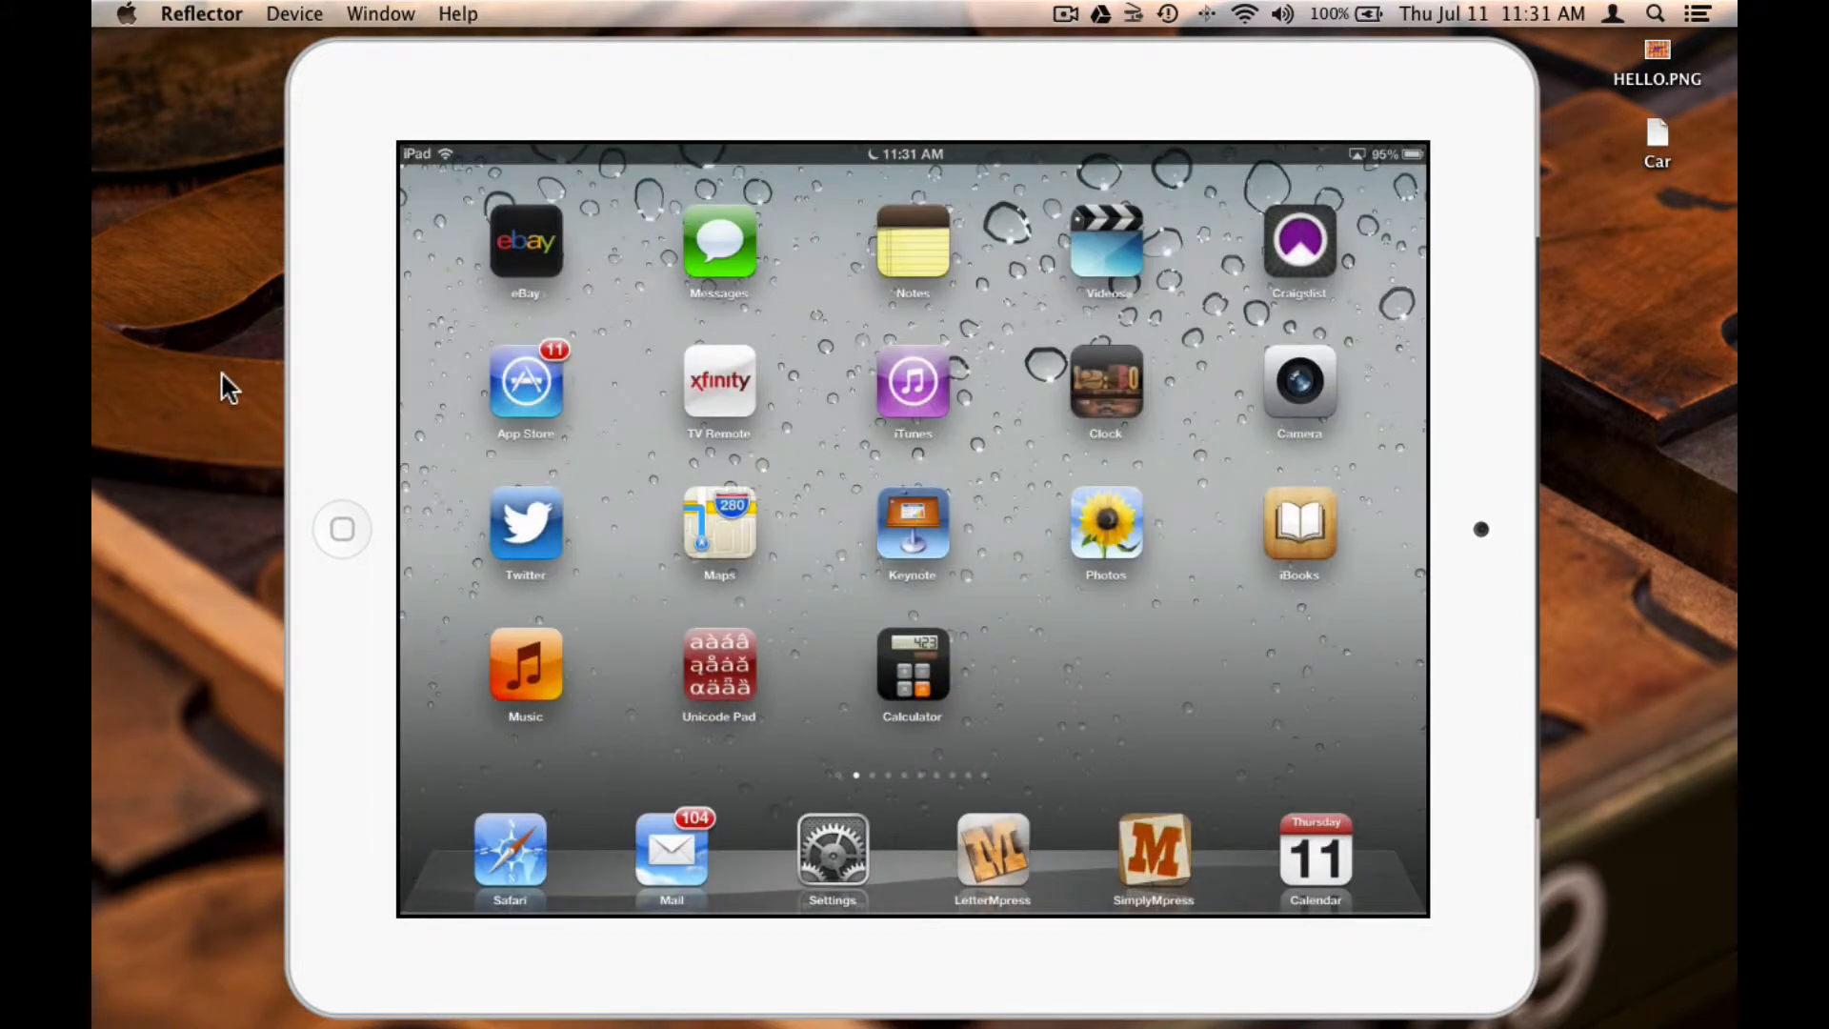
Confirm the Bike drawing is in the Photos Camera Roll, then return to SimplyMpress.
{"action": "left_click", "coordinate": [1104, 532]}
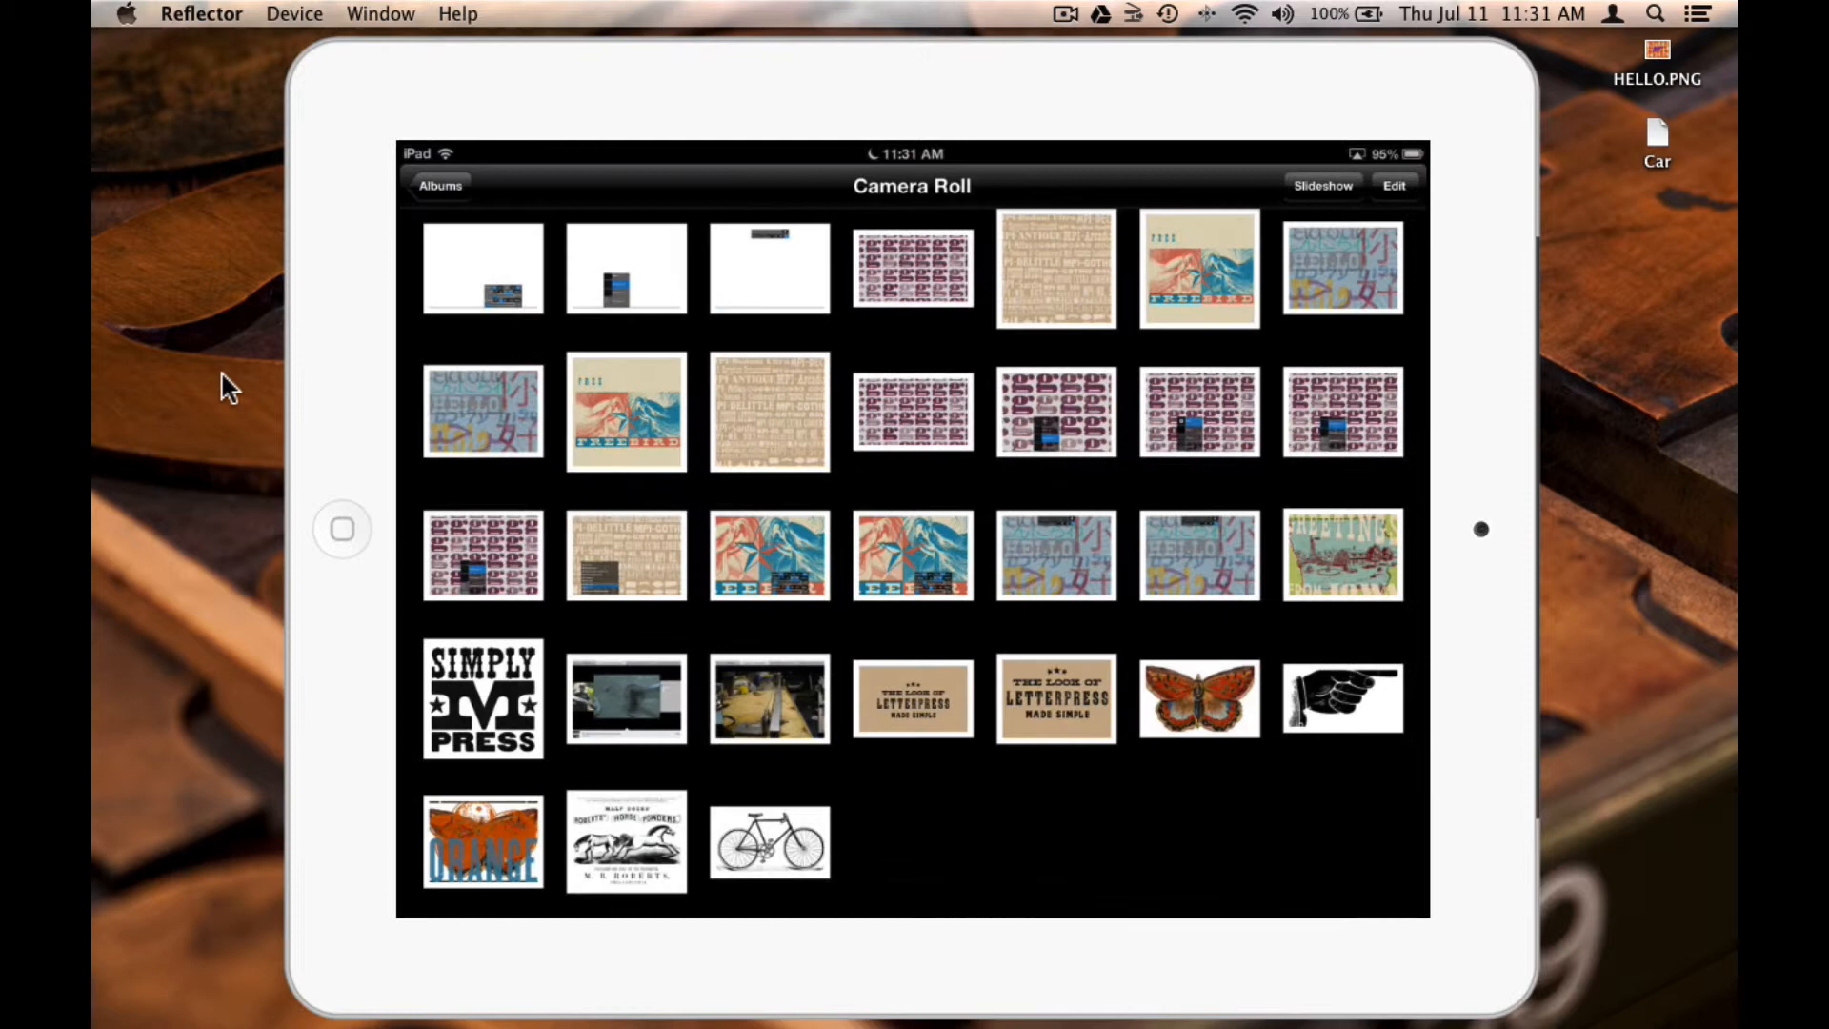
{"action": "left_click", "coordinate": [769, 841]}
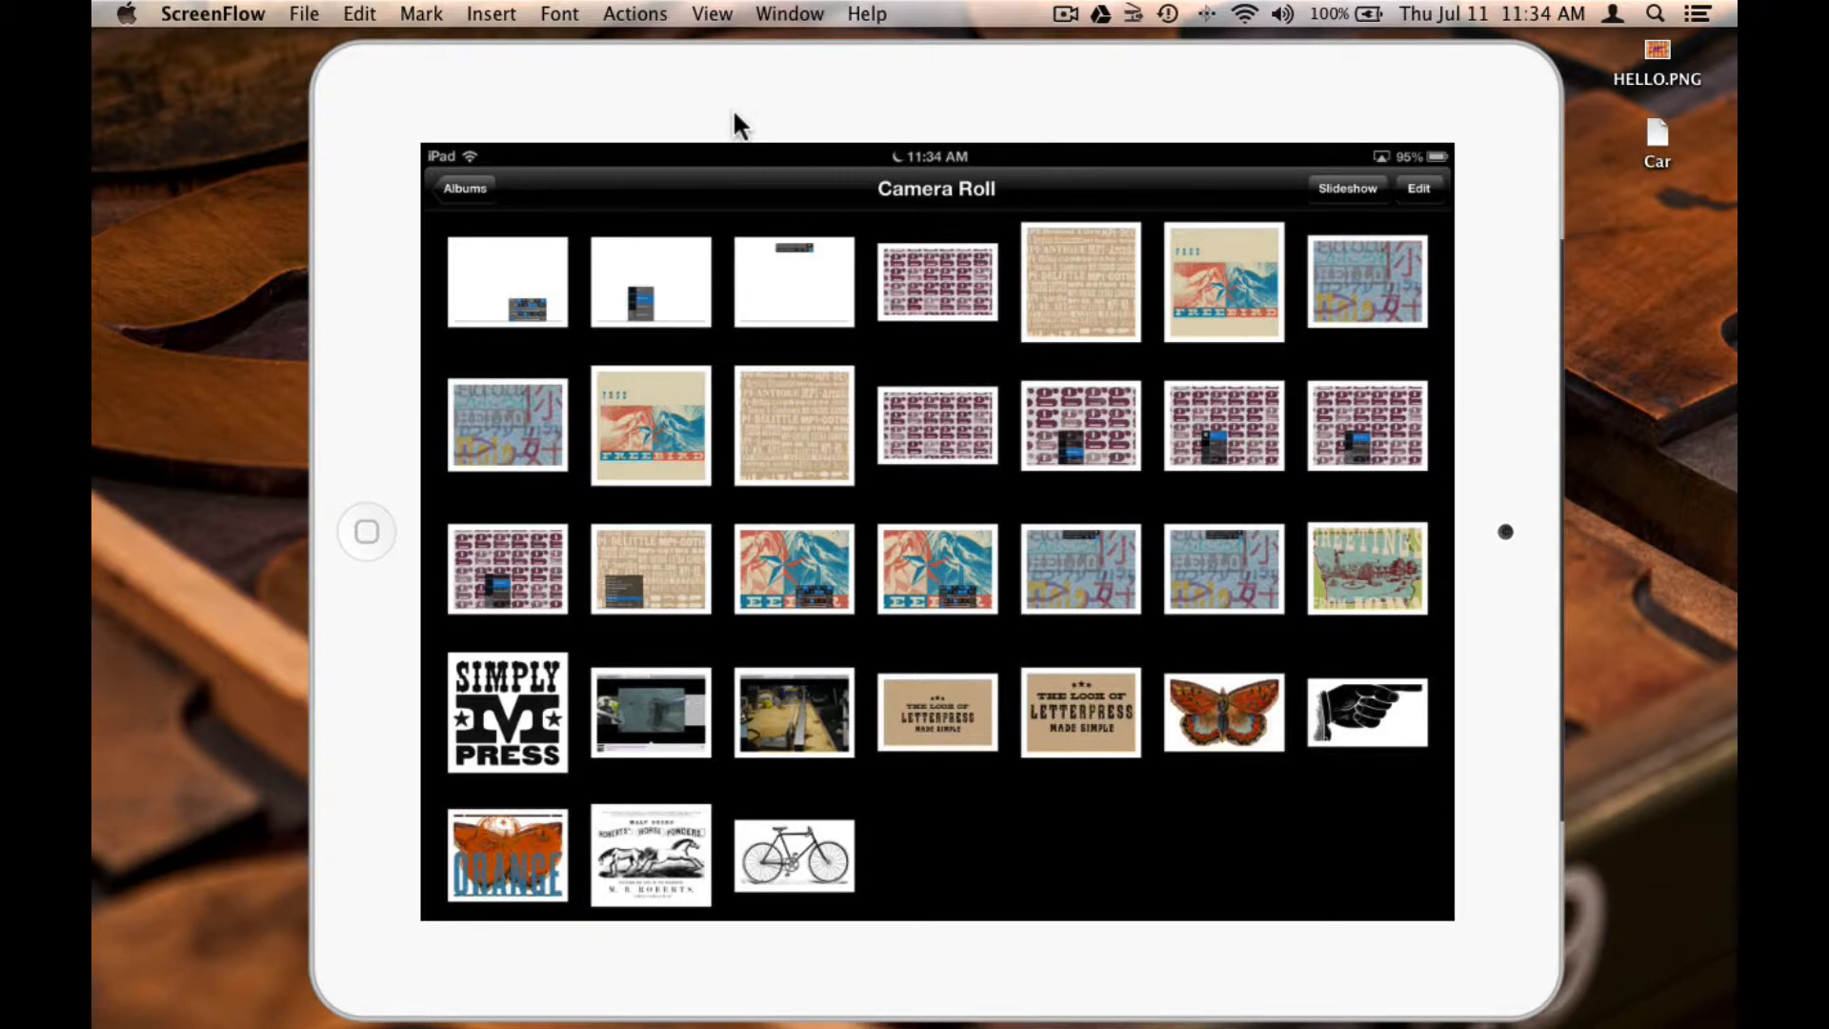
{"action": "left_click", "coordinate": [365, 530]}
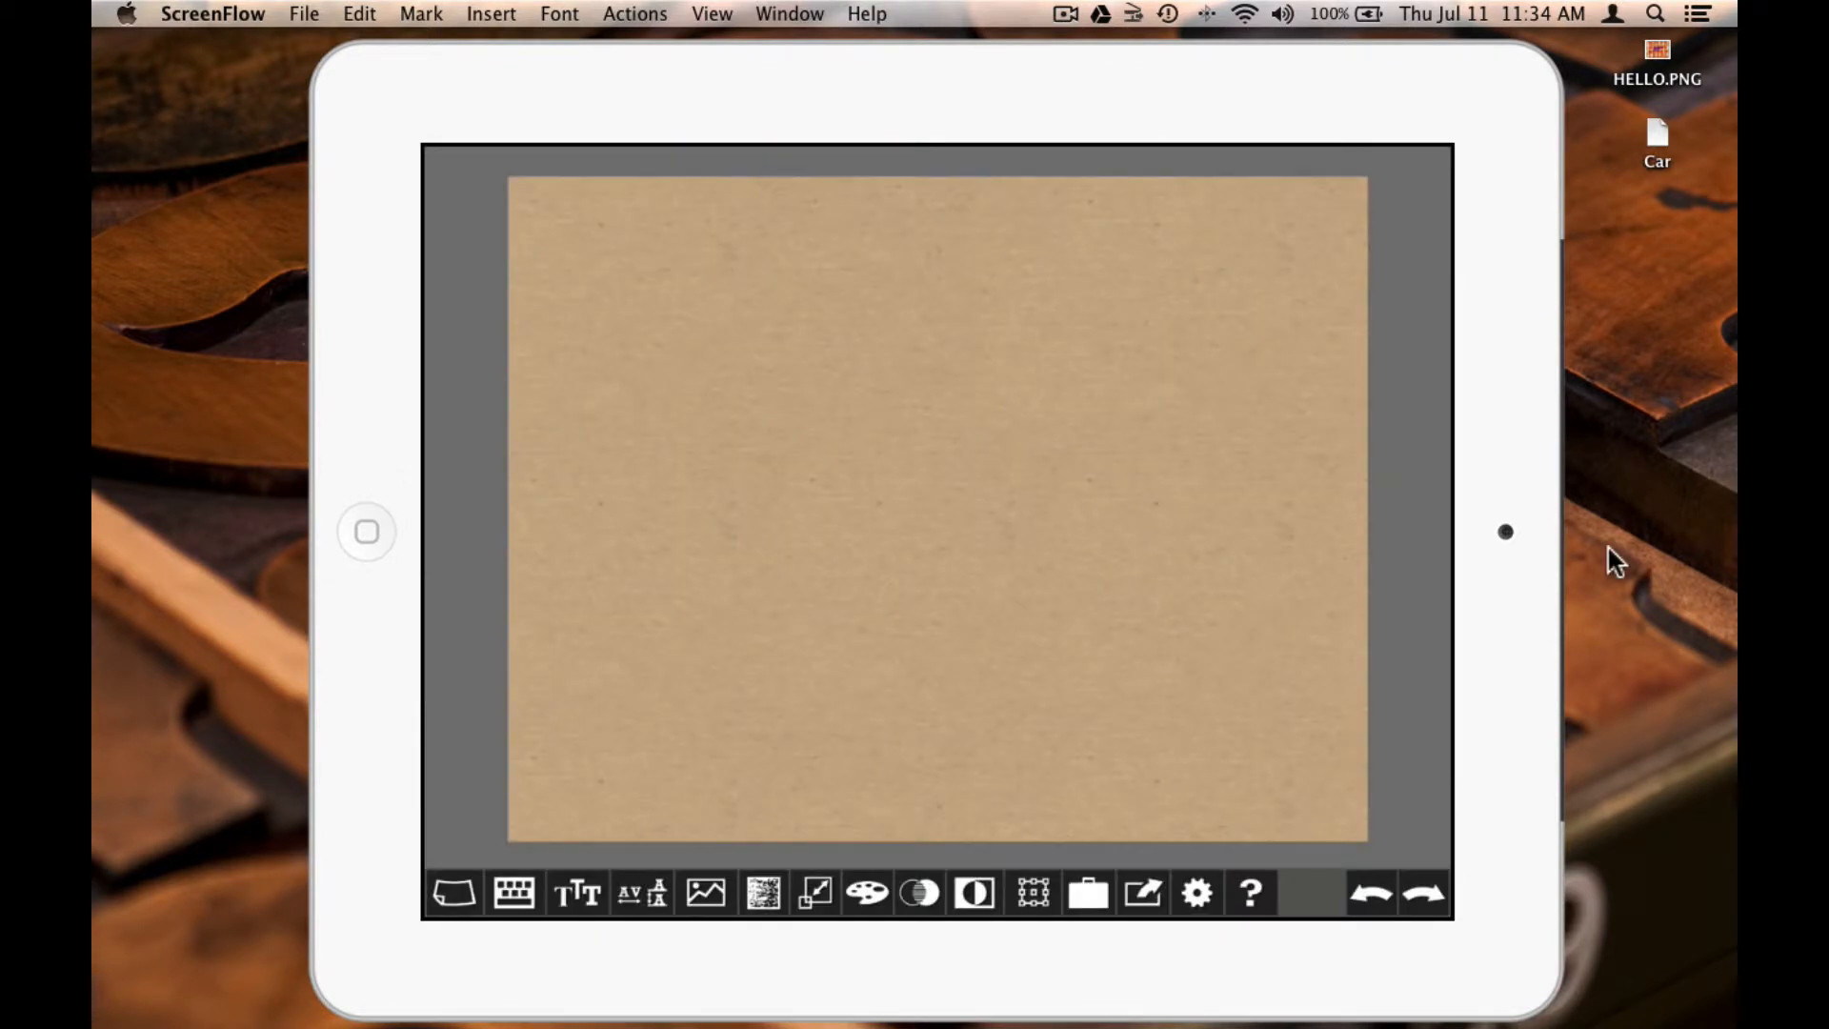
Import the Bike from Camera Roll onto the kraft page, blue and enlarged.
{"action": "left_click", "coordinate": [703, 892]}
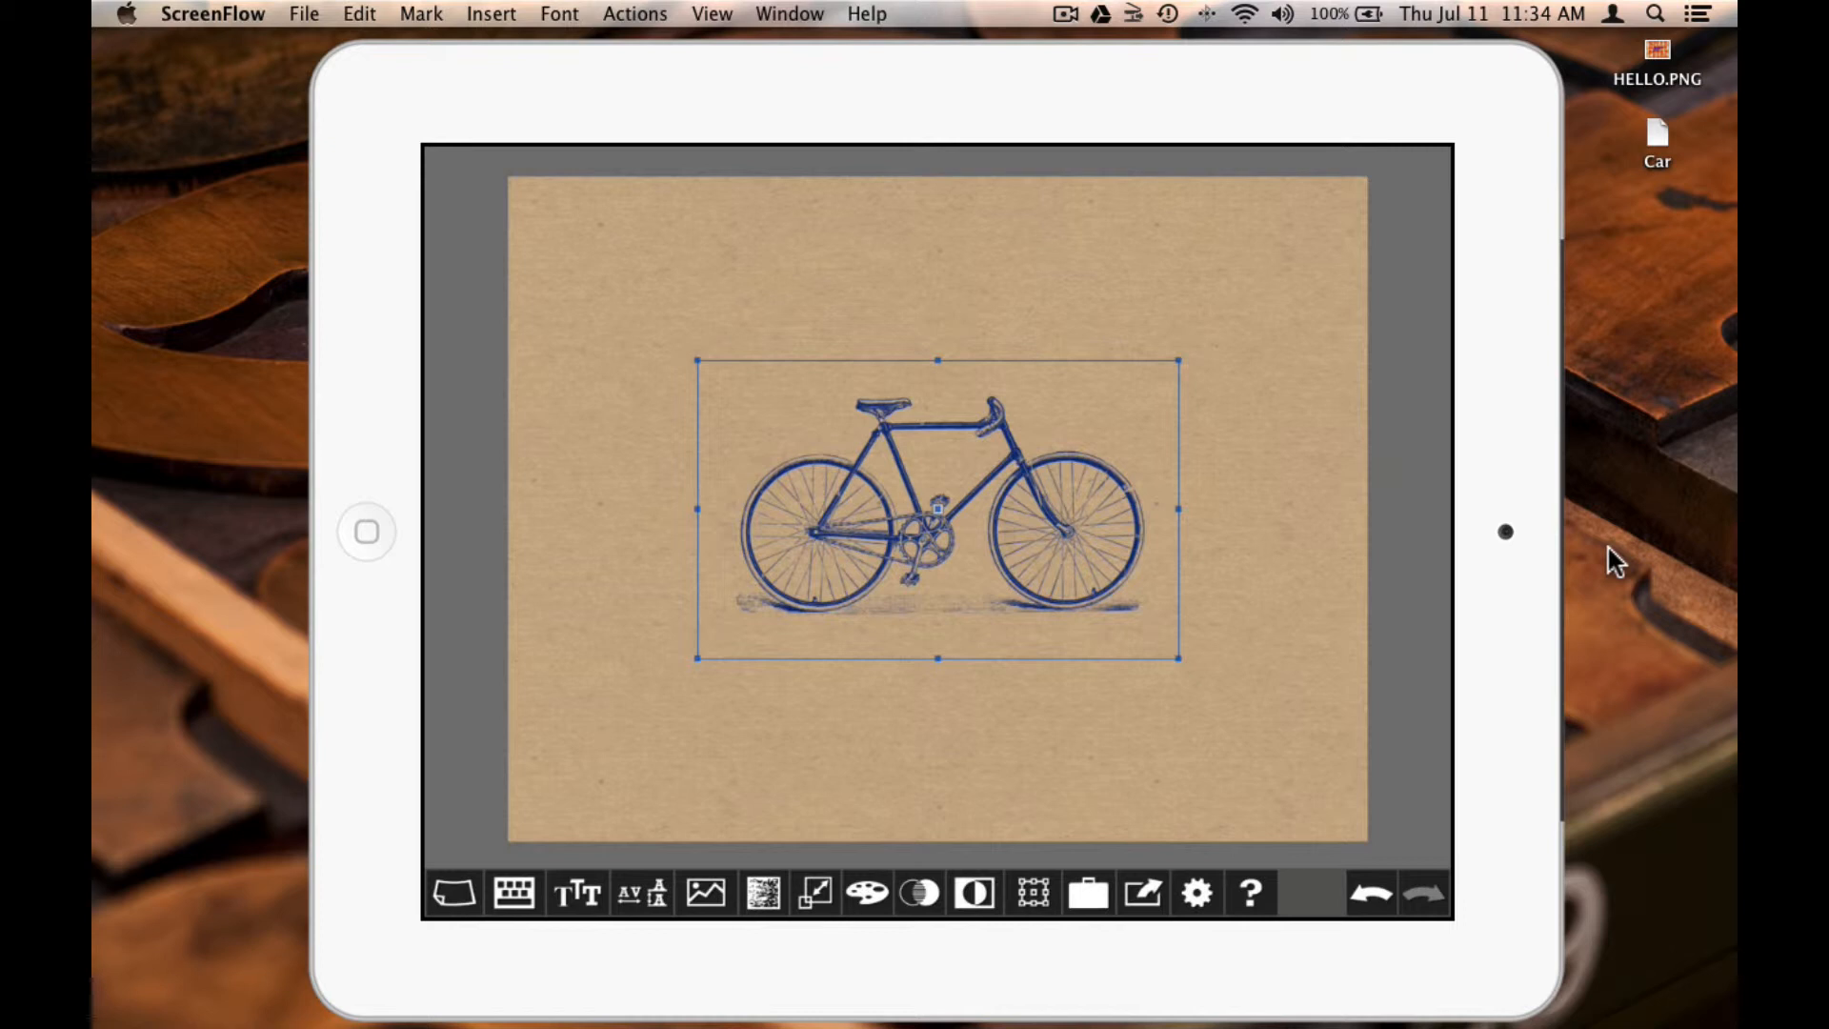
{"action": "left_click", "coordinate": [815, 893]}
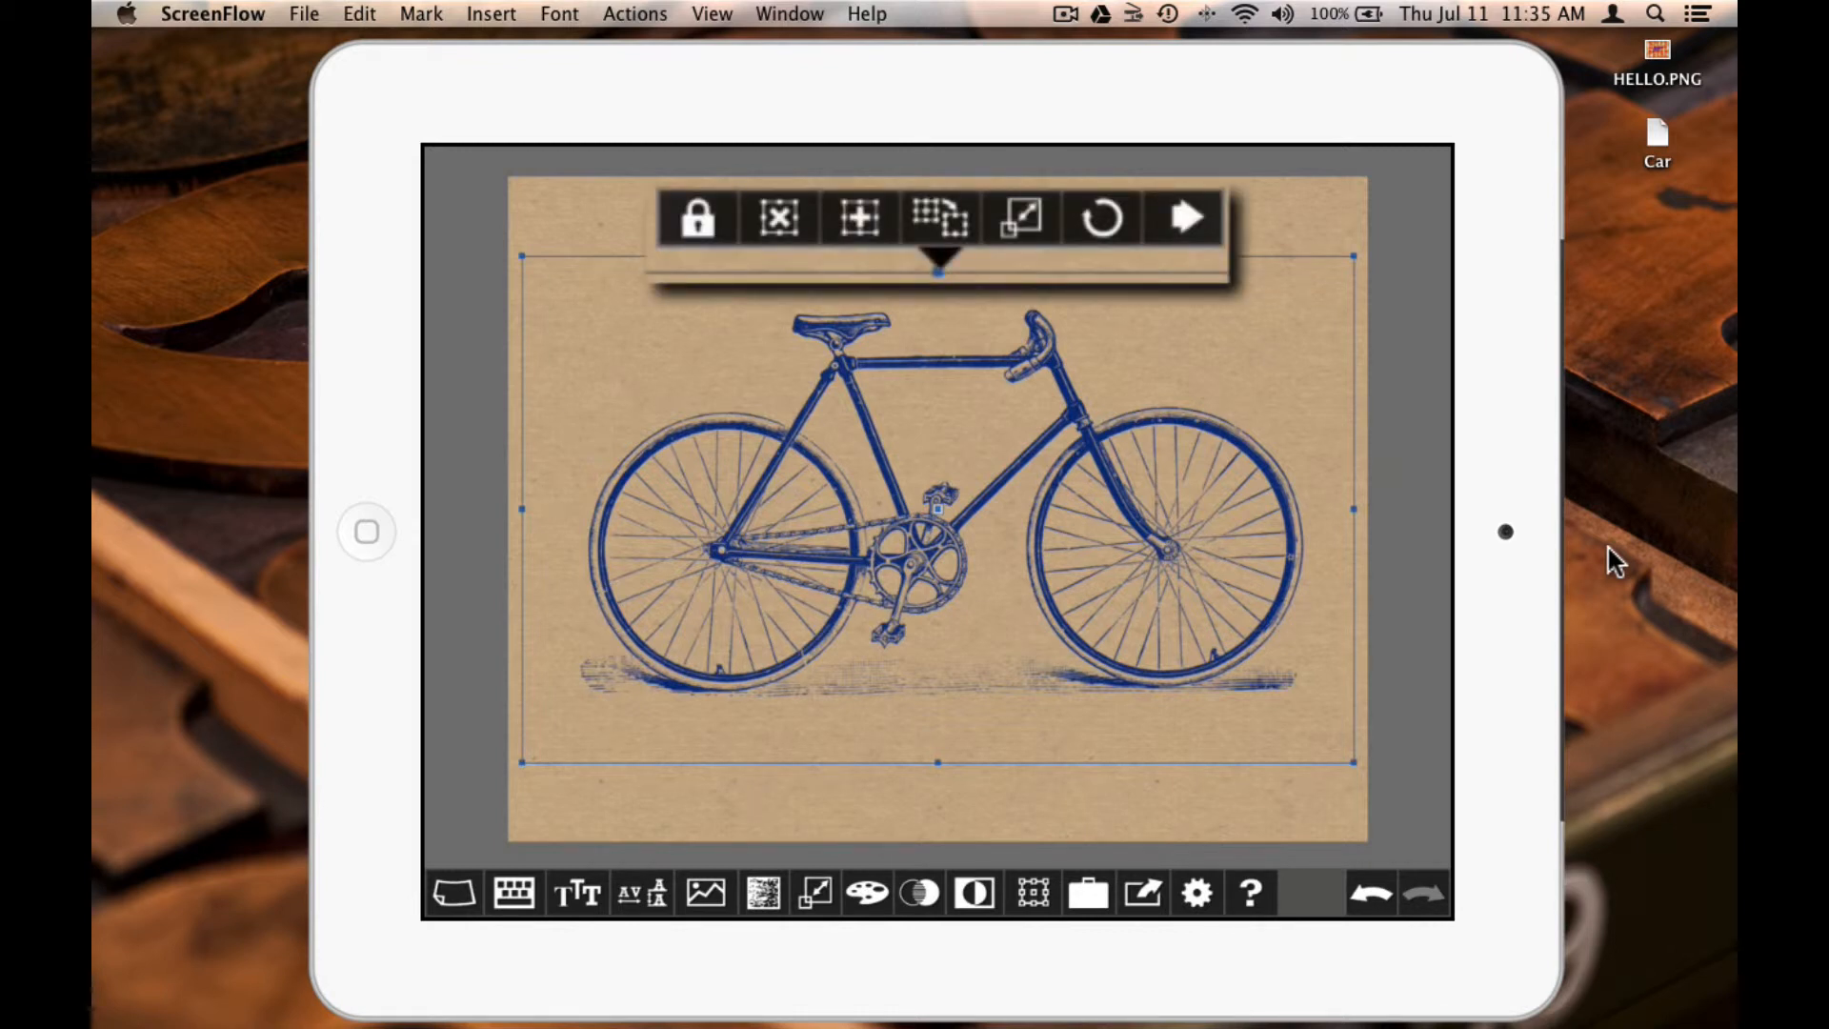
{"action": "left_click", "coordinate": [779, 218]}
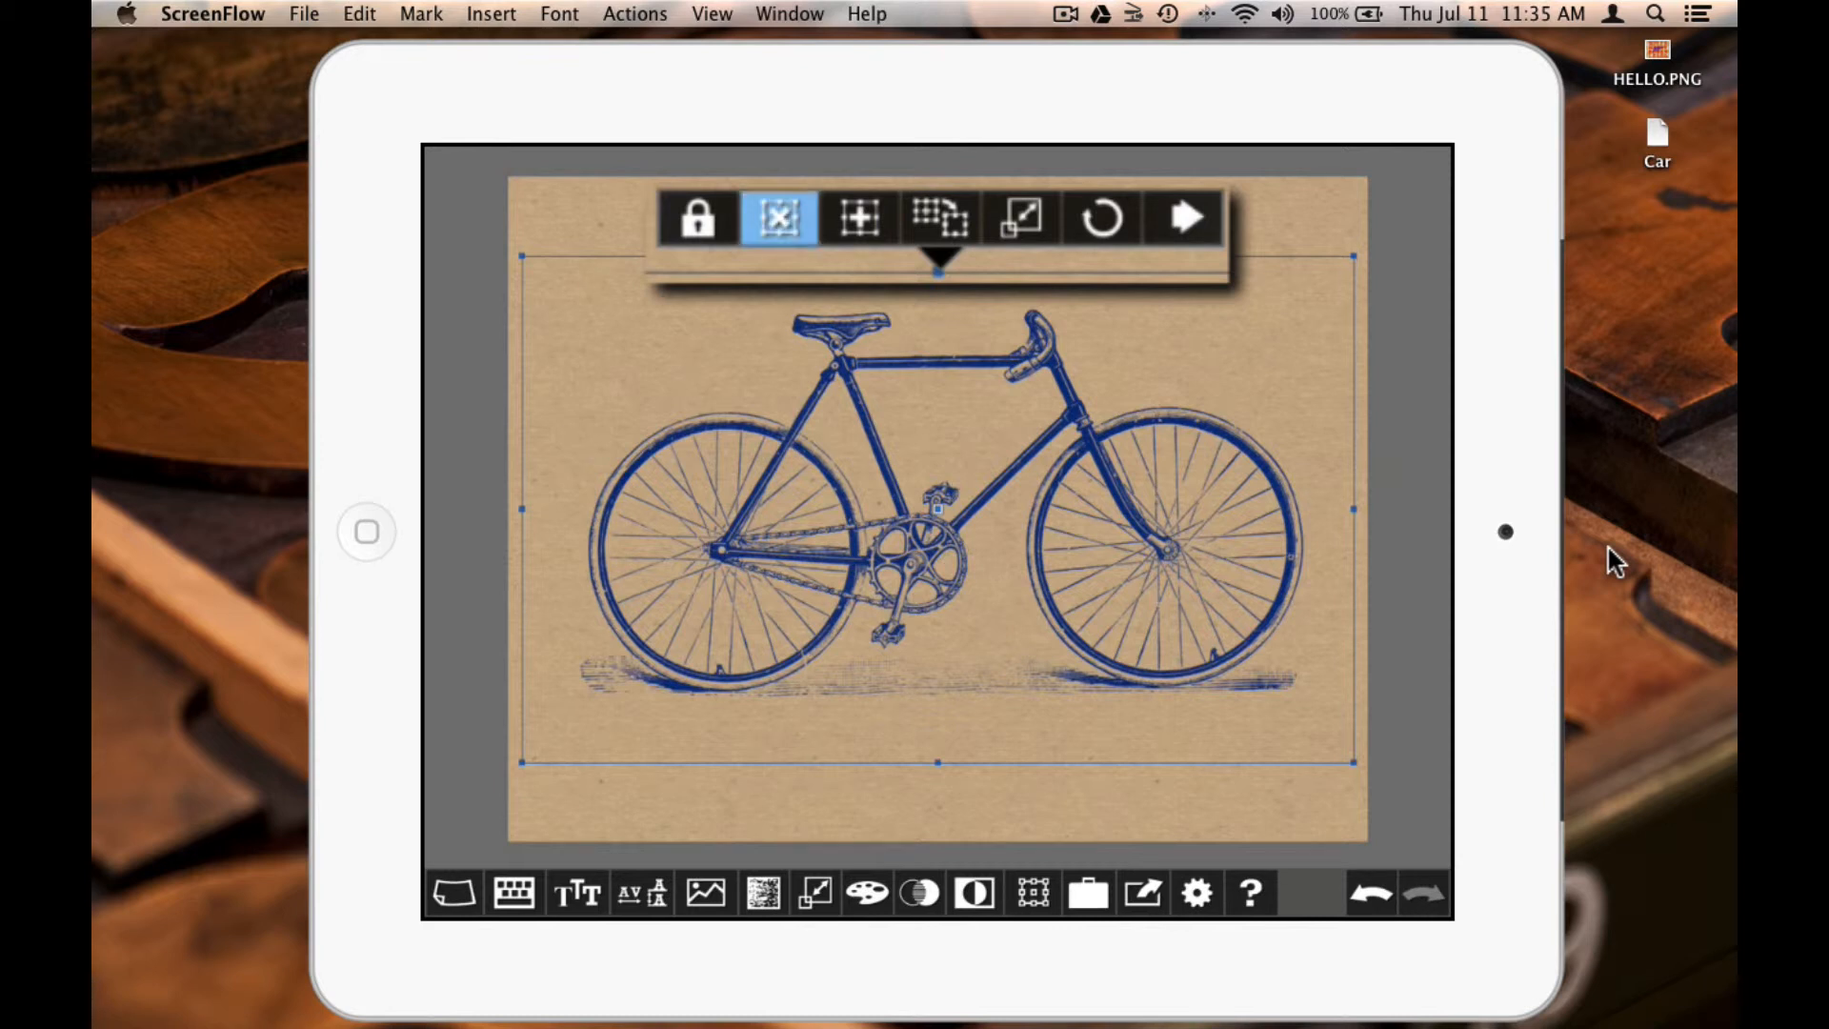
{"action": "left_click", "coordinate": [779, 218]}
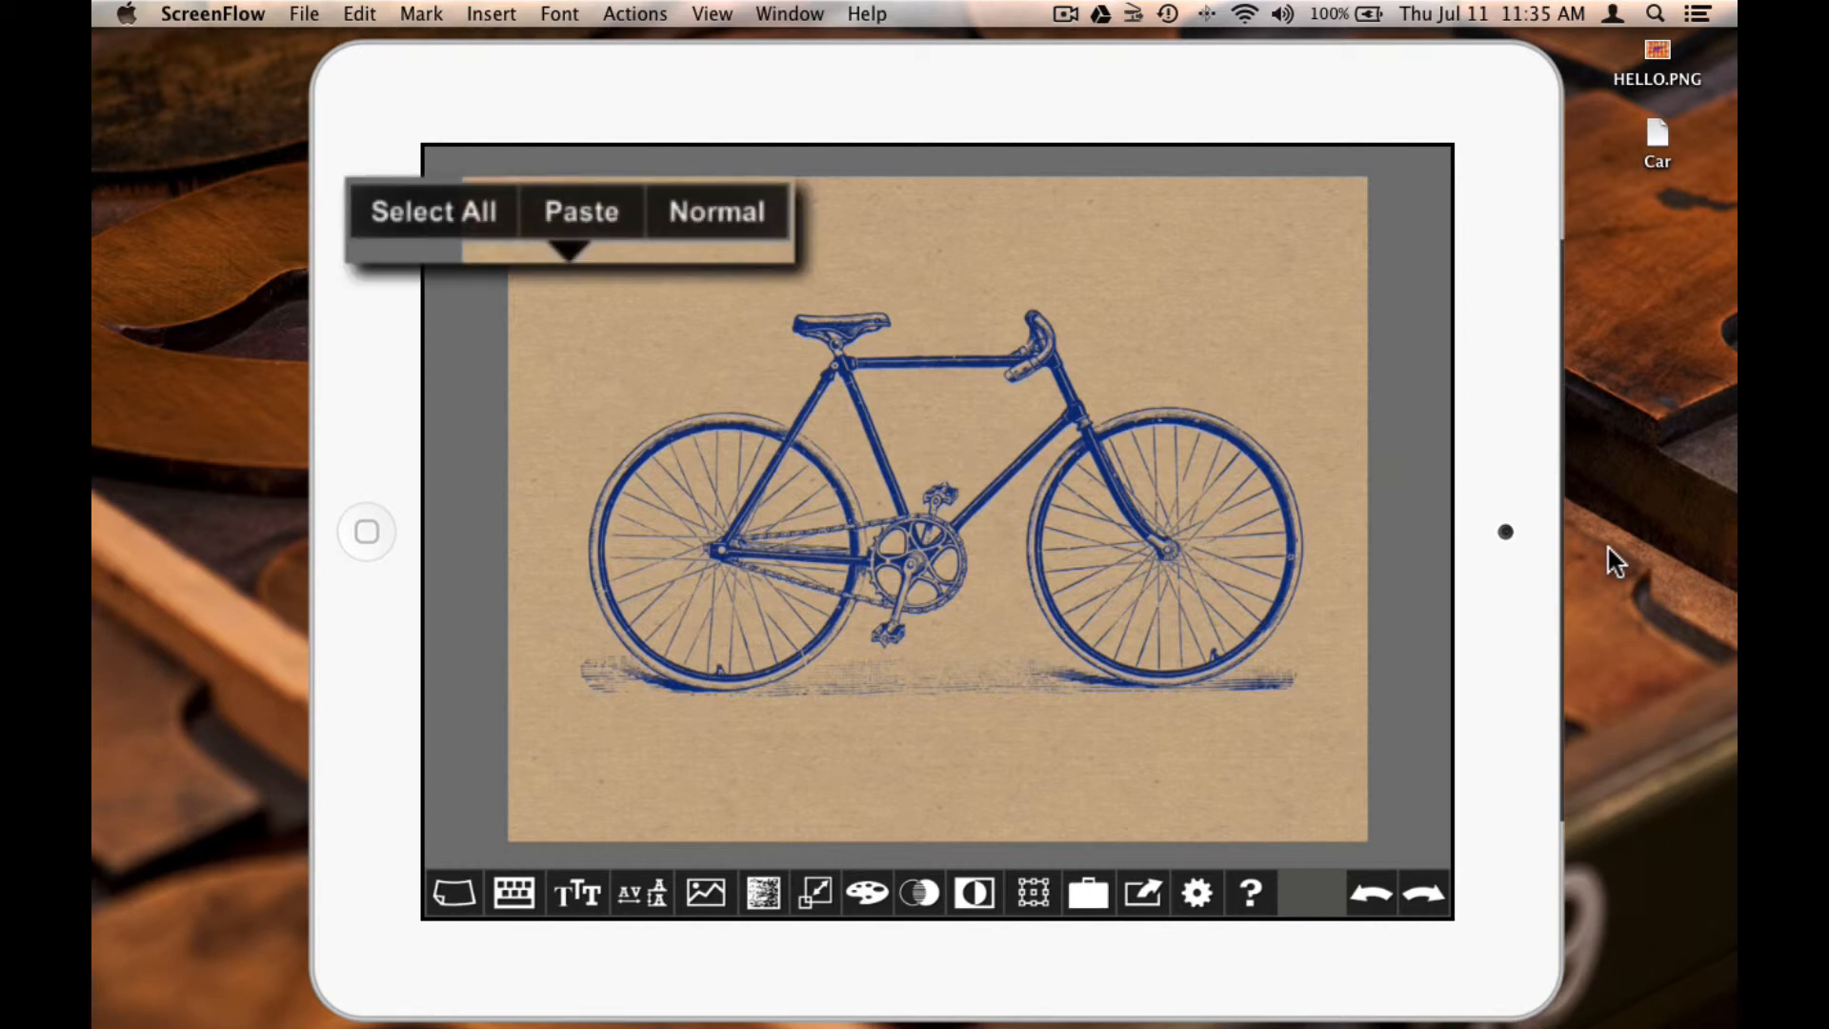
{"action": "left_click", "coordinate": [581, 212]}
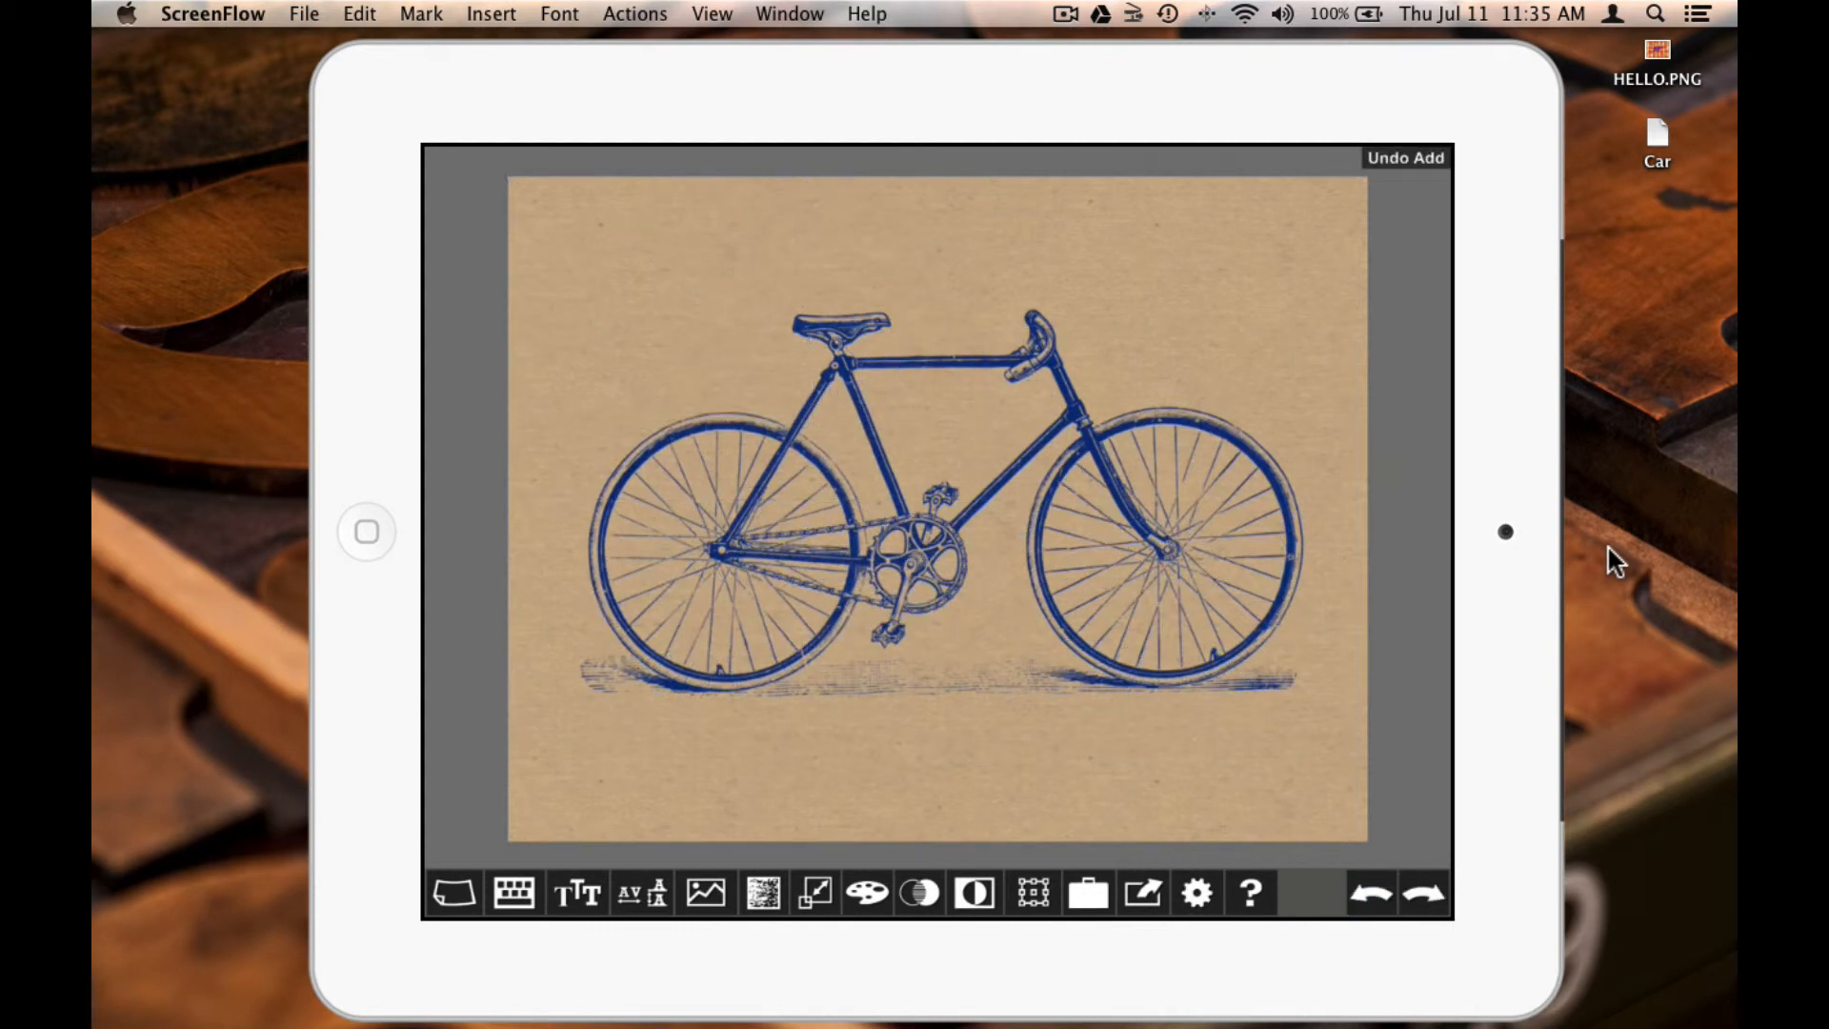
{"action": "left_click", "coordinate": [1404, 157]}
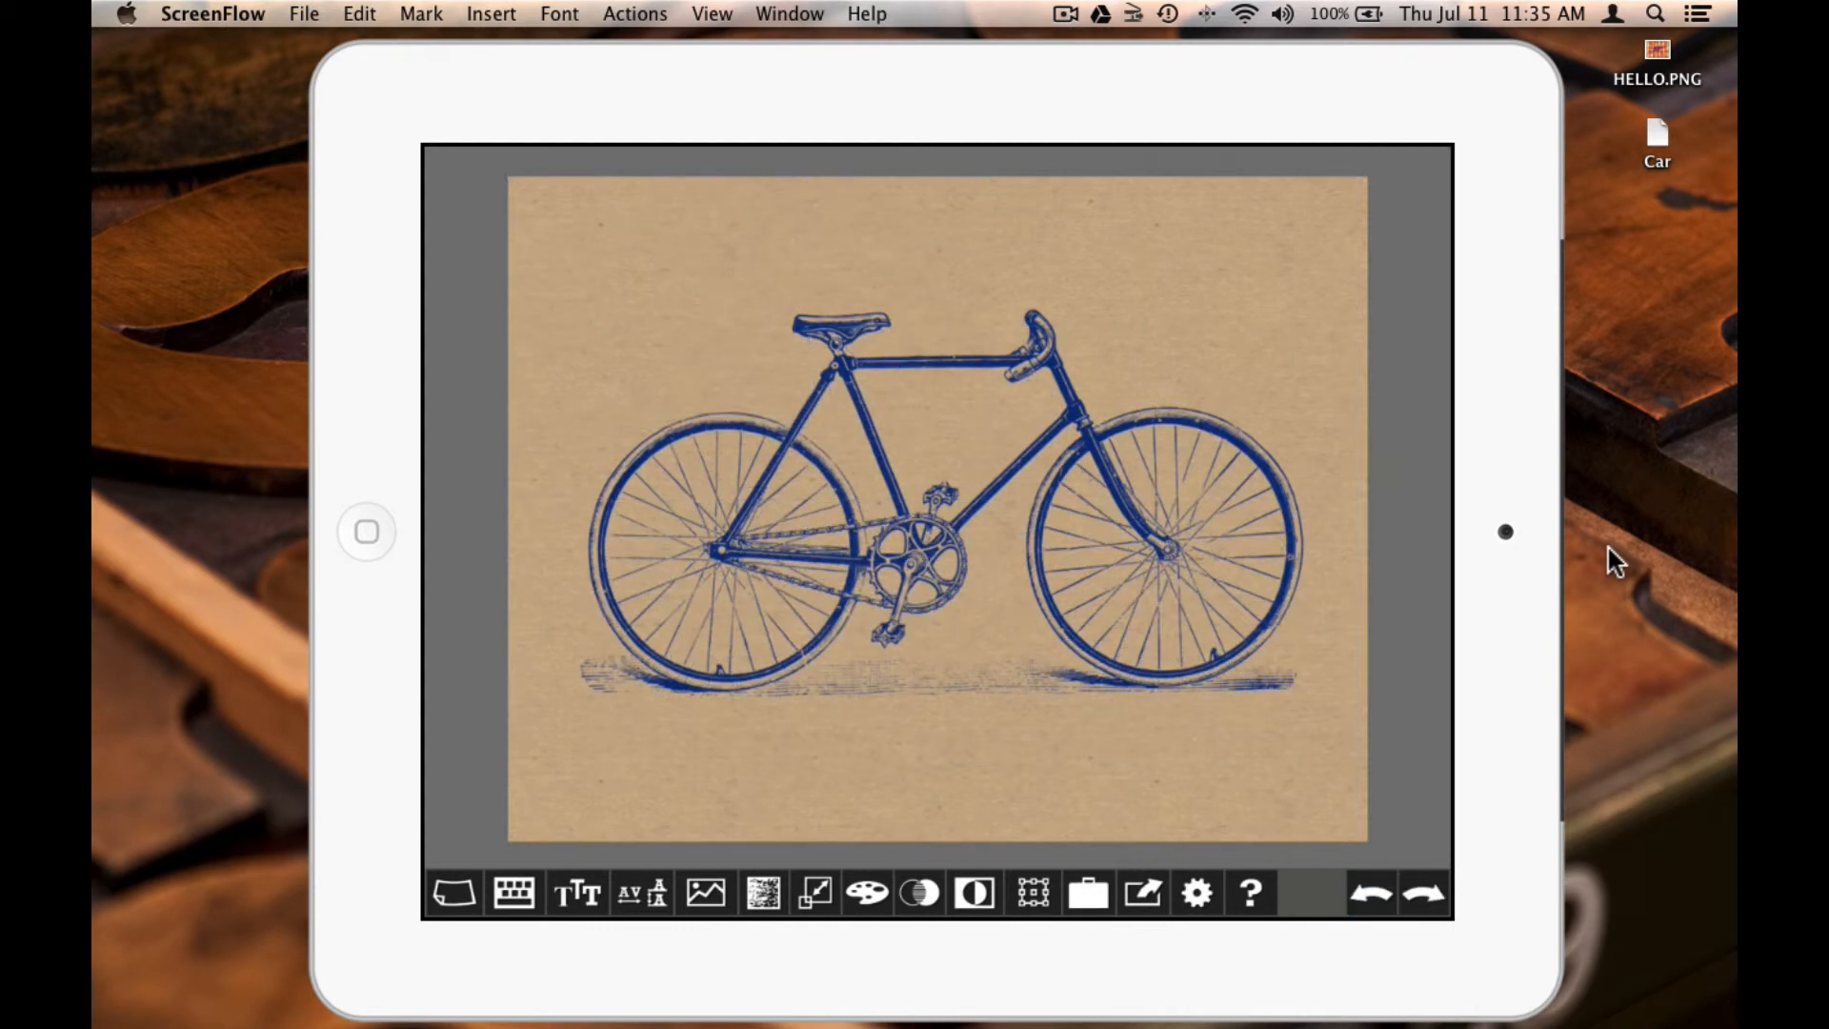
{"action": "left_click", "coordinate": [934, 502]}
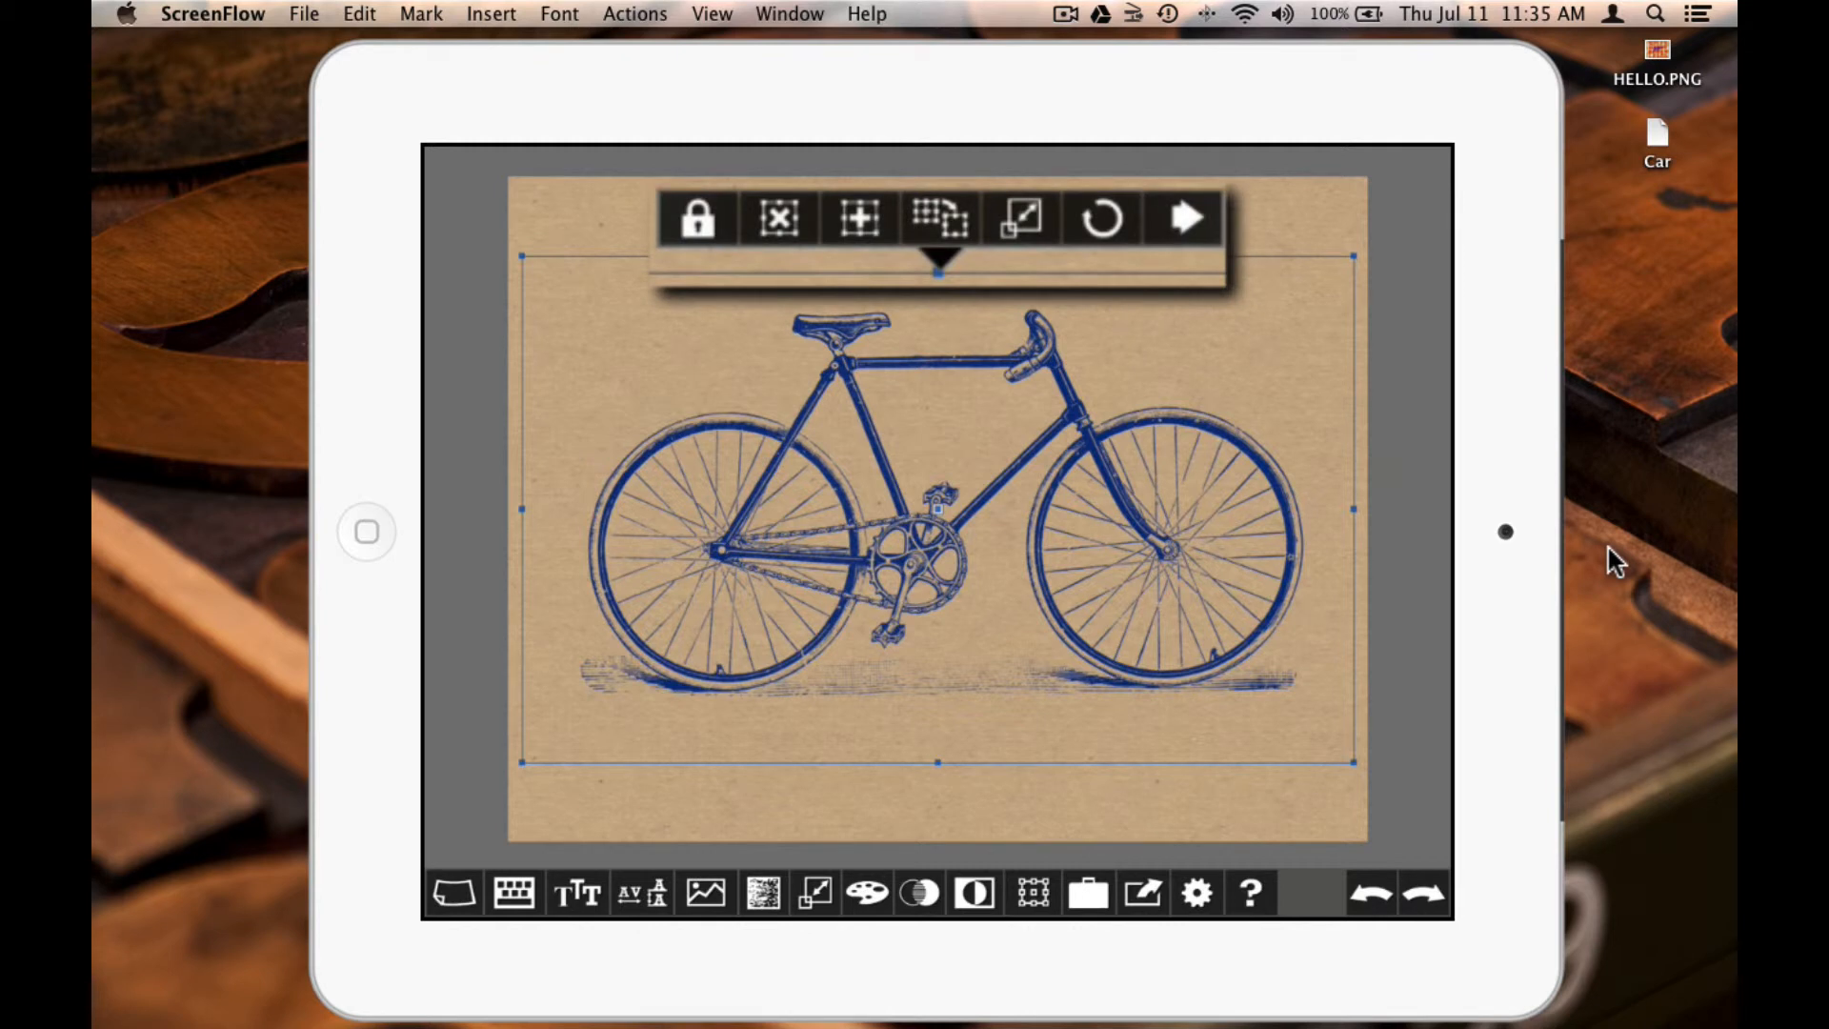
{"action": "left_click", "coordinate": [939, 218]}
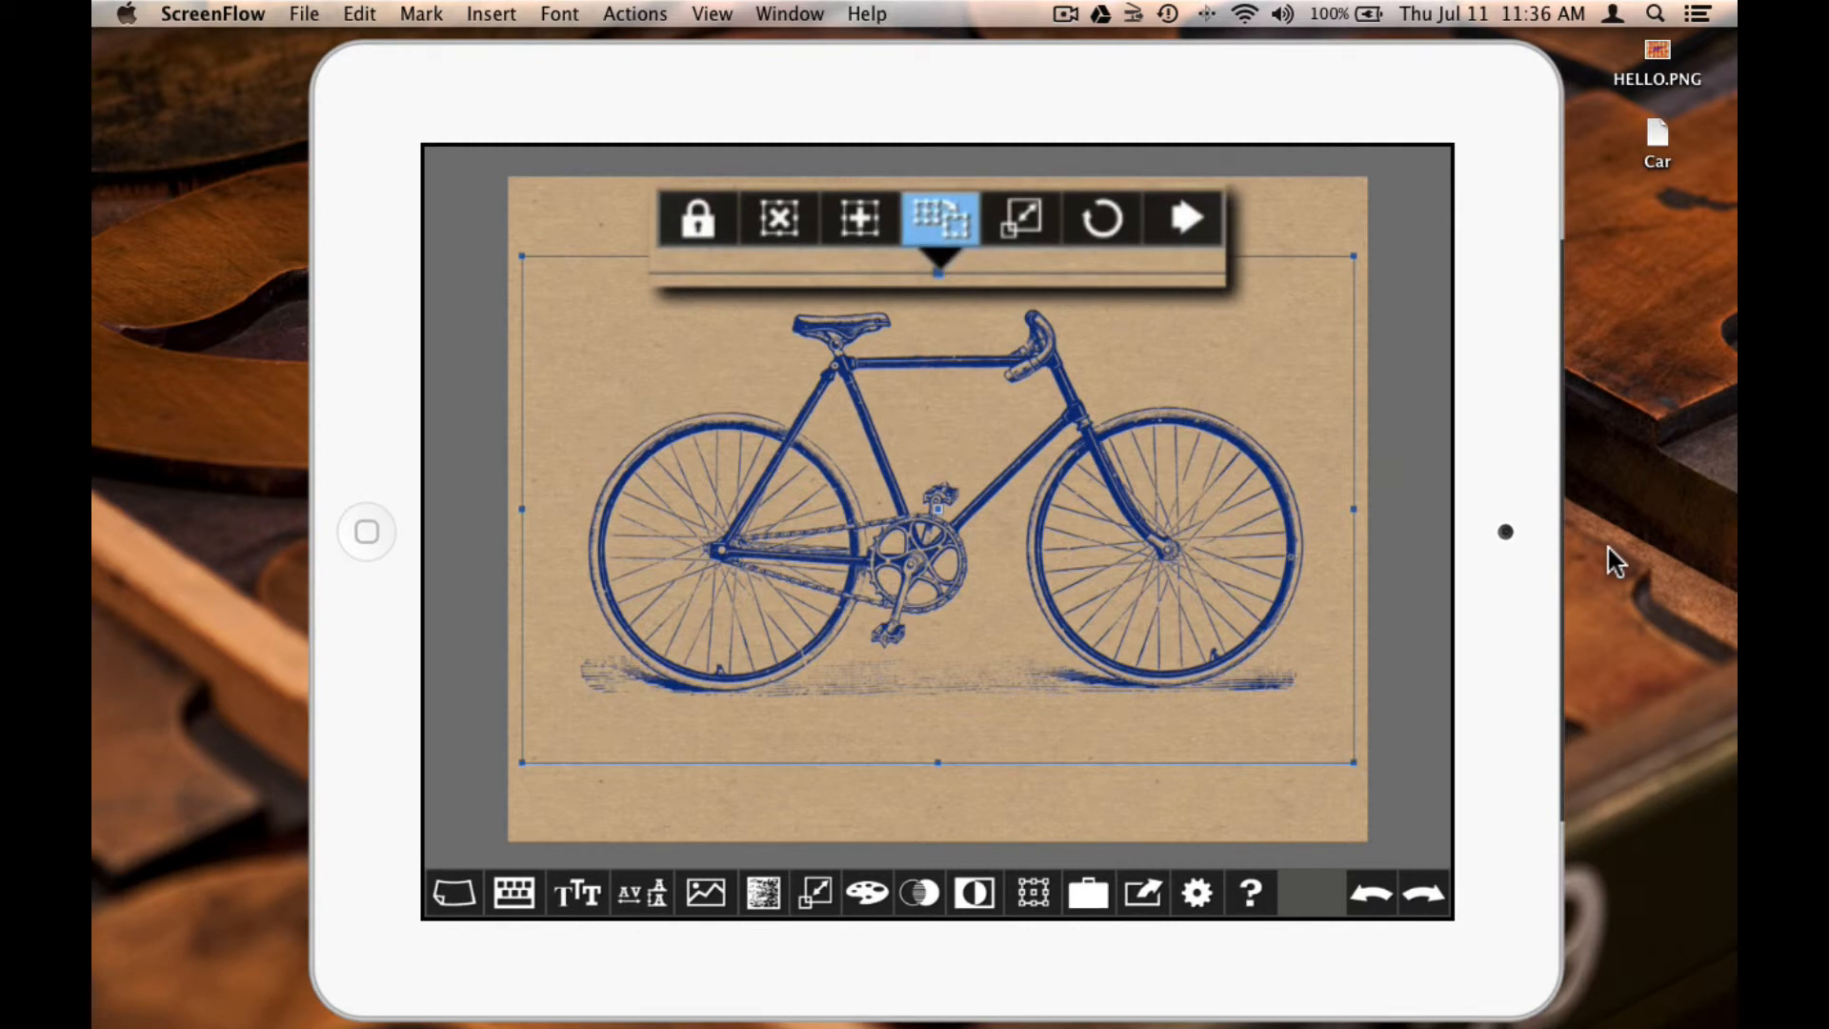
{"action": "left_click", "coordinate": [938, 218]}
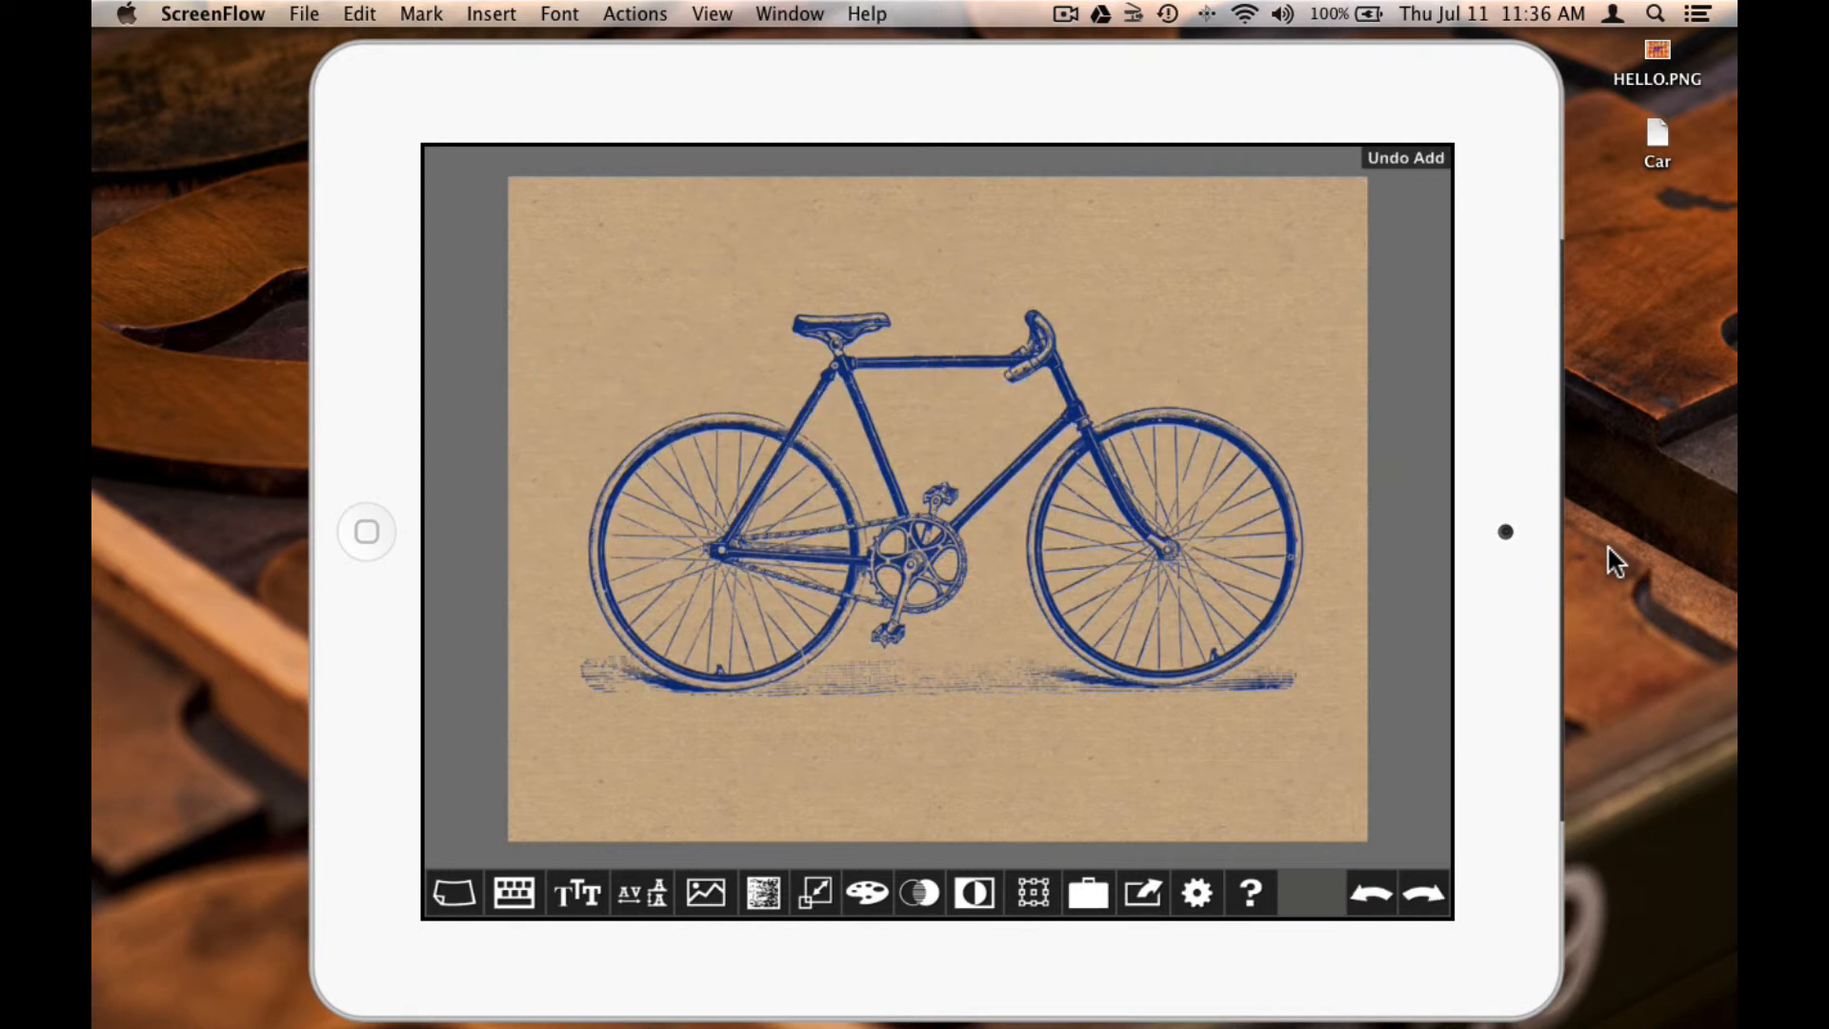
{"action": "left_click", "coordinate": [1405, 157]}
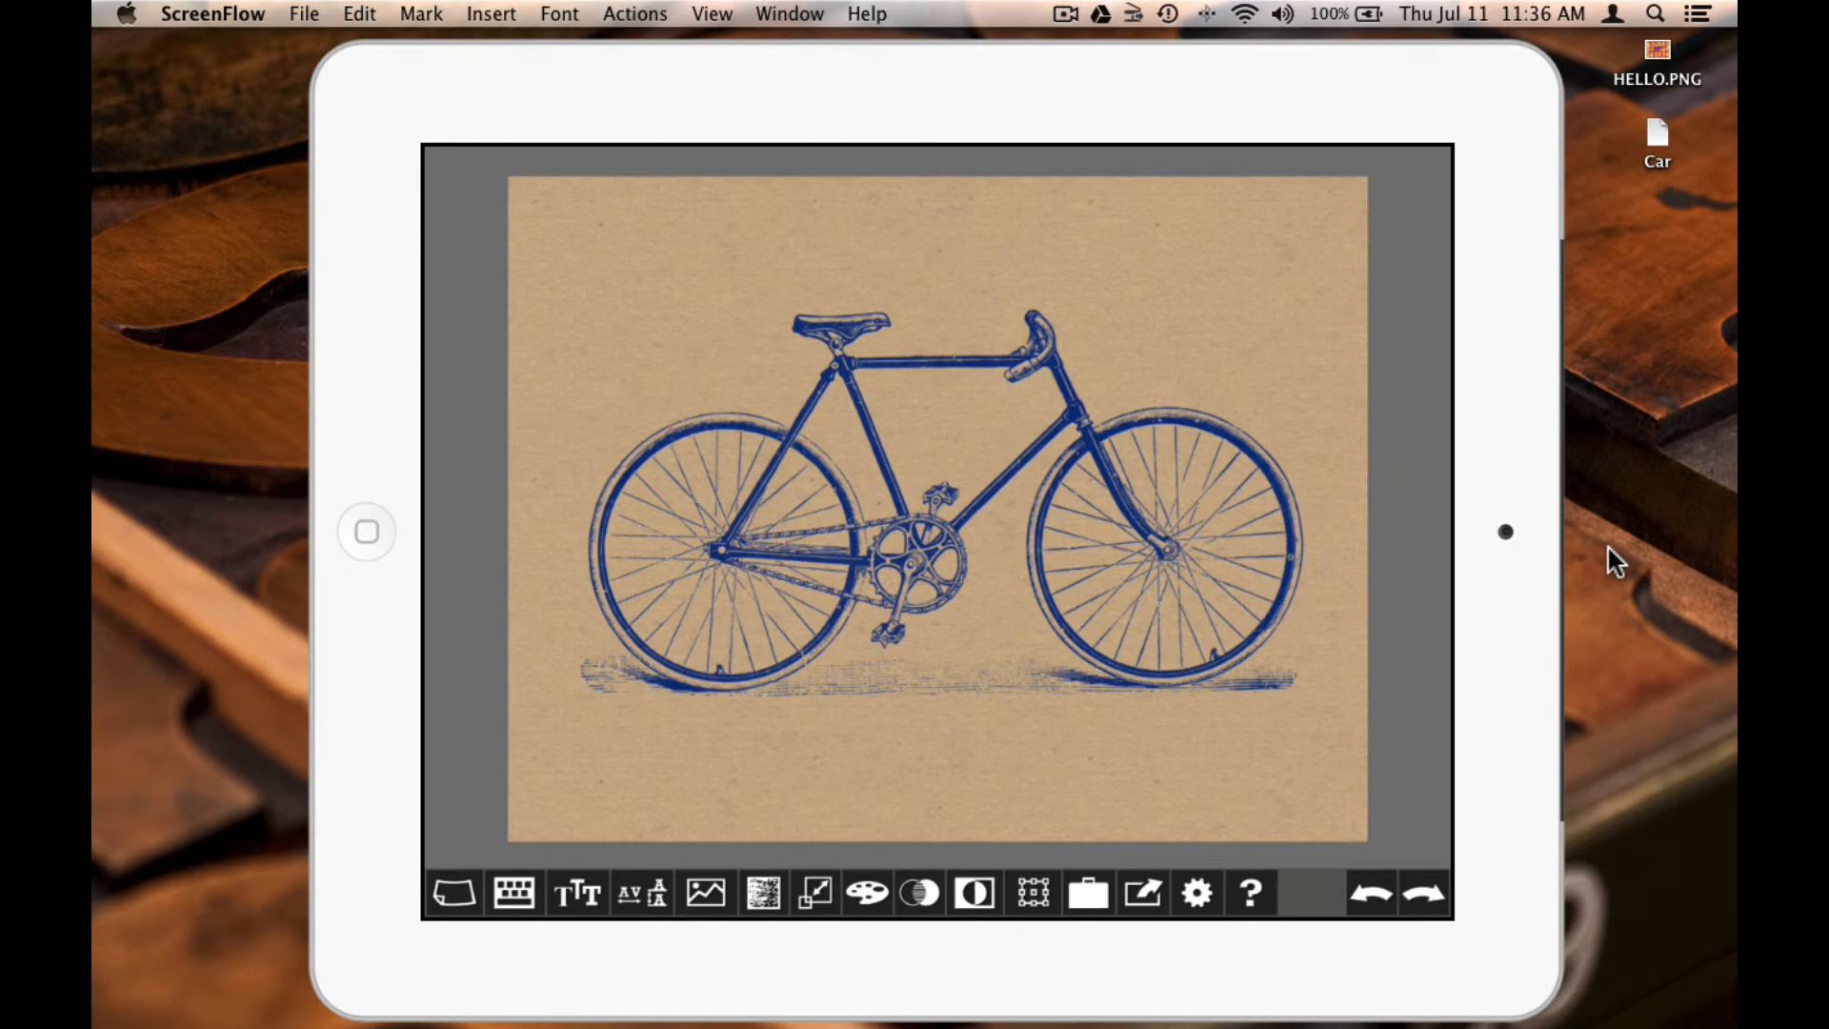
{"action": "left_click", "coordinate": [1249, 893]}
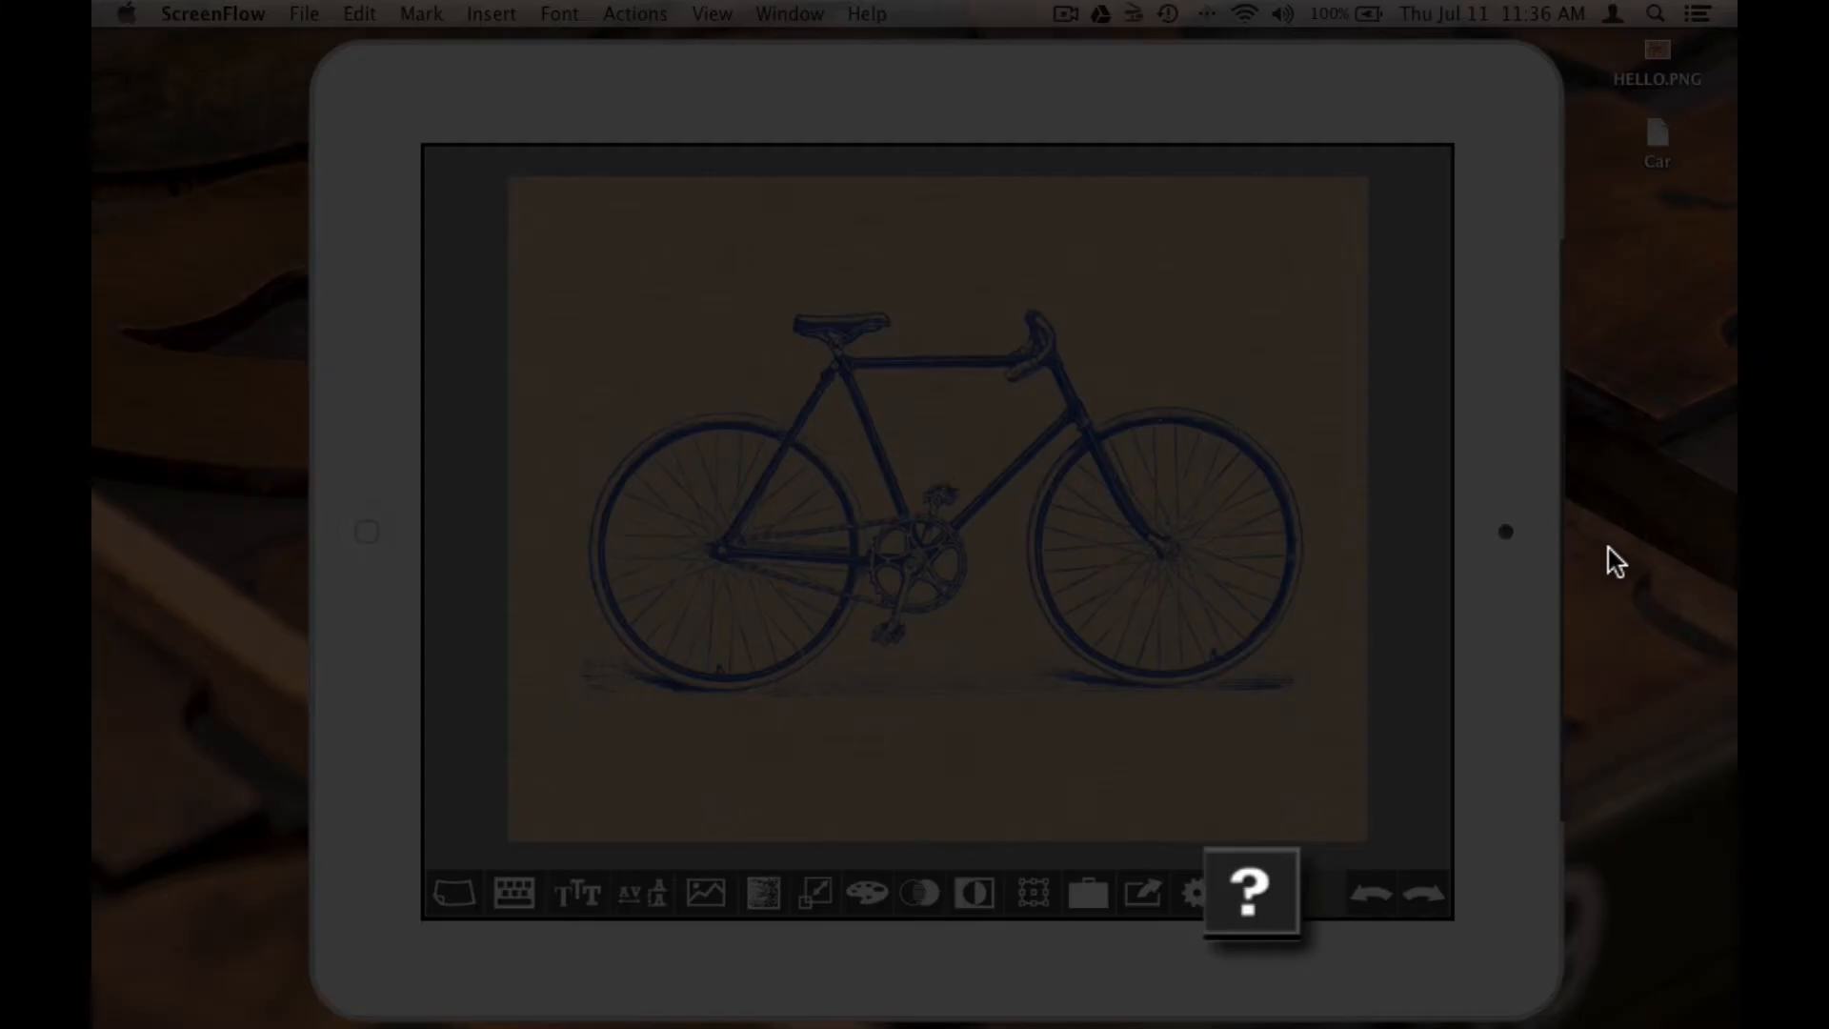
Open the help guide's Zoom In and Out topic under Common Gestures.
{"action": "left_click", "coordinate": [1249, 893]}
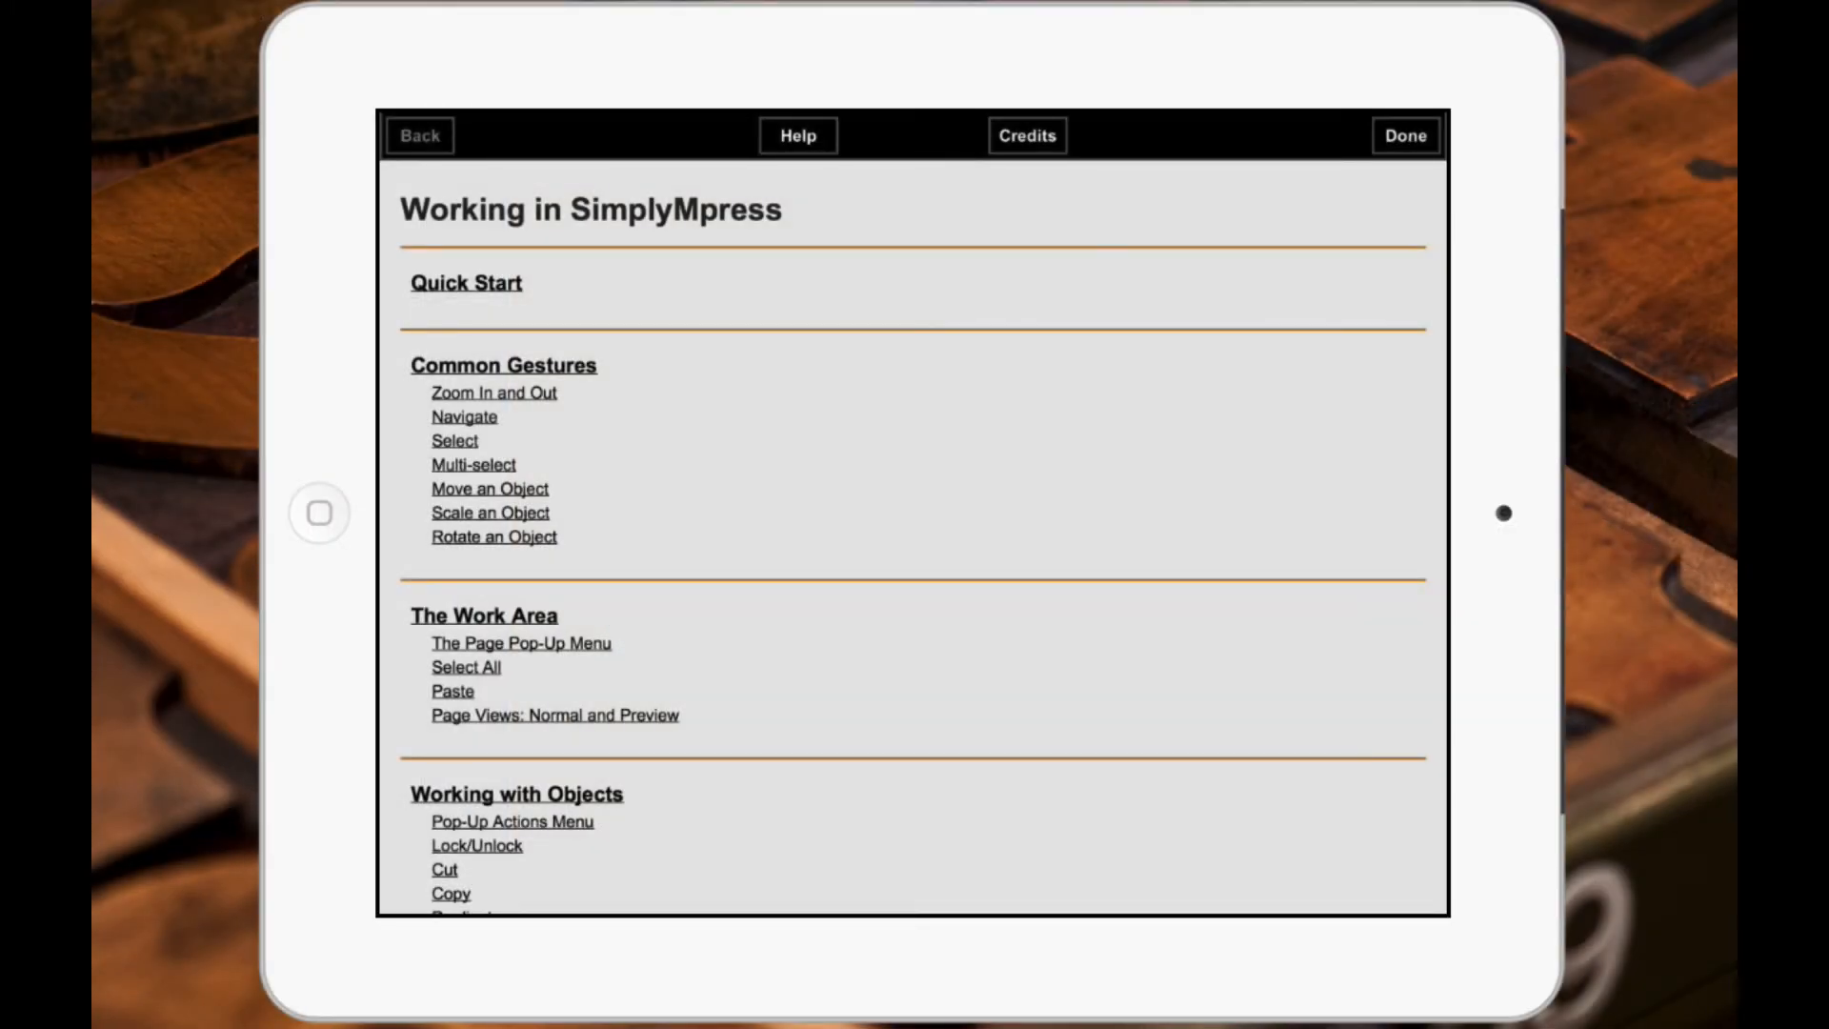
{"action": "left_click", "coordinate": [493, 392]}
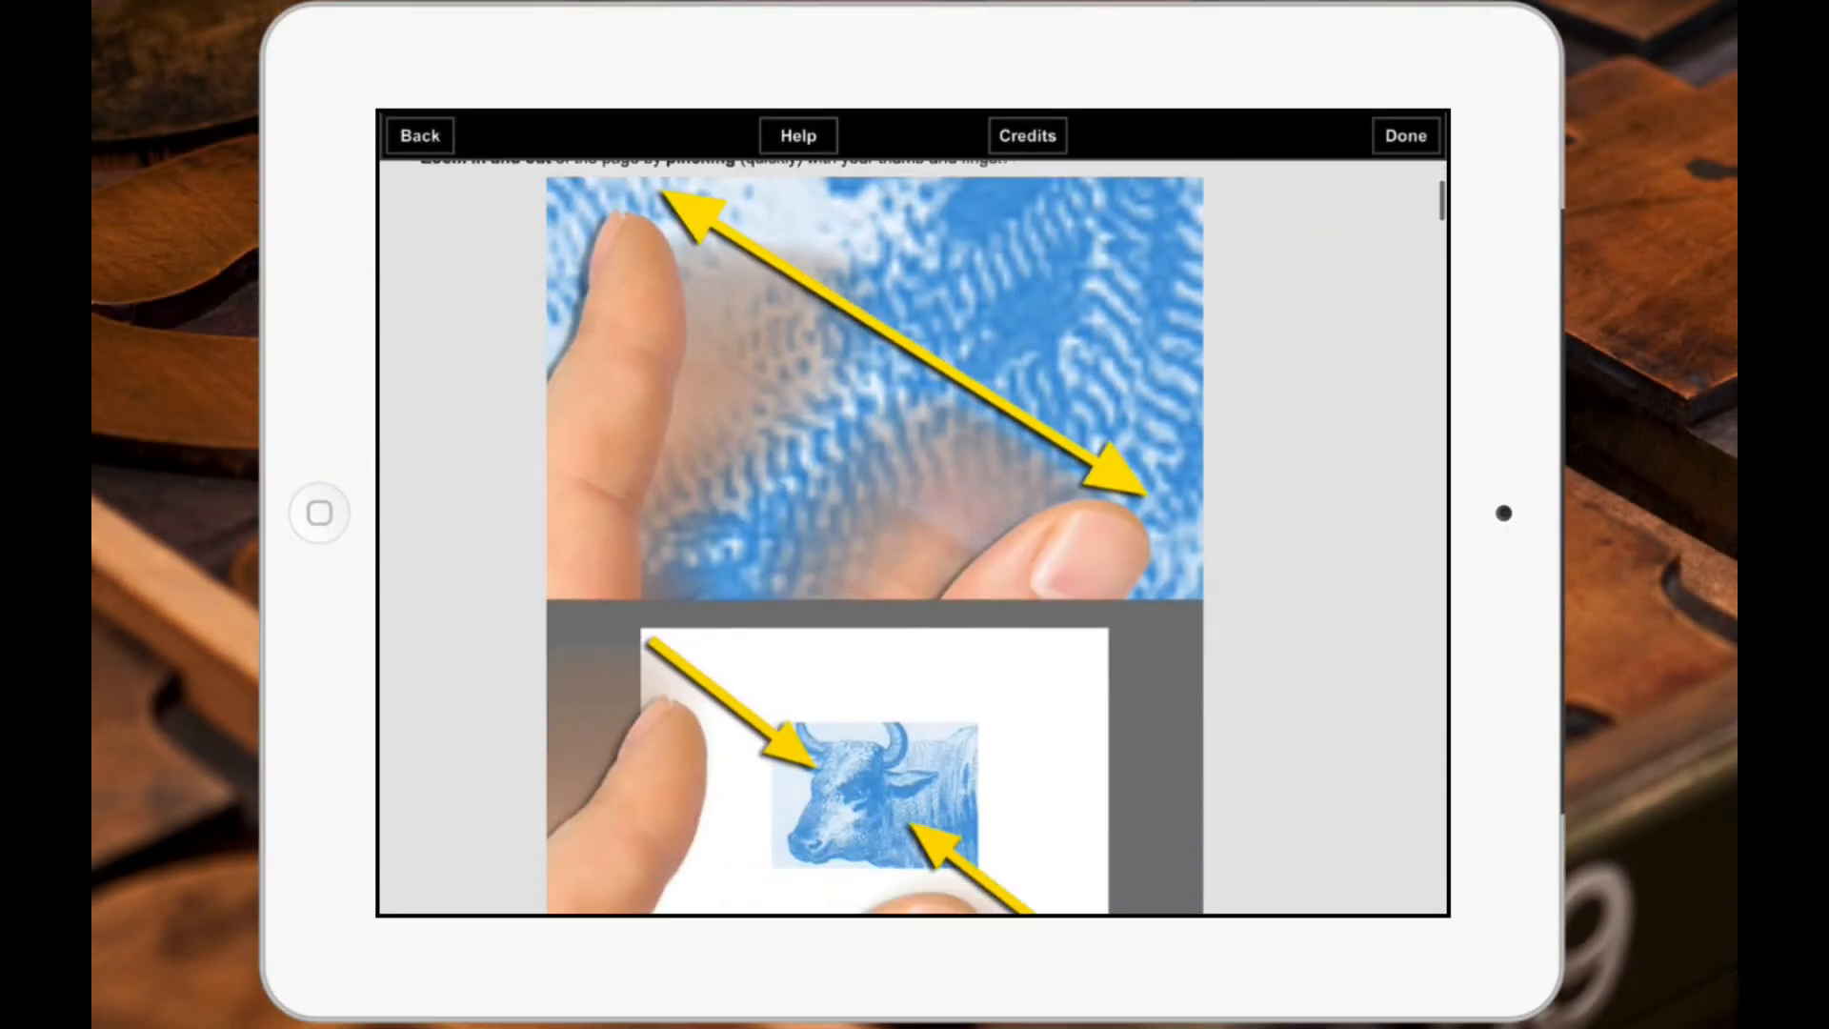